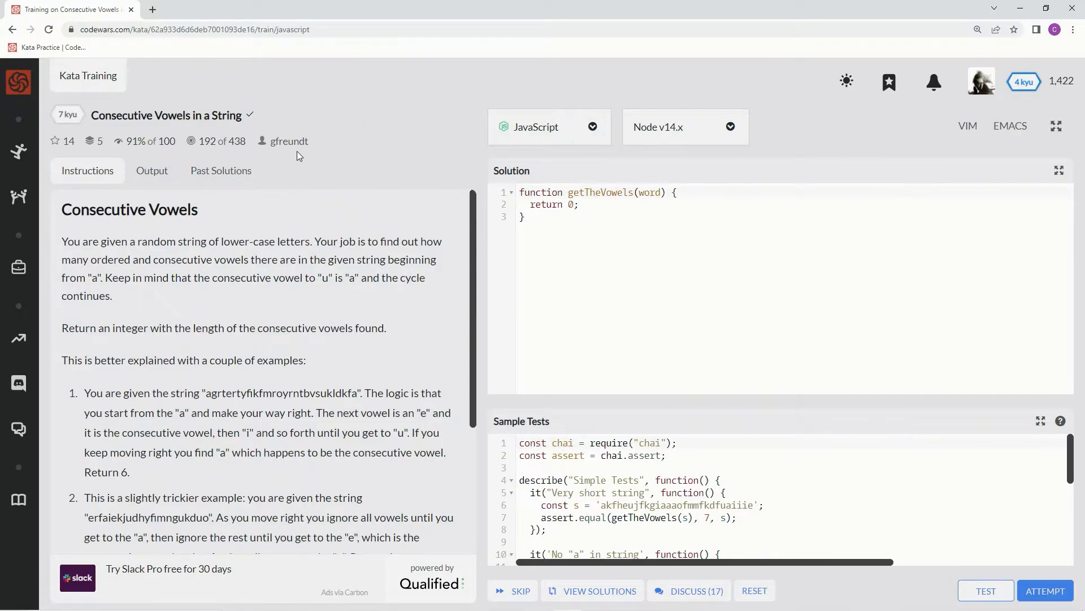
mouse_move(133, 157)
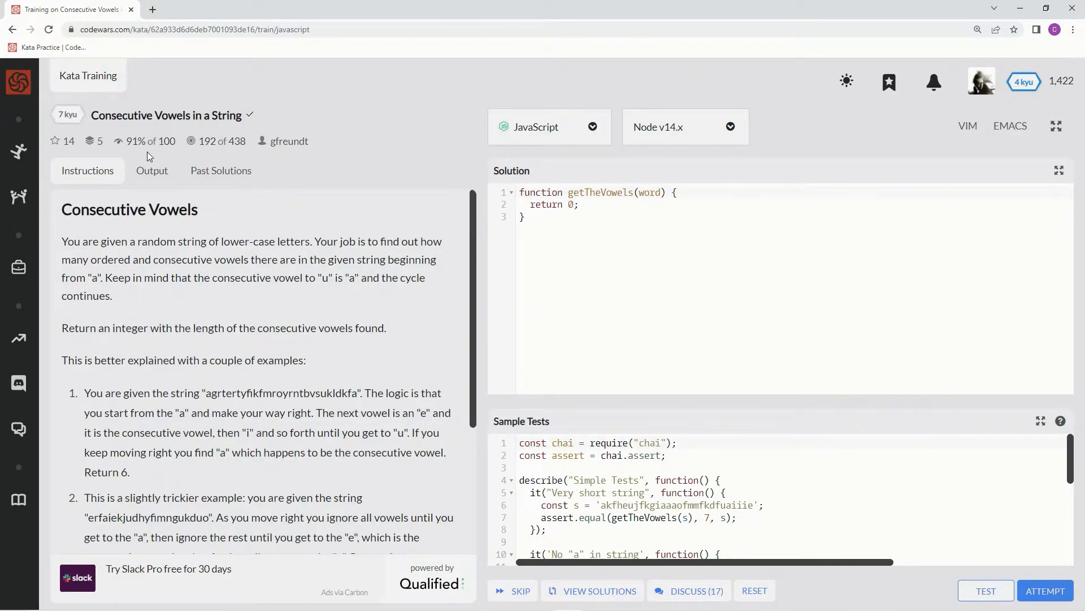
mouse_move(114, 244)
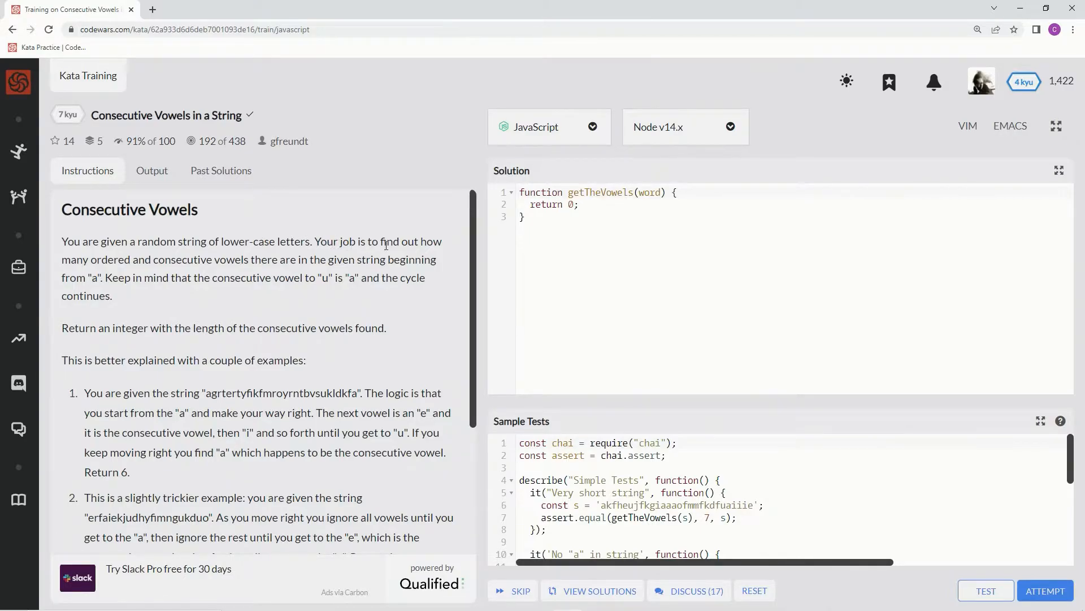
mouse_move(204, 270)
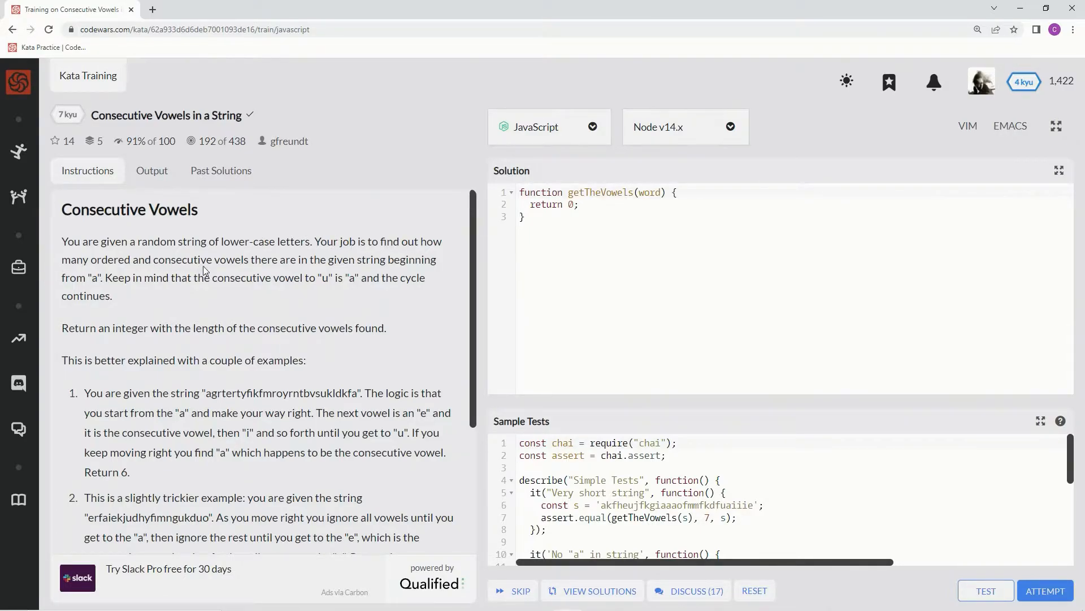
mouse_move(377, 261)
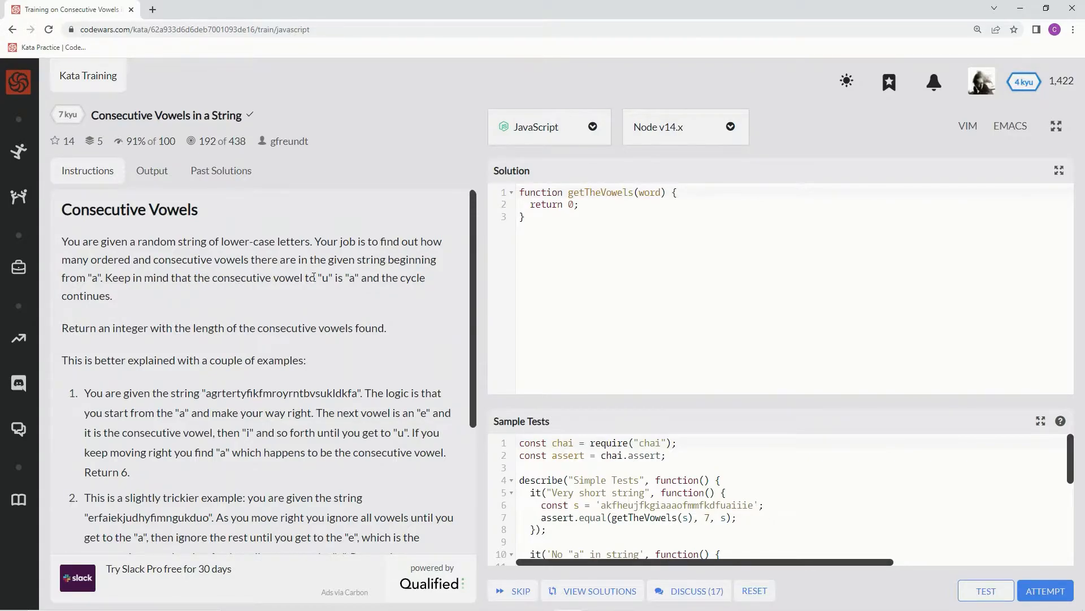
mouse_move(126, 304)
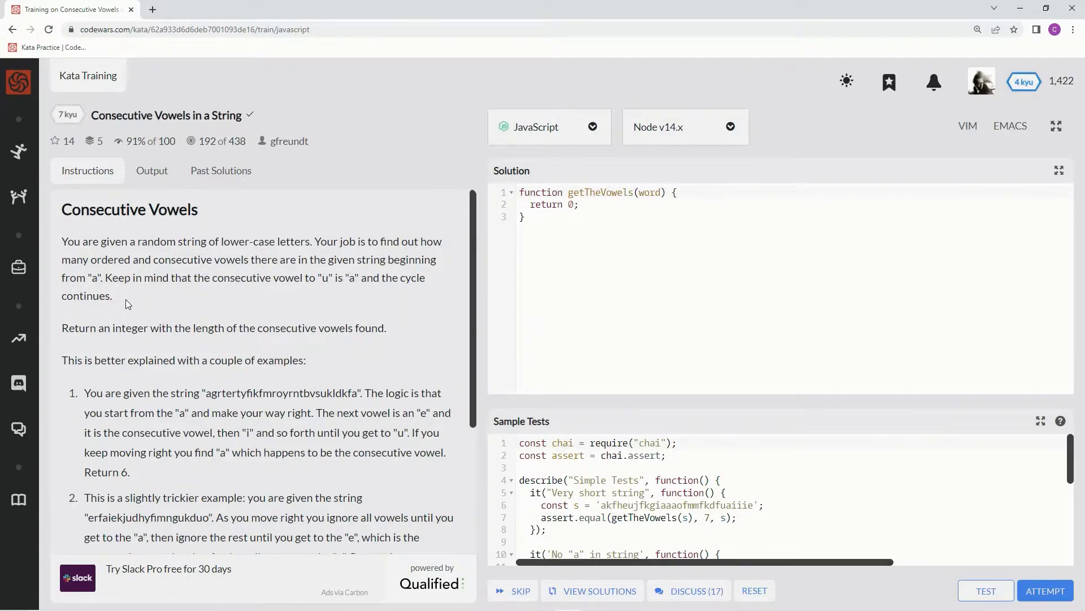
mouse_move(149, 328)
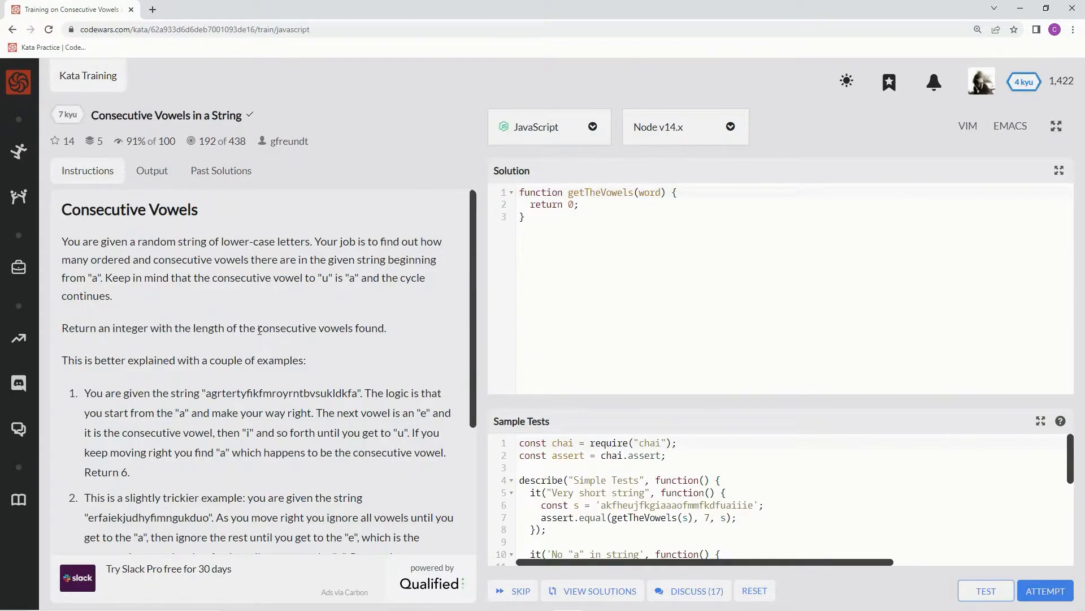
mouse_move(74, 378)
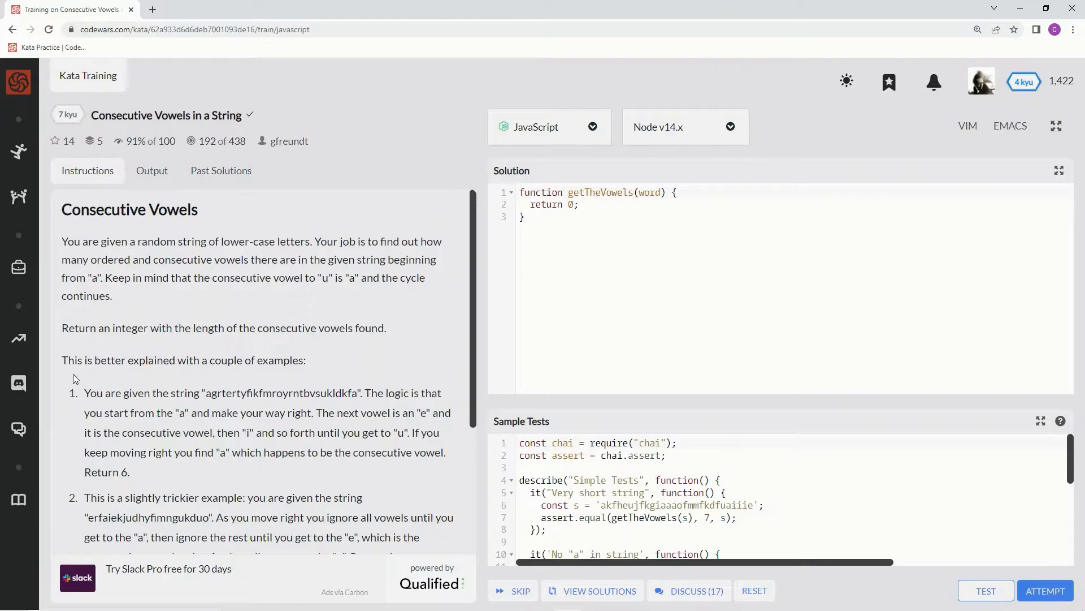
- Read the kata description, highlighting the expected result 4 in example two
scroll(down, 3)
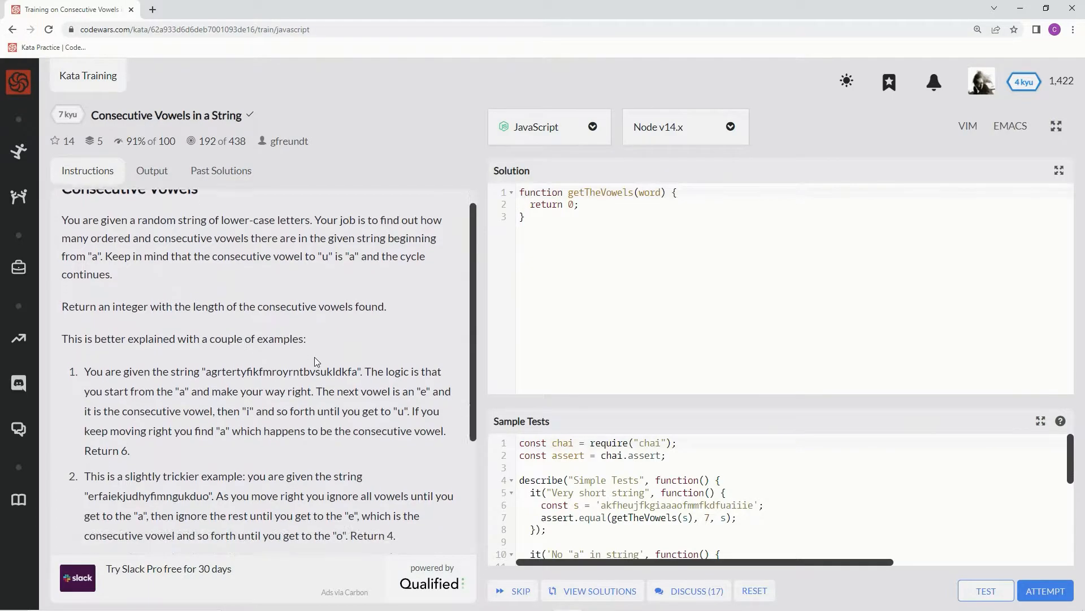
scroll(down, 3)
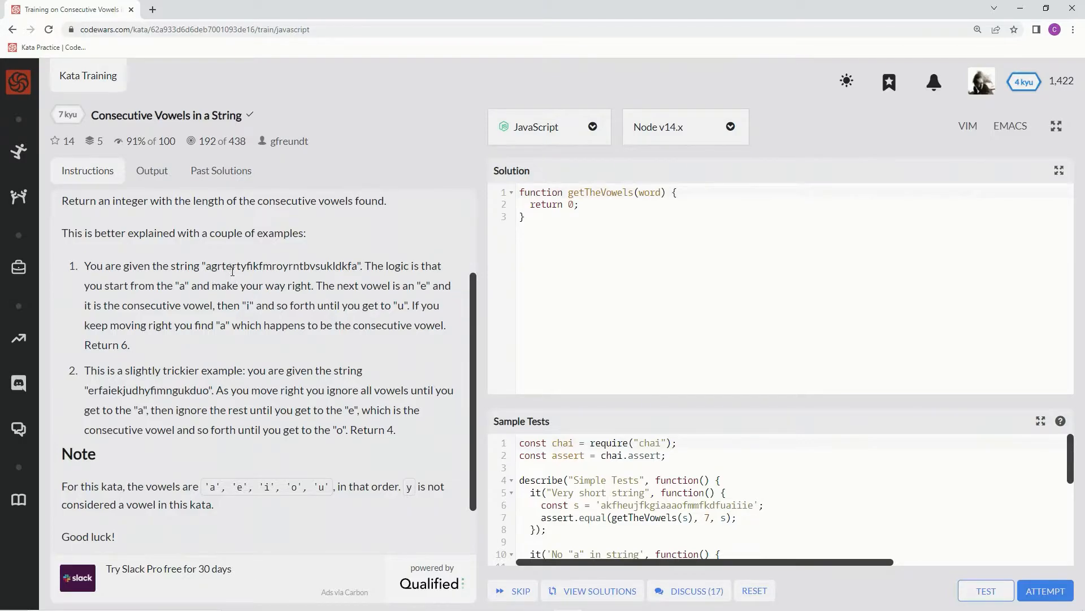
mouse_move(312, 279)
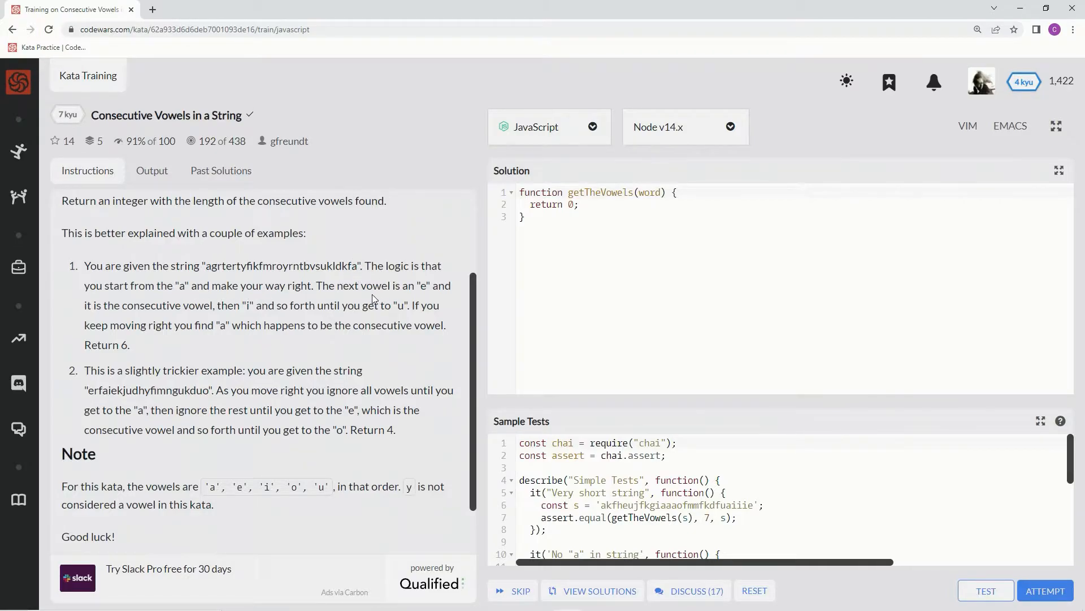
double_click(123, 345)
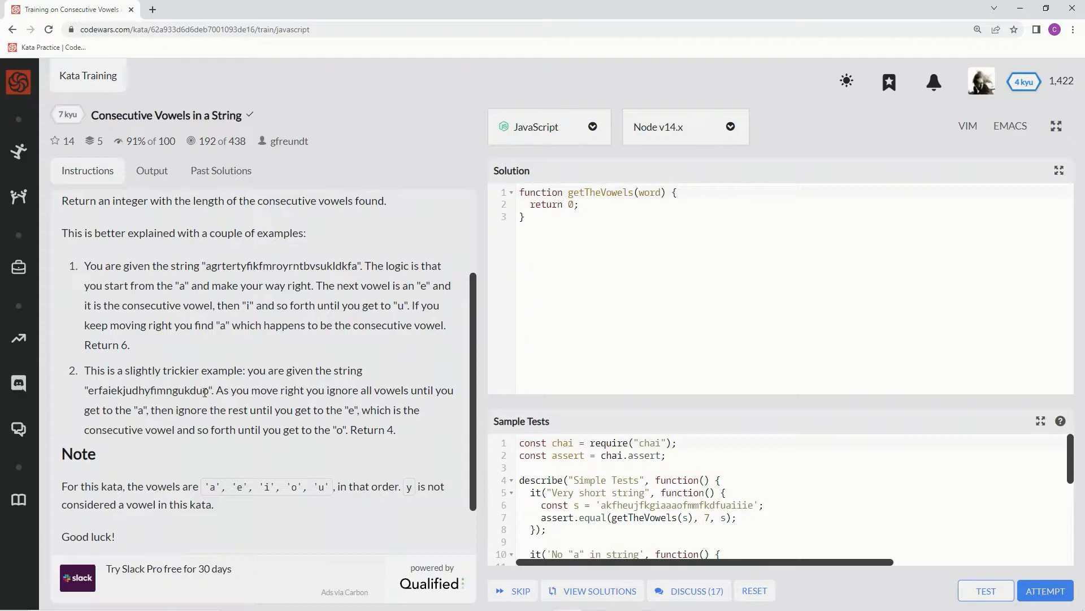
double_click(389, 429)
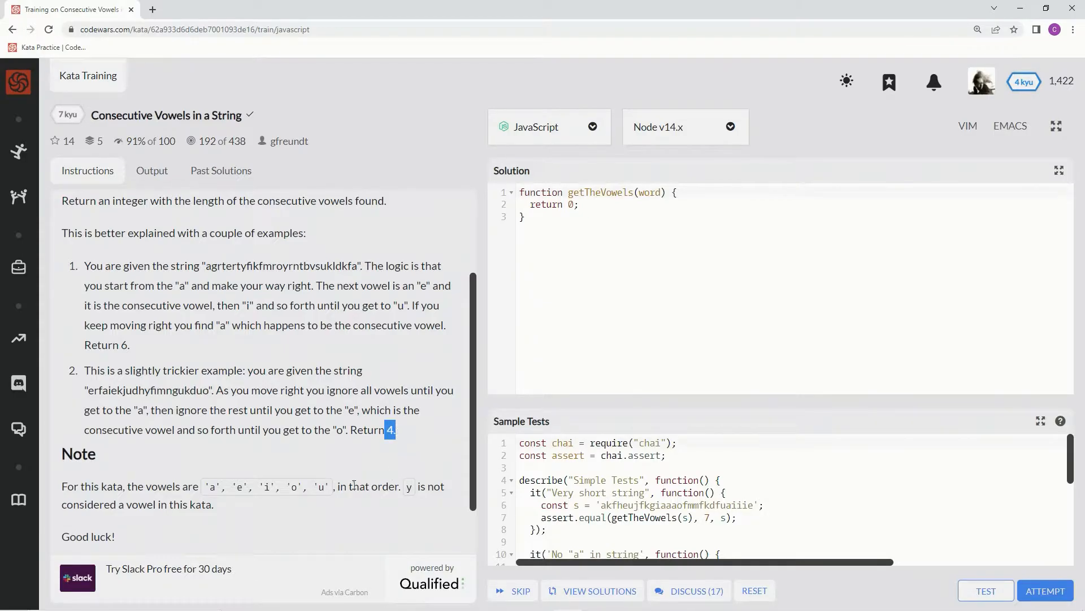
scroll(down, 3)
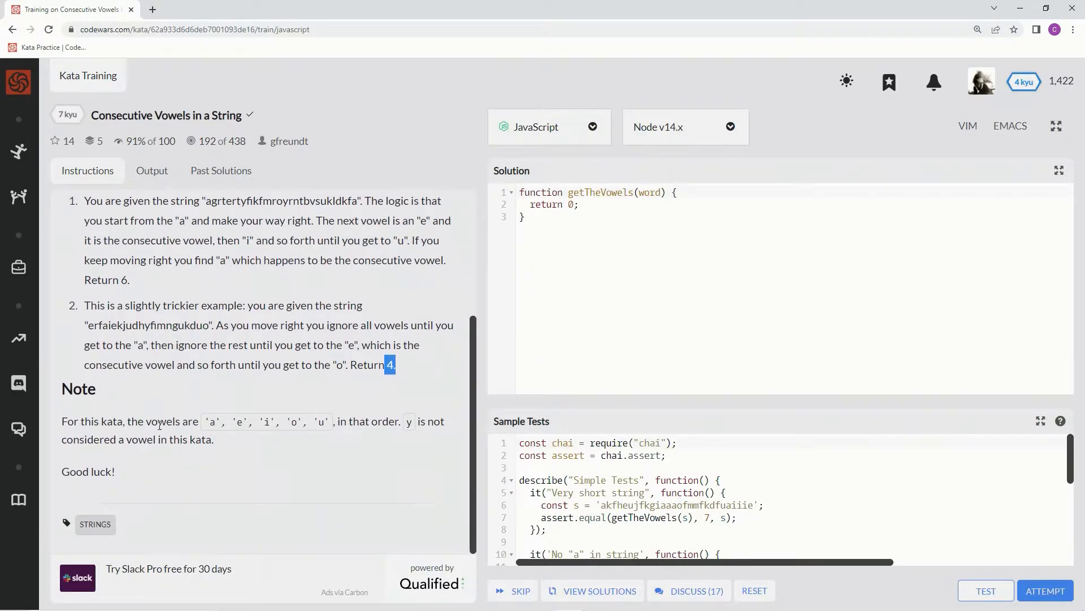
mouse_move(204, 432)
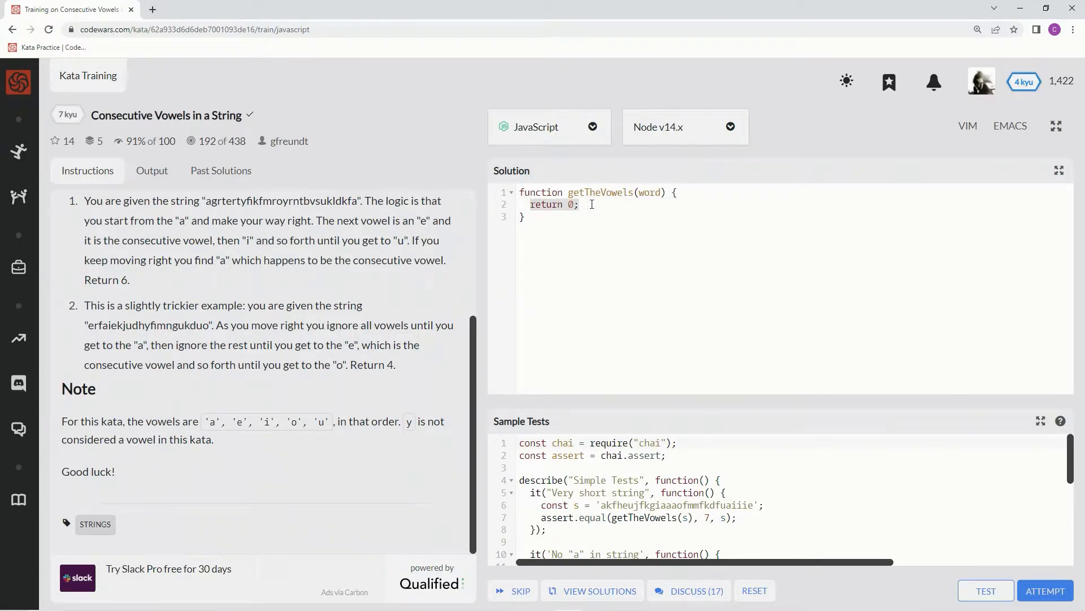
- Declare vowels as 'aeiou' inside getTheVowels
text(let)
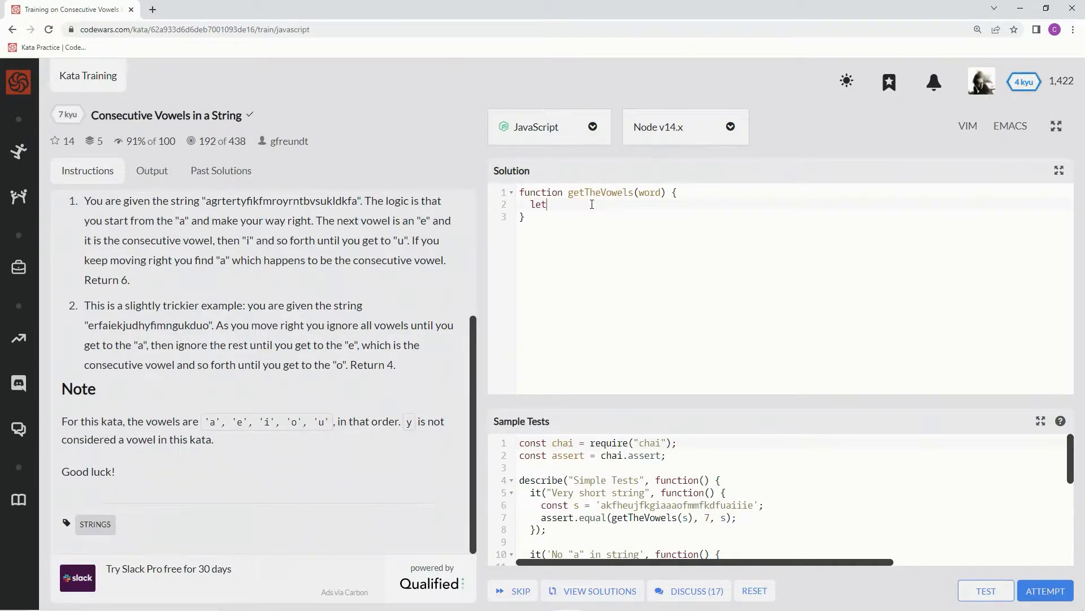
text(ve)
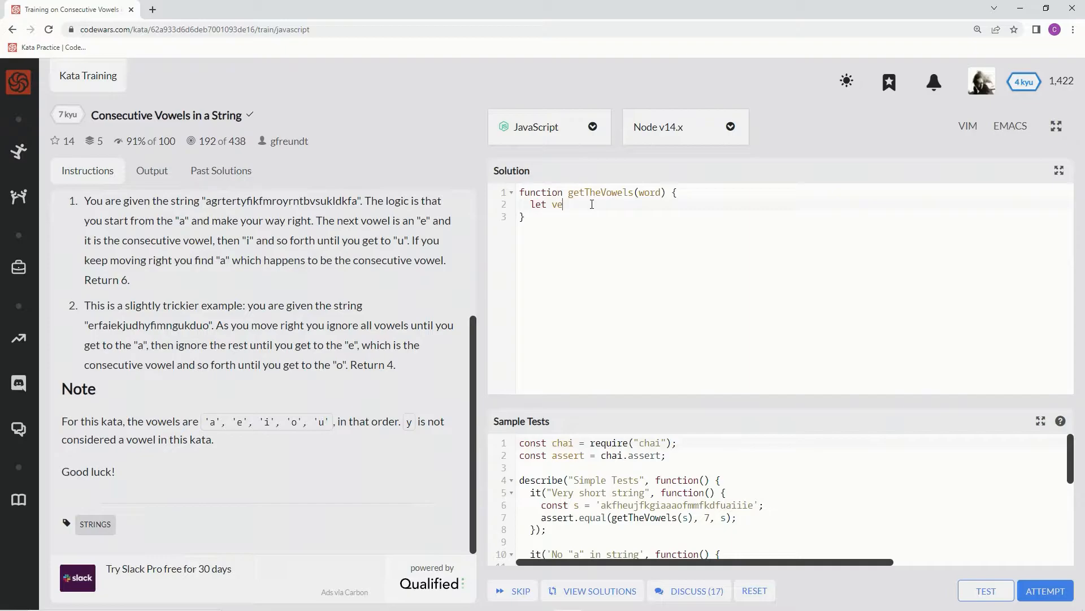
text(wels =)
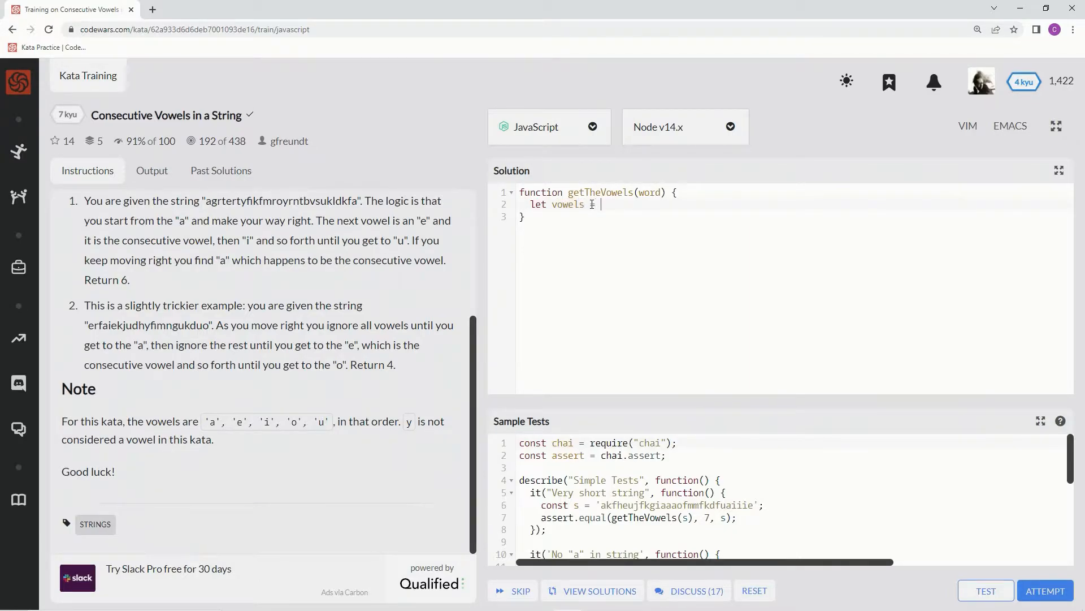
text('aeio')
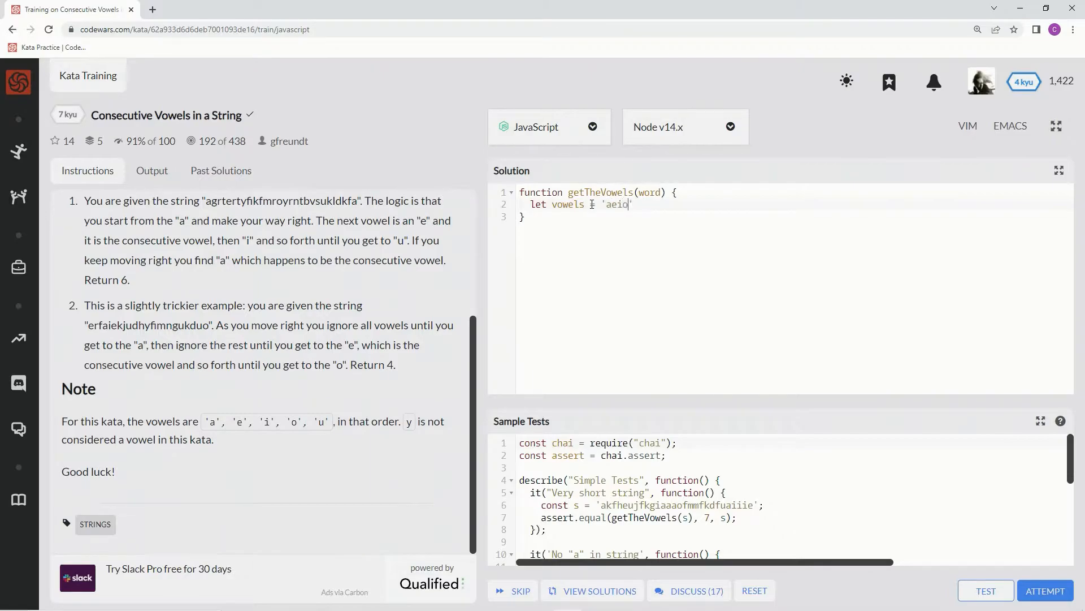
text(u)
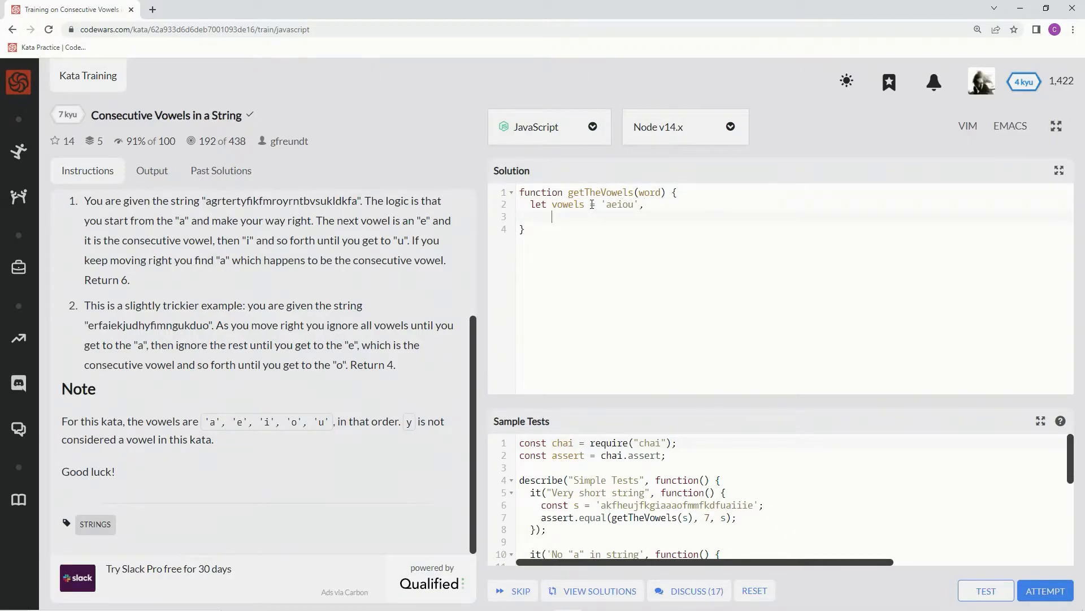
- Add vowelsIndex = 0 and a result variable on a new line
text(vol)
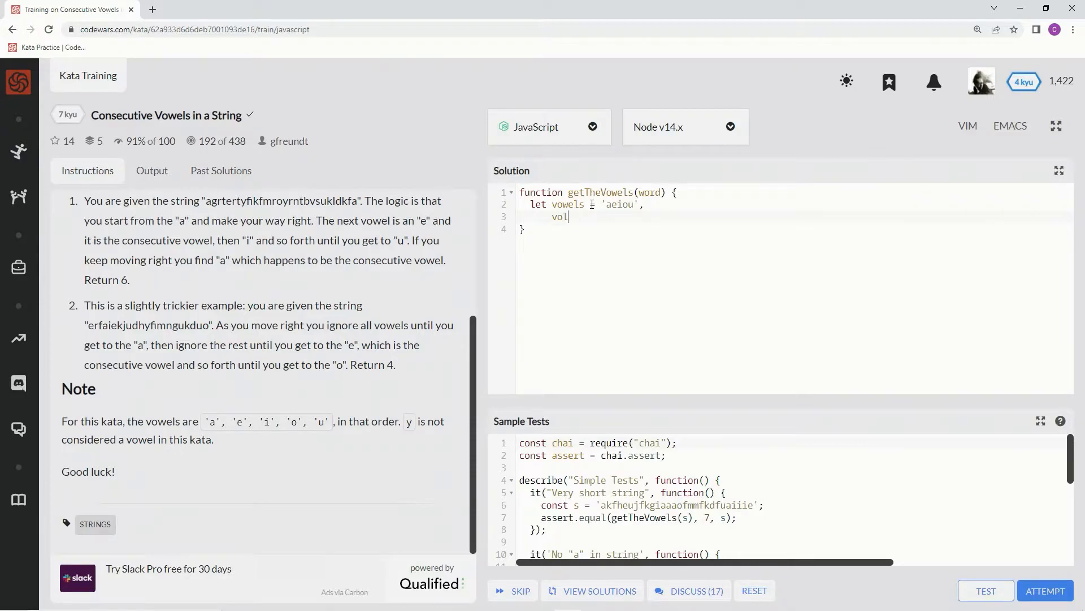
text(wels)
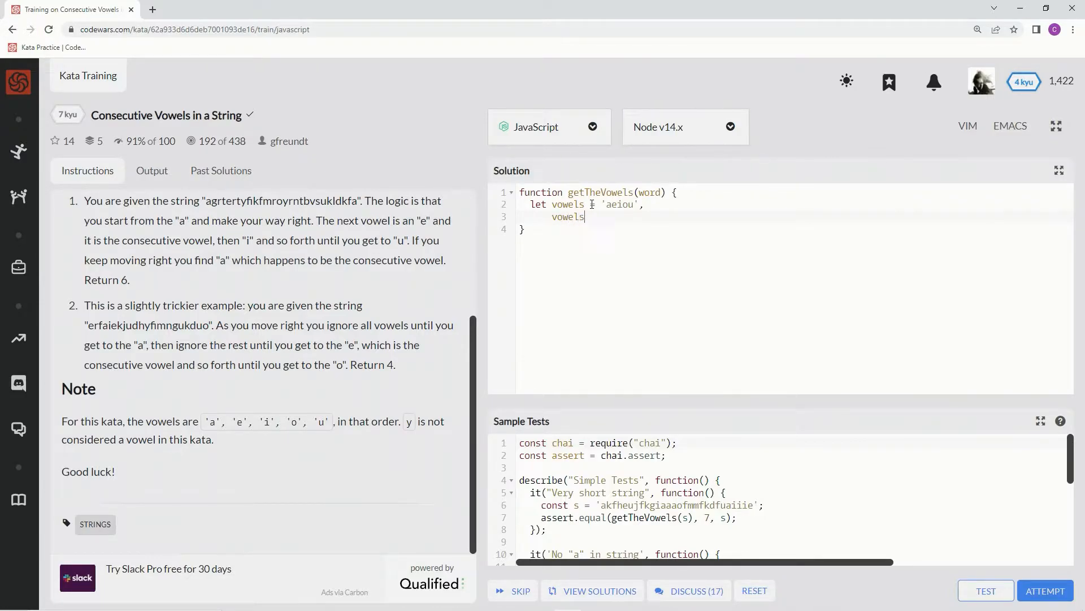
text(Index)
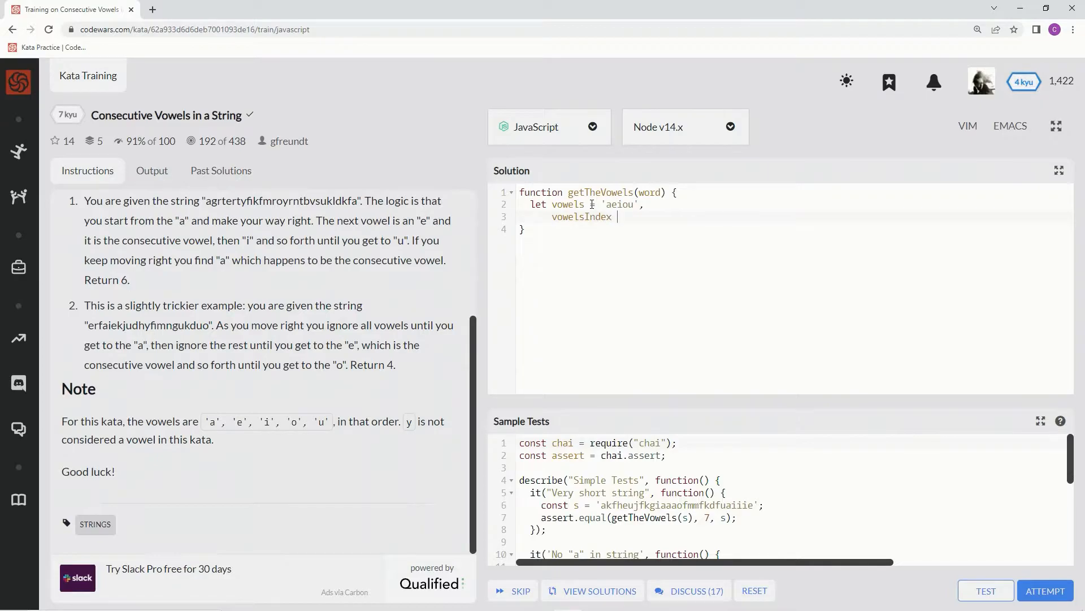
text(= 0)
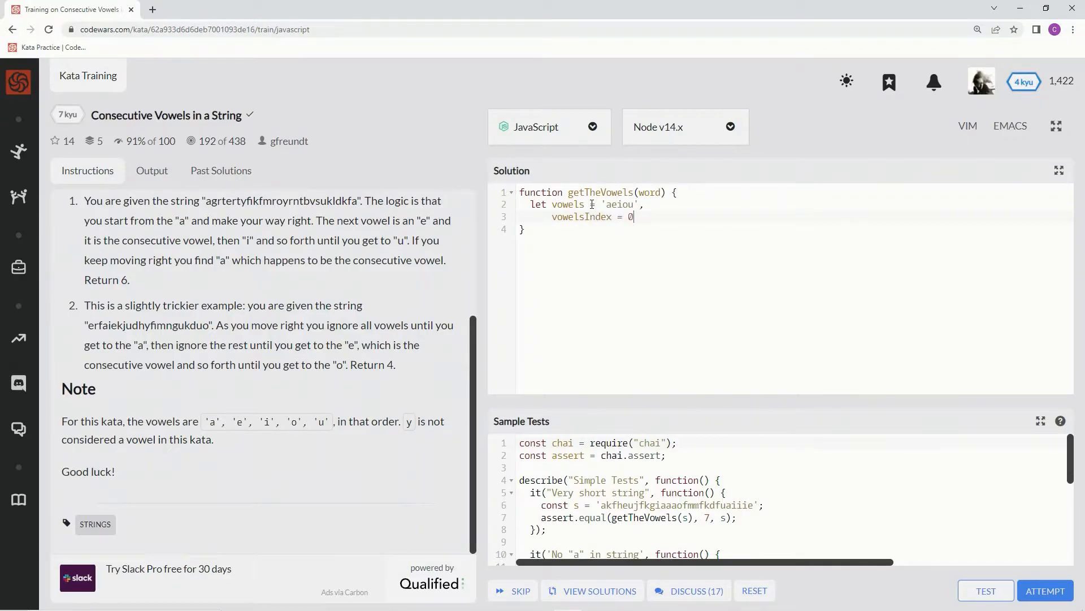
text(,)
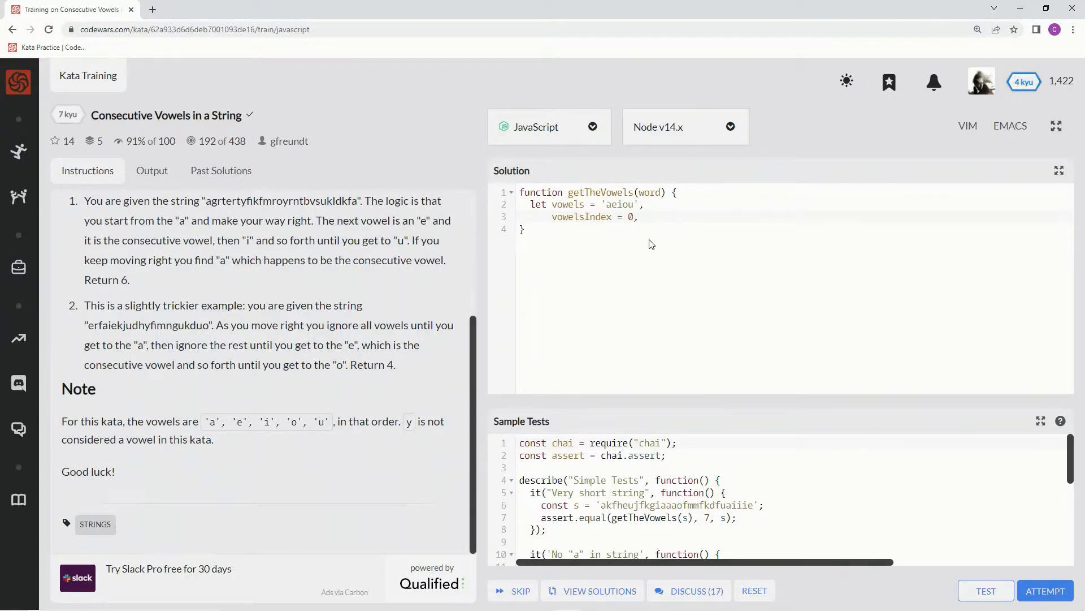
key(Return)
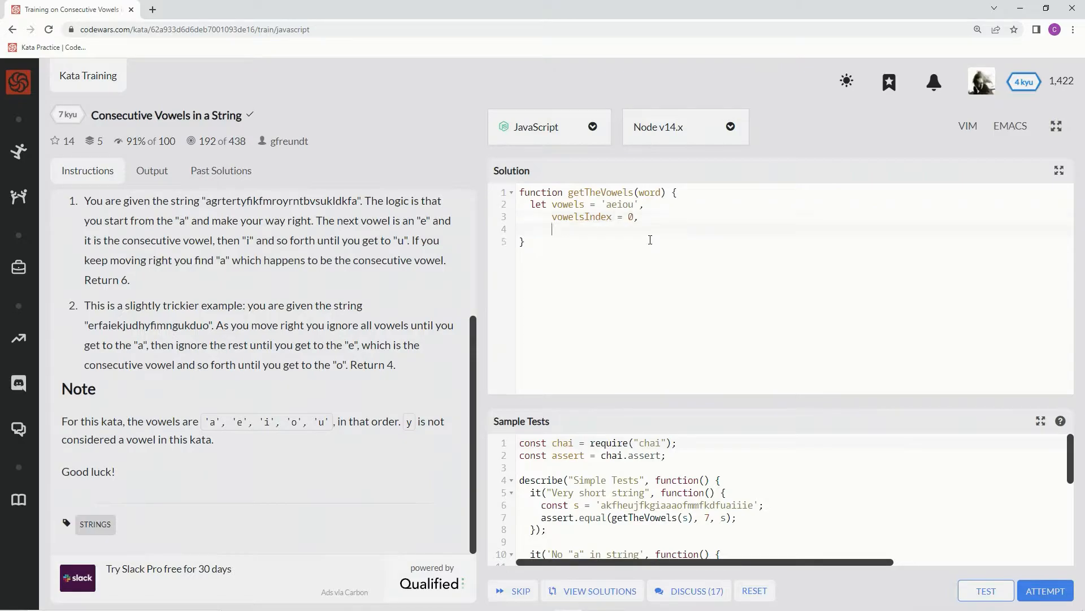
text(re)
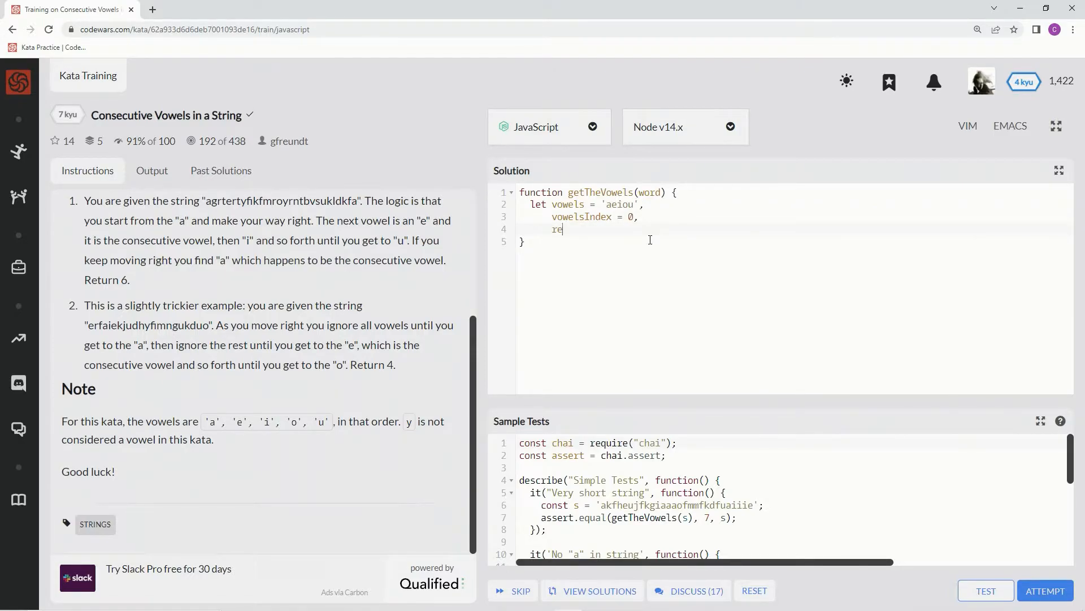
text(sult)
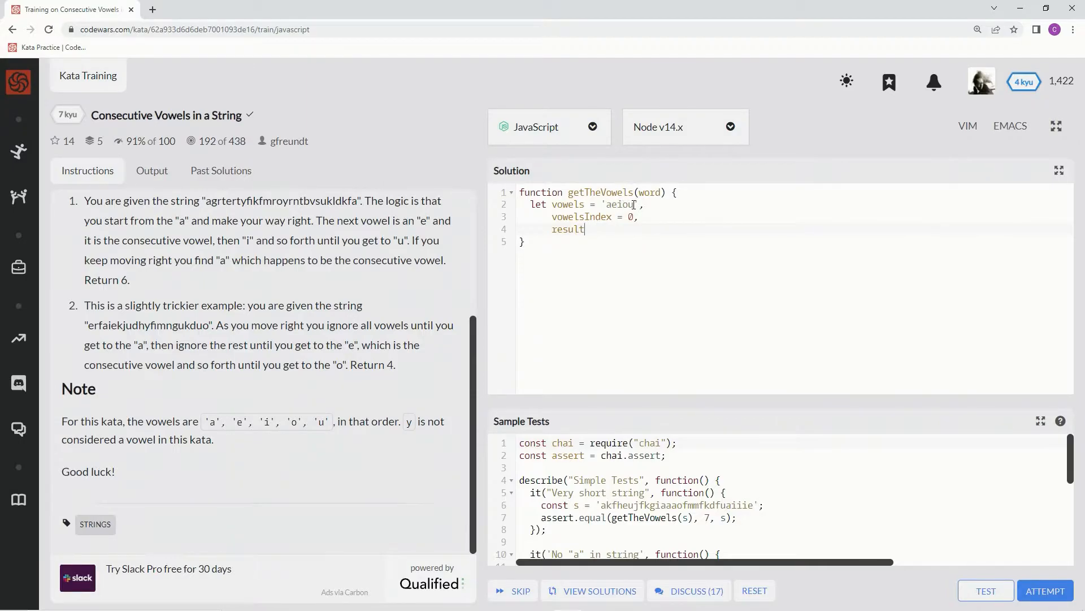
mouse_move(655, 258)
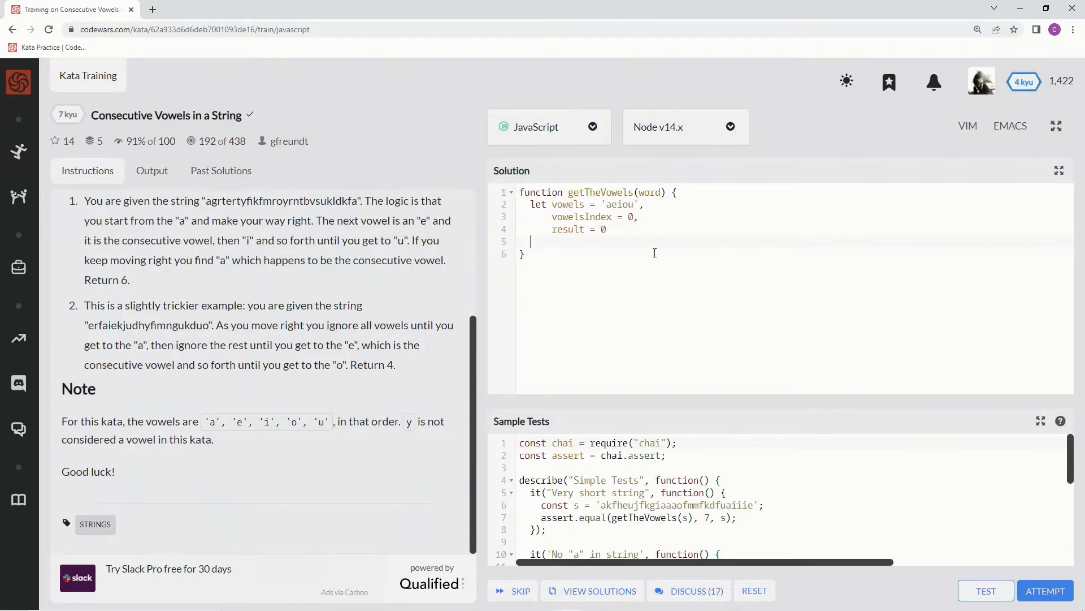
- Write an empty for loop: let index = 0; index < word.length; index++
text(for)
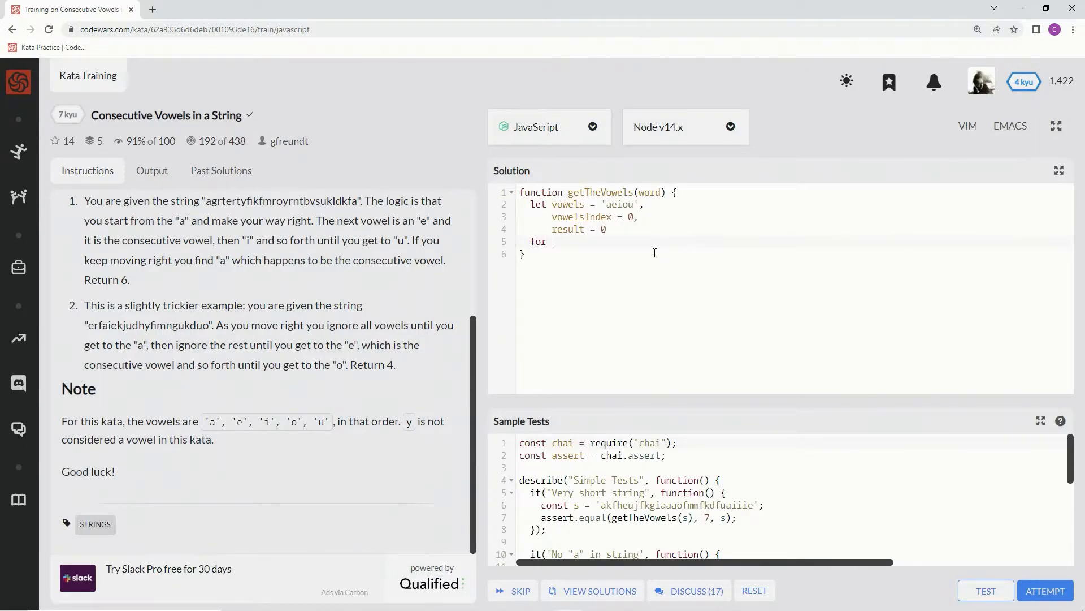
text((let)
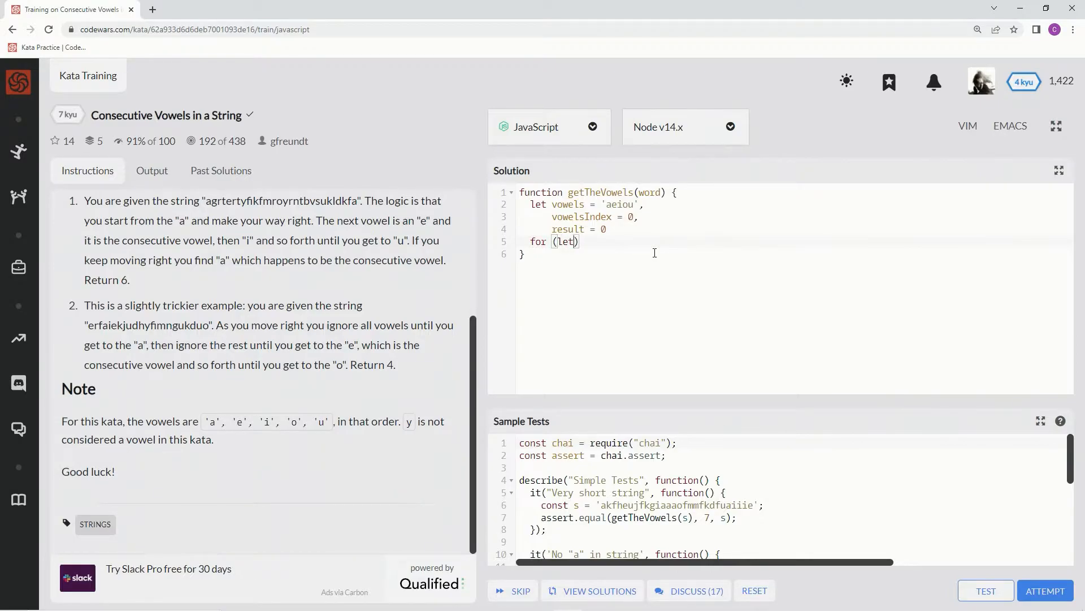
text(index = 0)
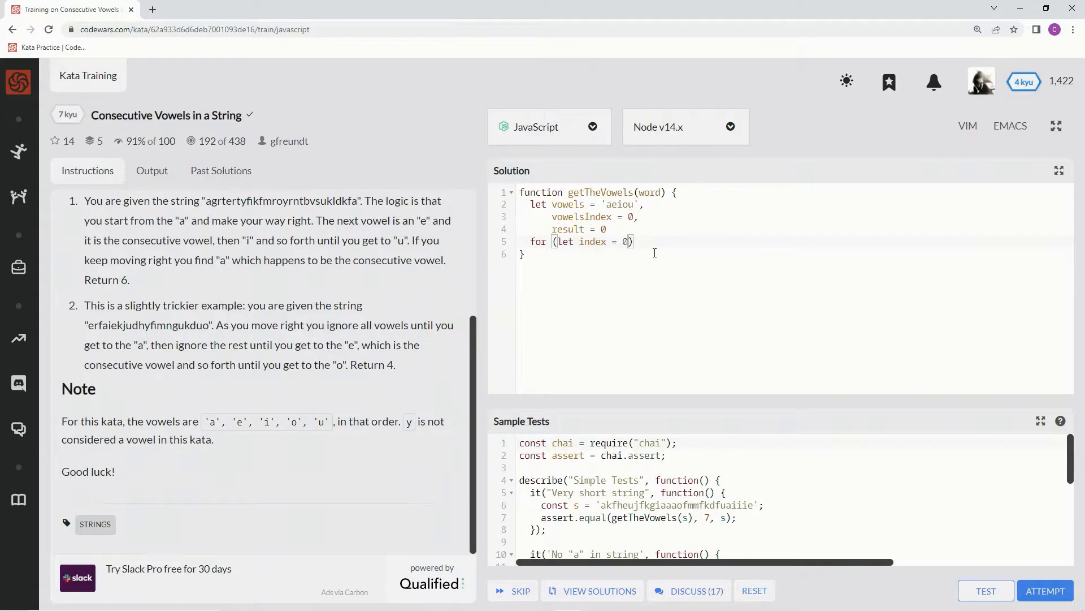
text(; index <)
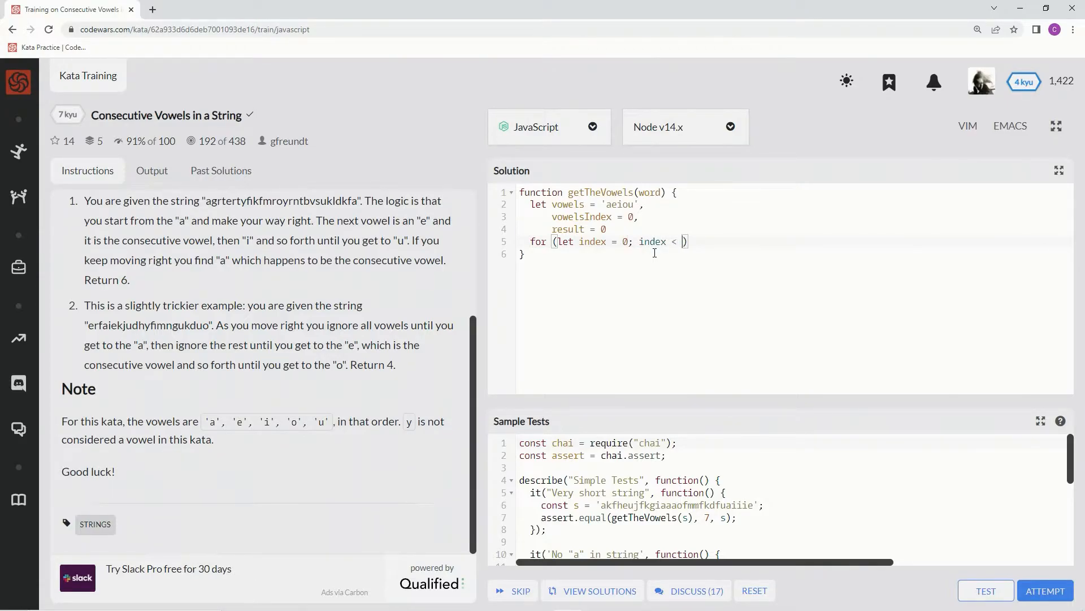
text(word.length)
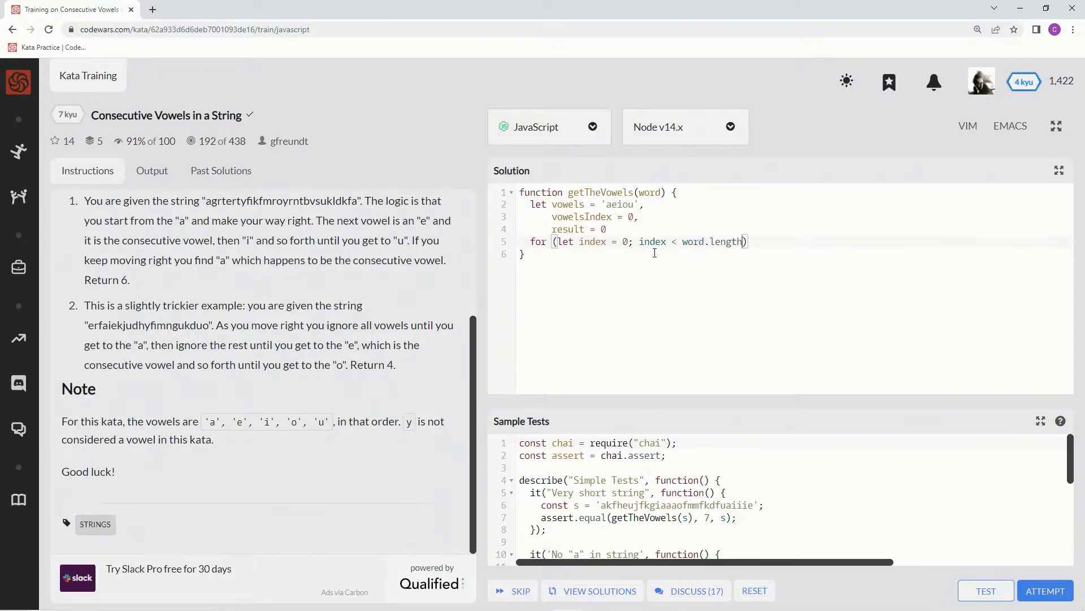
text(;)
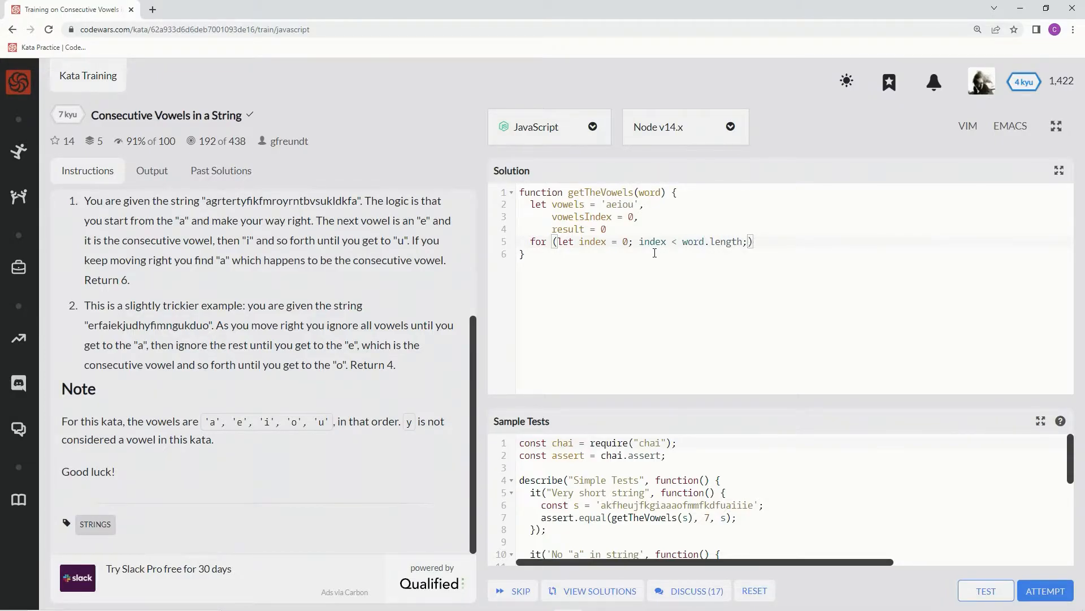
text(index)
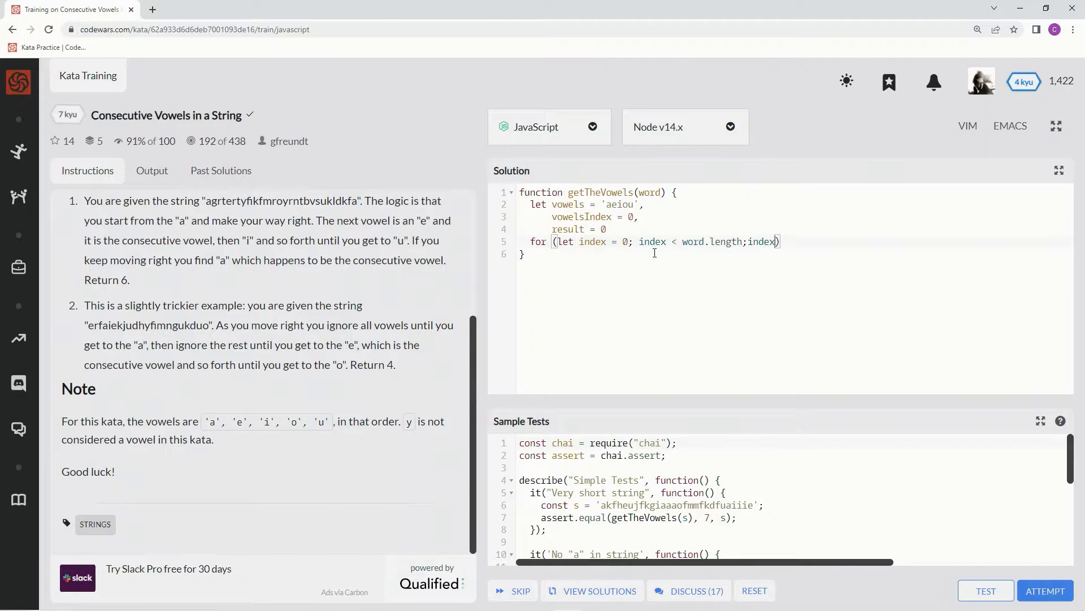
text(++))
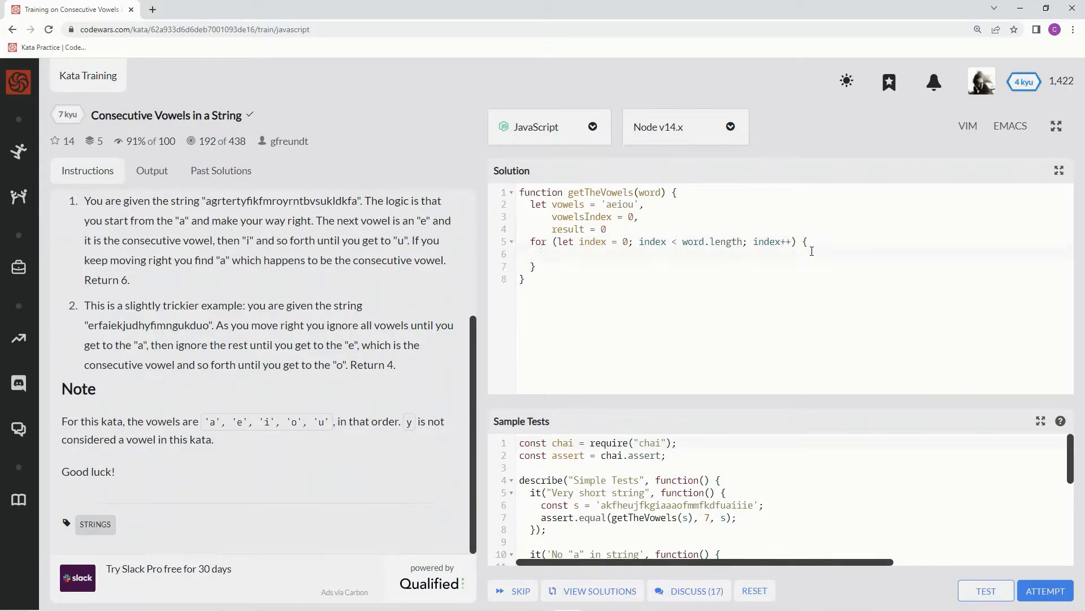
- Inside the loop, add an if checking word[index] == vowels[vowelsIndex]
click(543, 253)
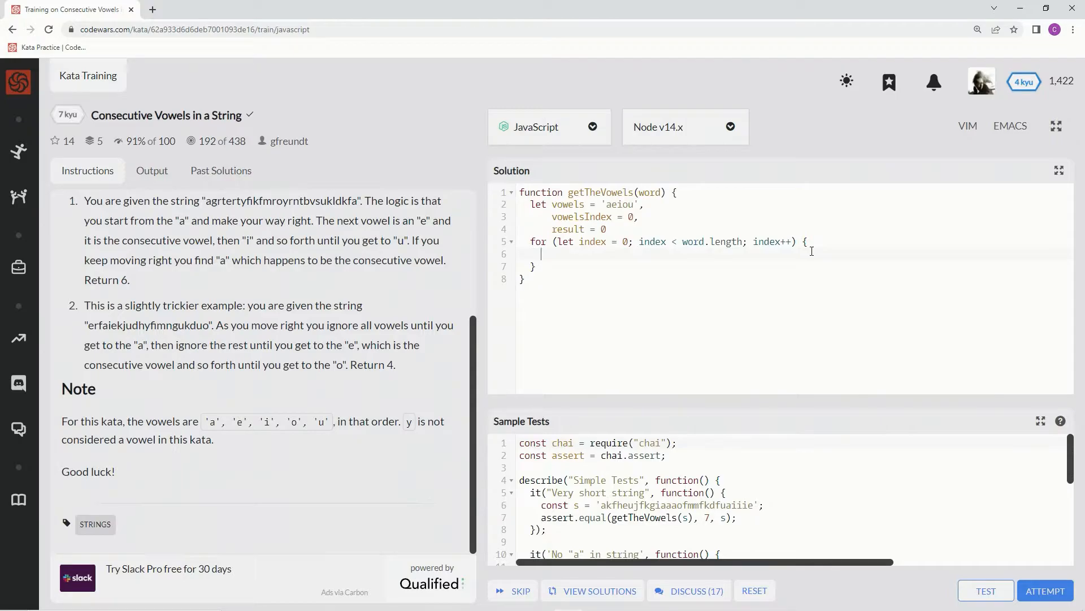
text(if)
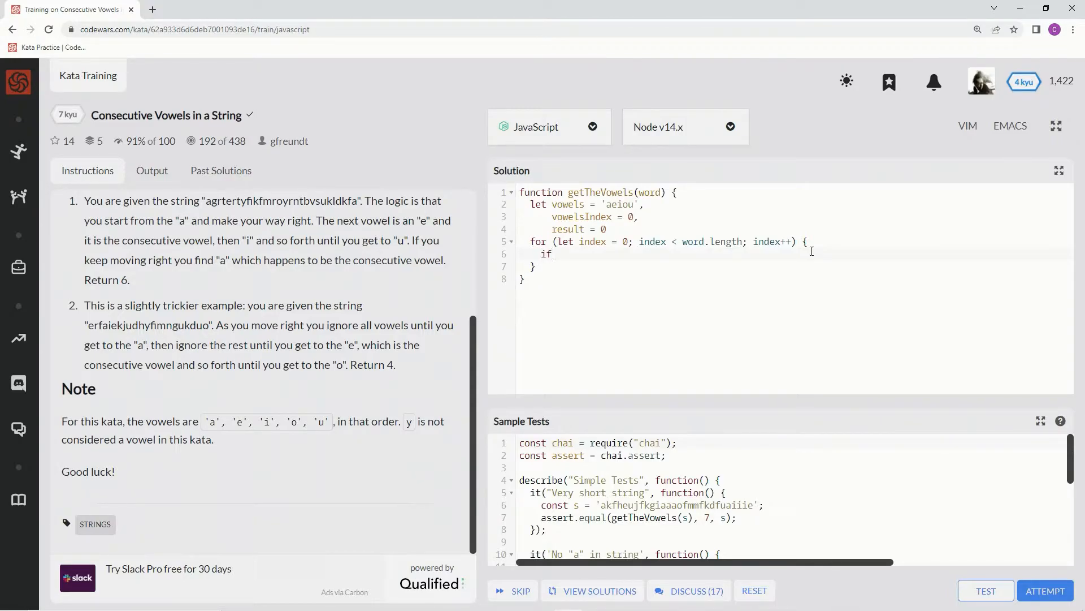
text((word))
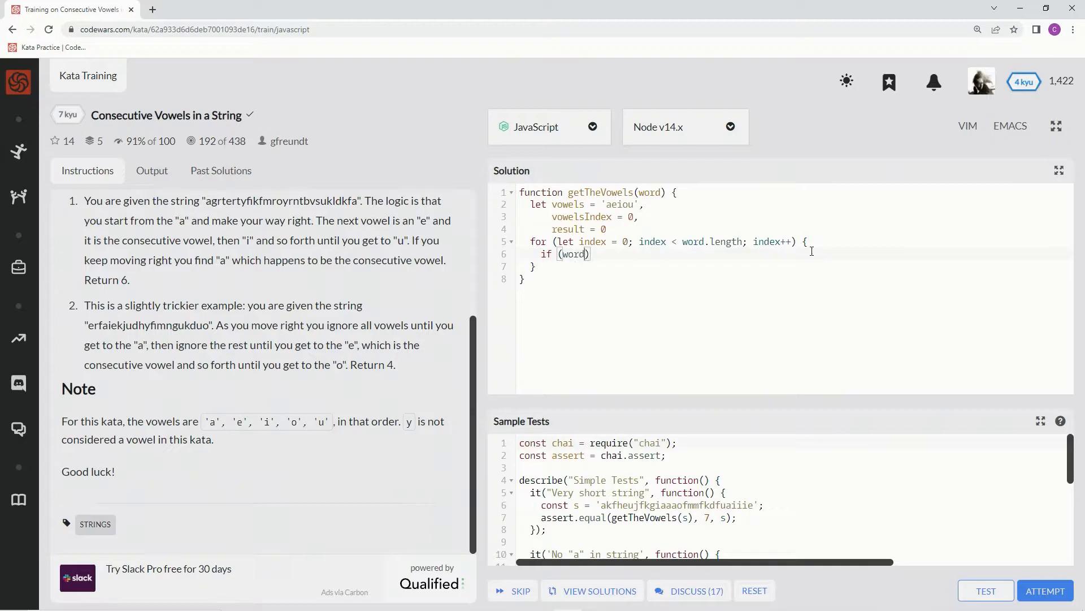
text([ind)
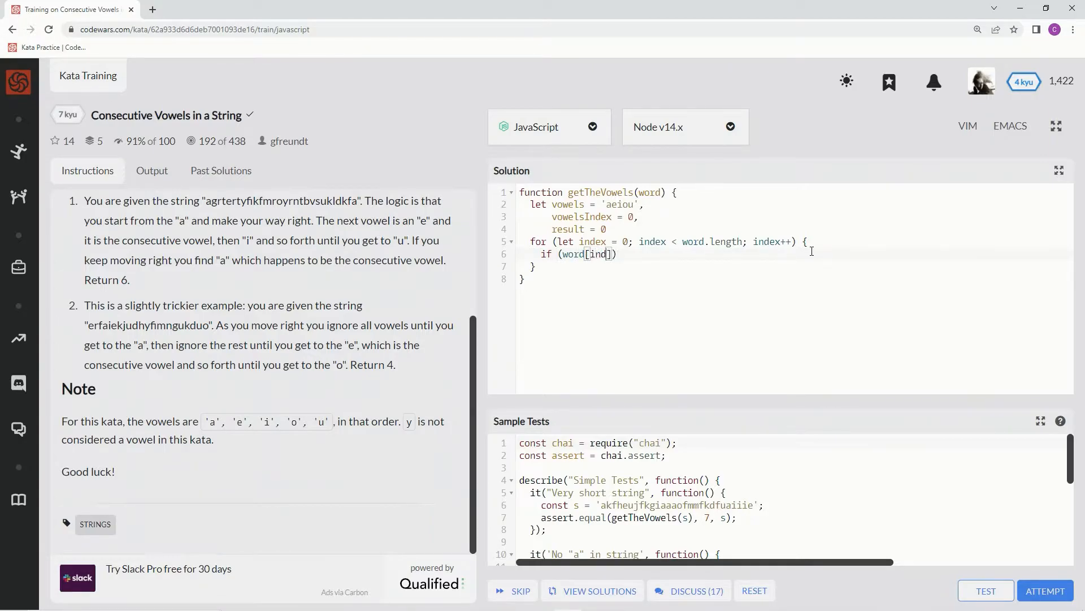
text(ex)
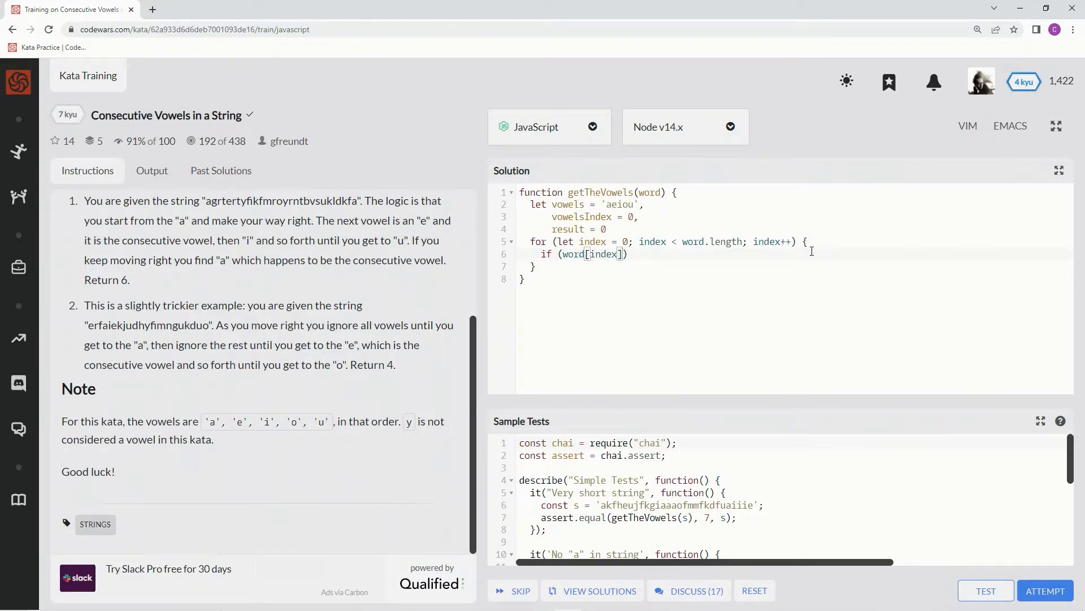
text(==)
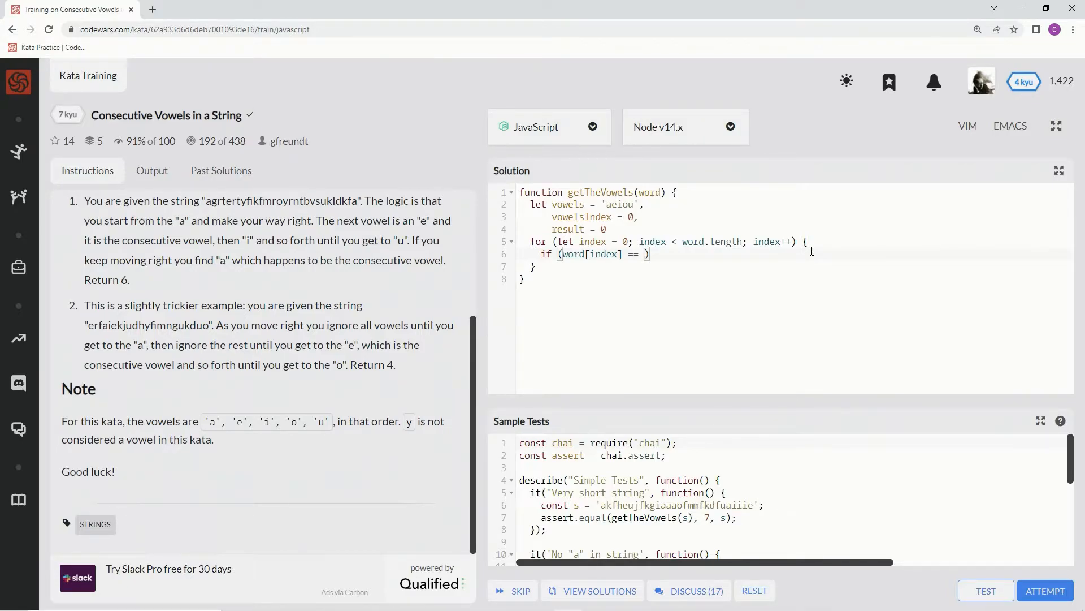
text(vw)
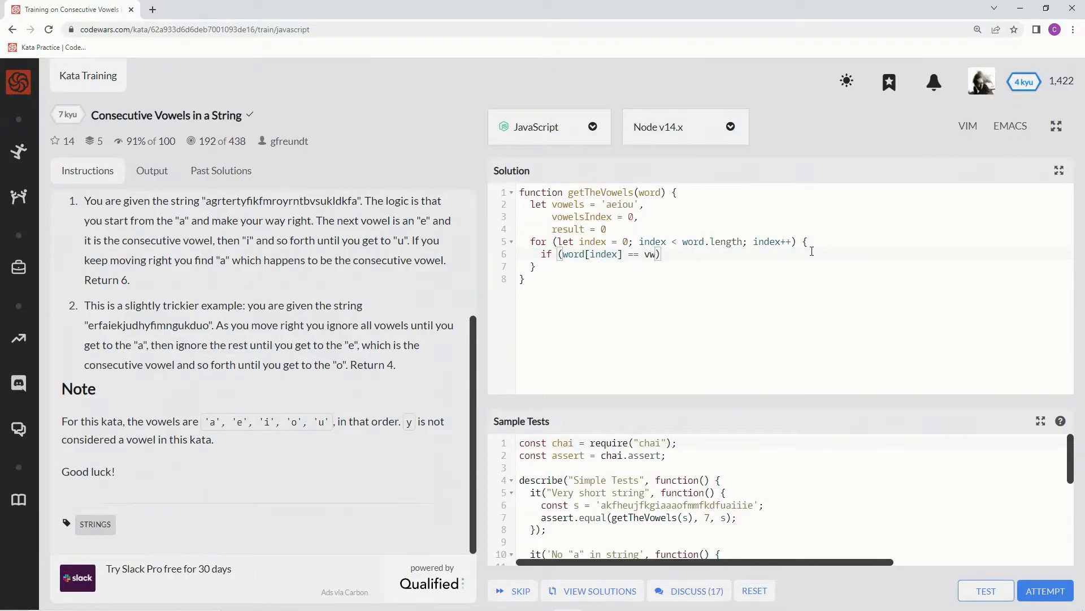
text(owels)
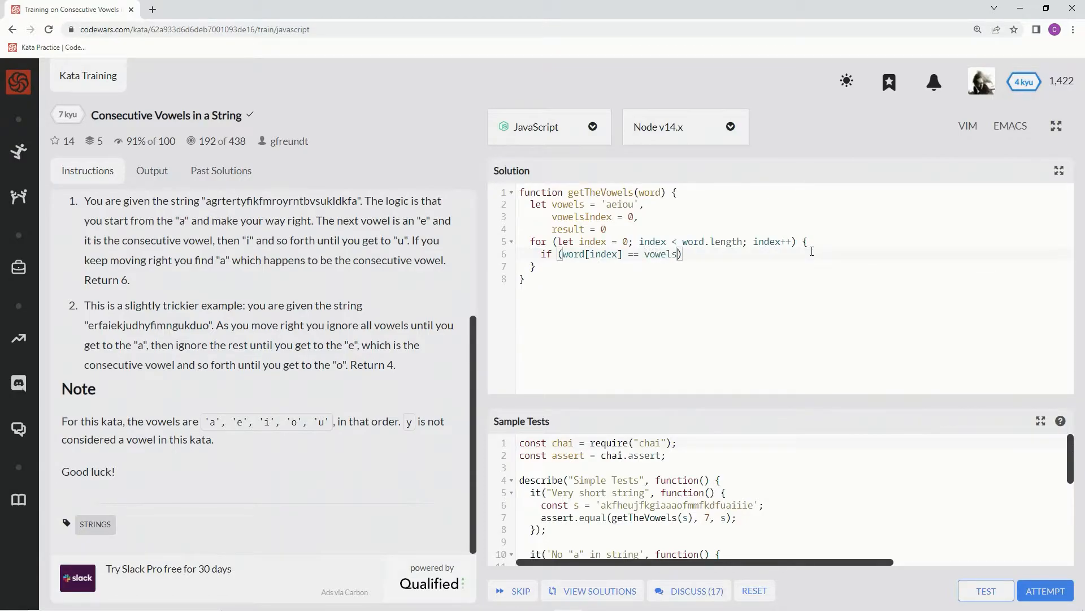
text({})
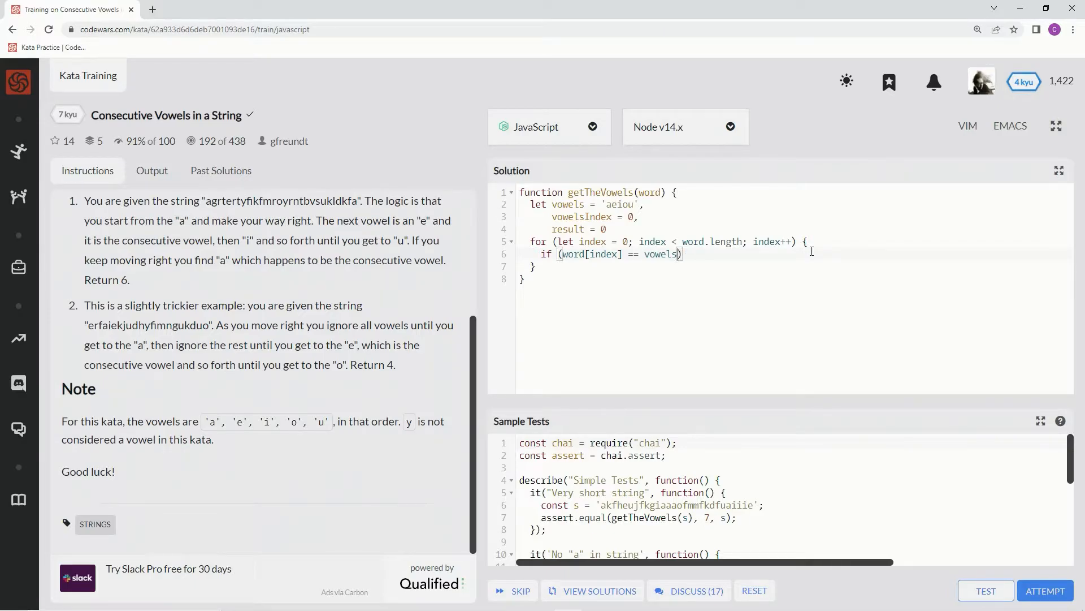
text([vowels])
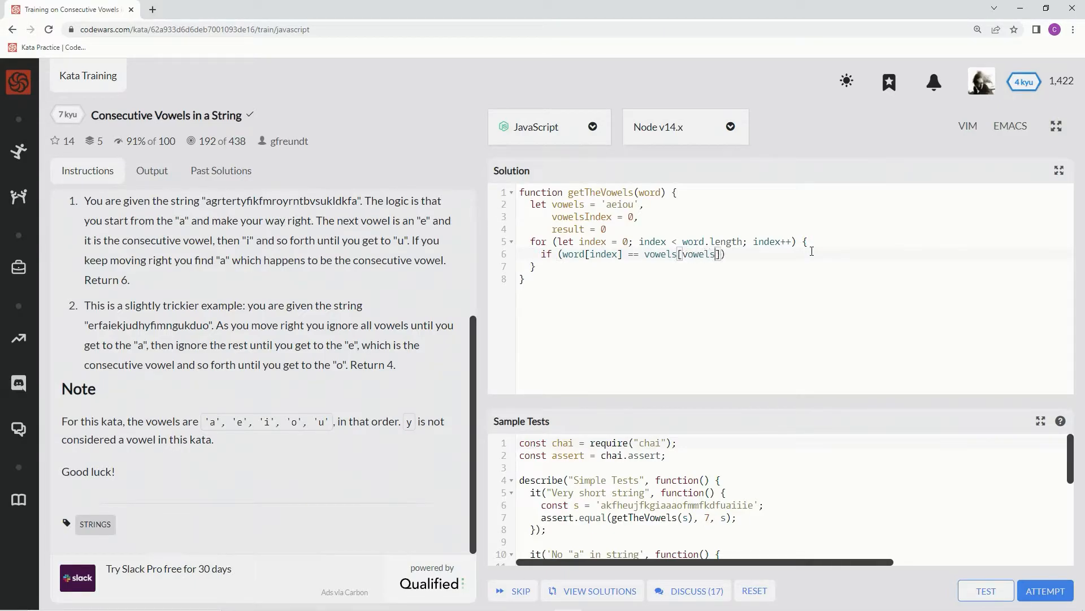
text(index)
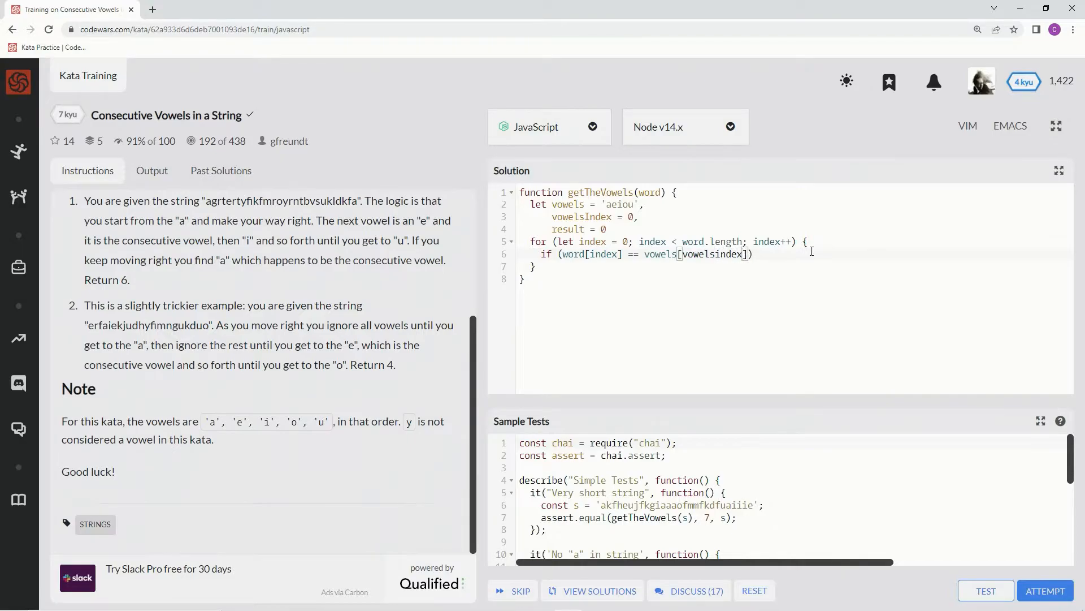
- Give the if body result++ and start a new line after it
key(Backspace)
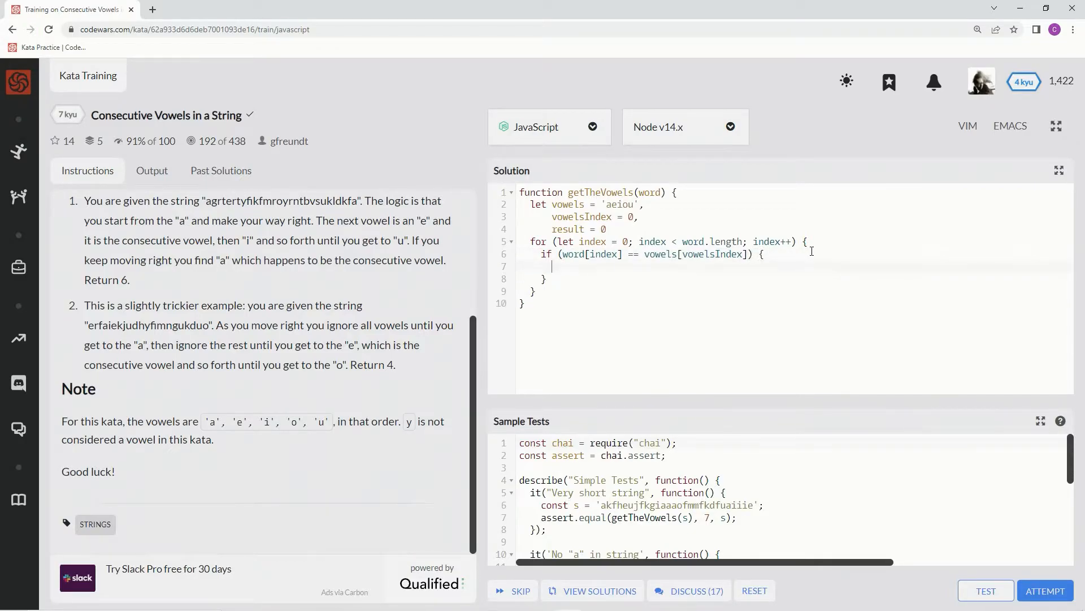
text(result++)
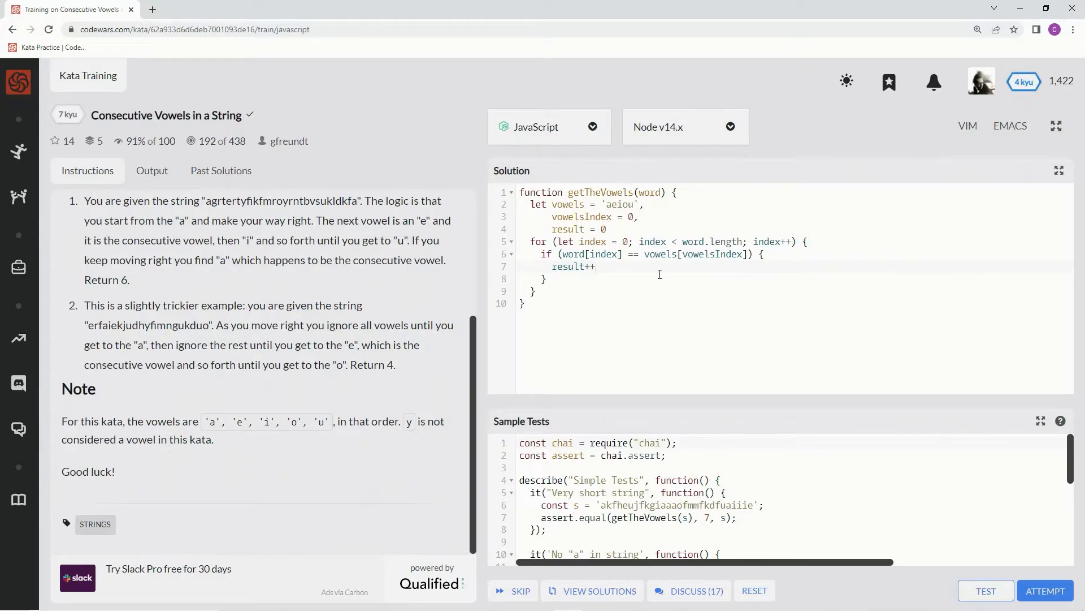
key(Enter)
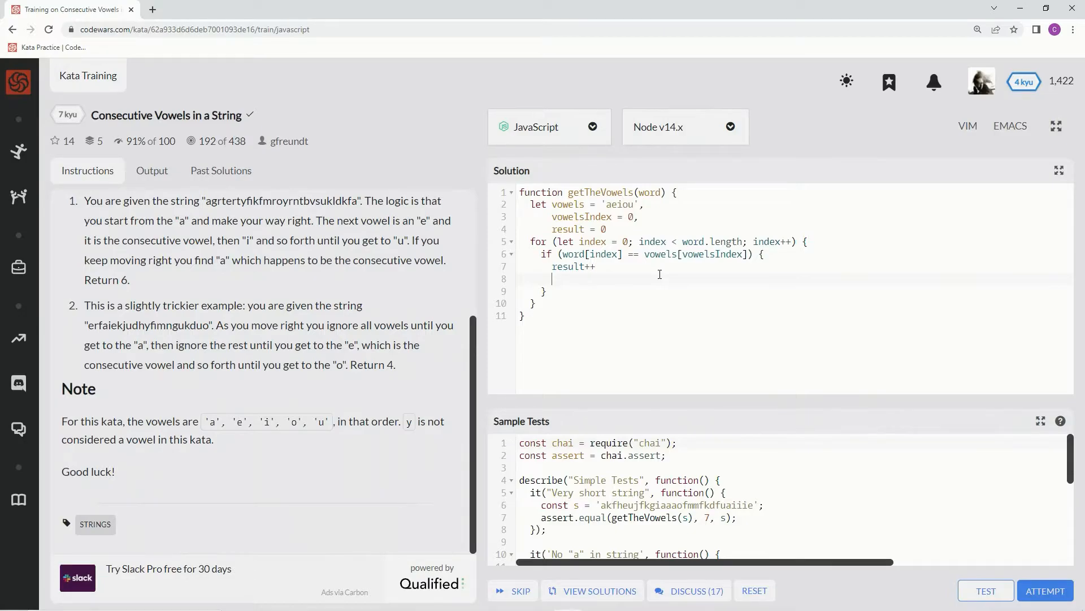
- Add a nested if resetting vowelsIndex to 0 when it equals 4
text(if)
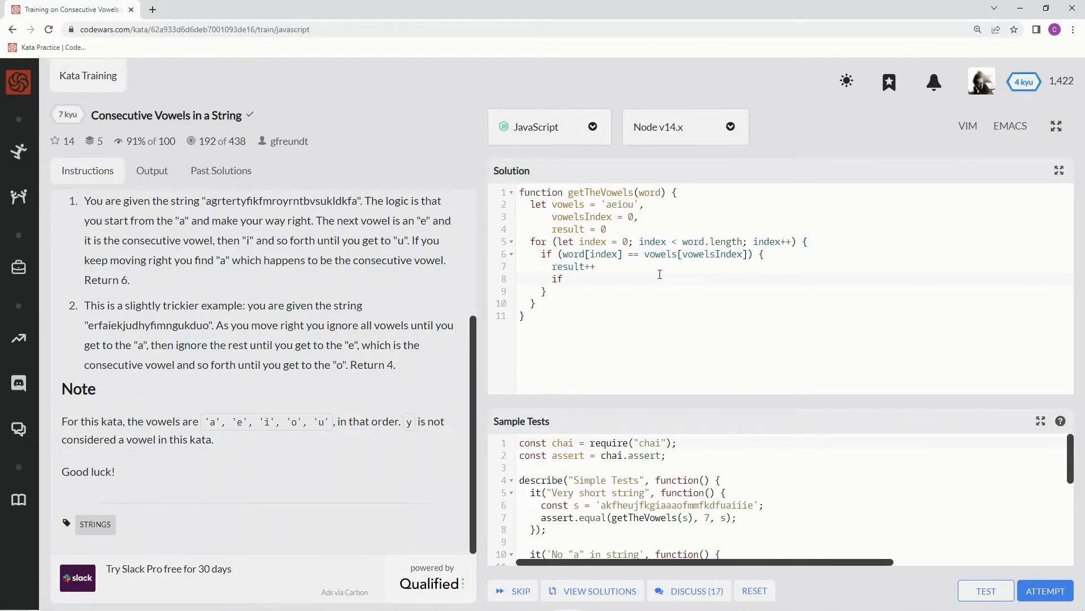
text((vo)
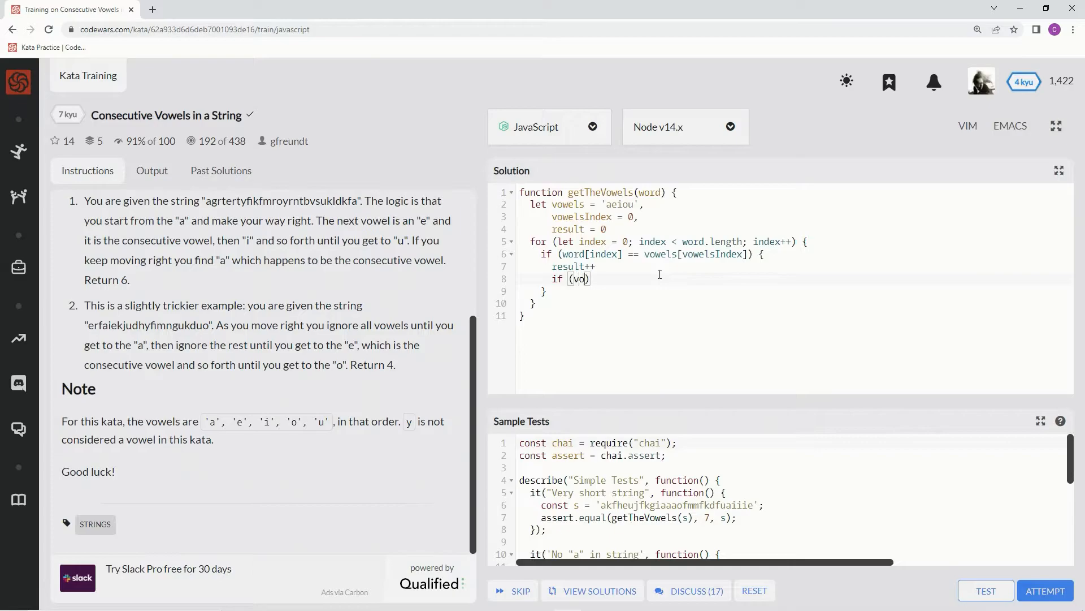
text(wels)
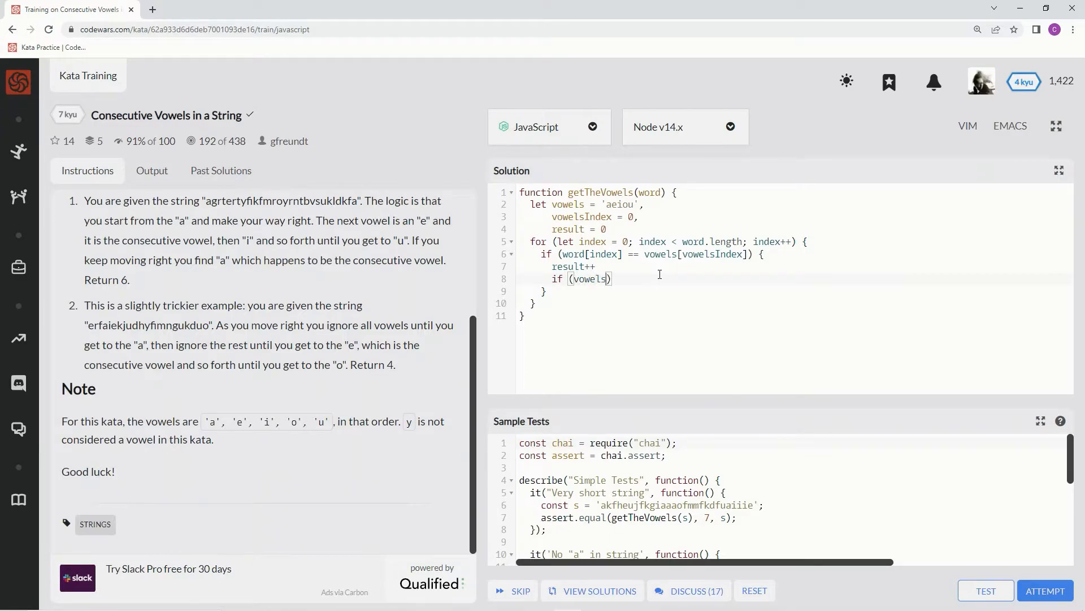
text(Index)
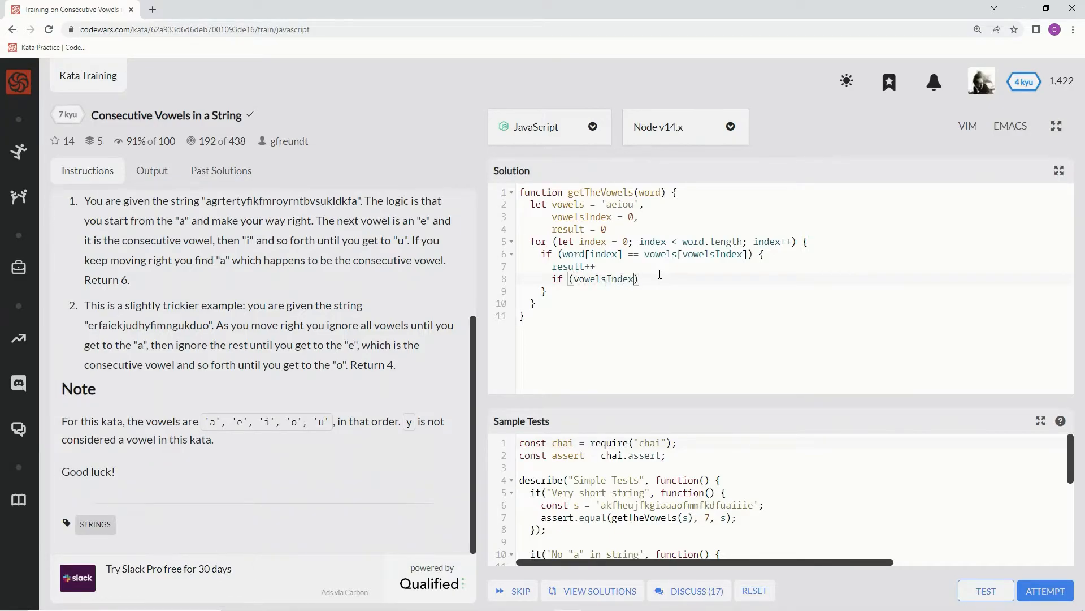
text(== 4)
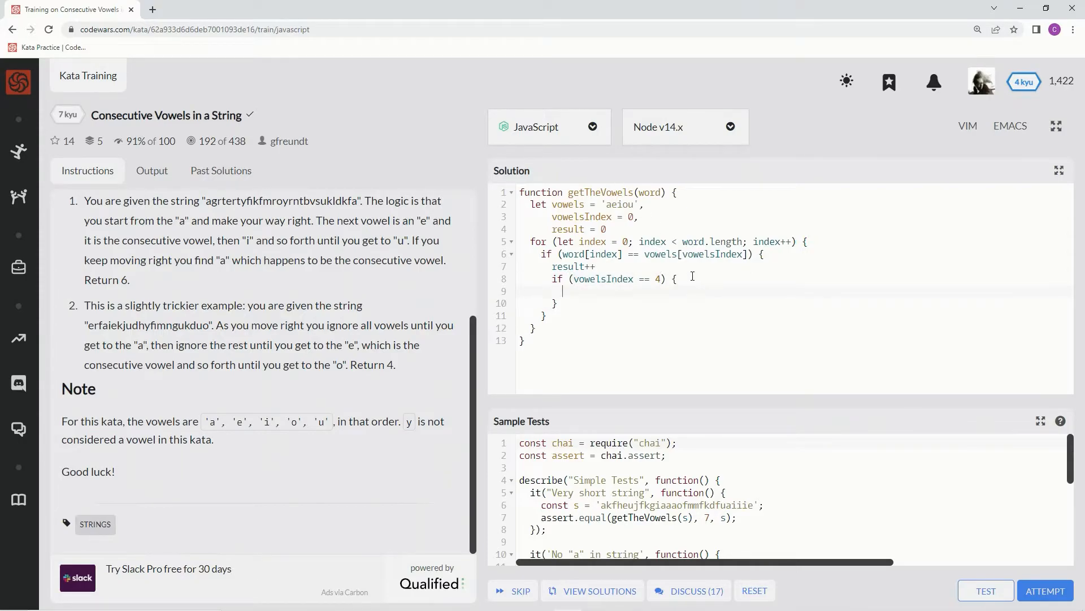
text(vowelsIndex =)
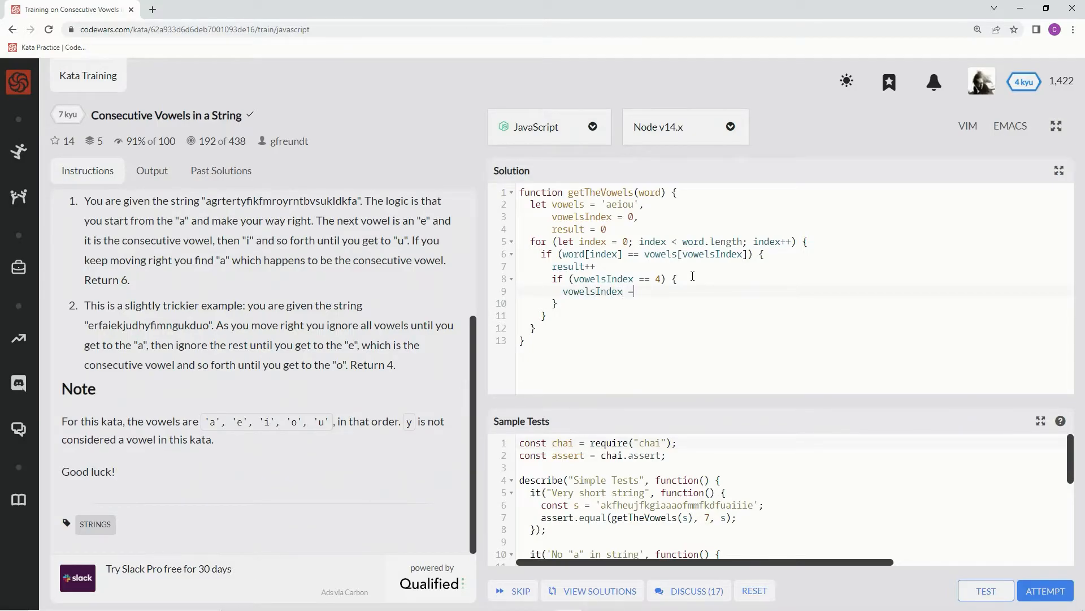
text(0)
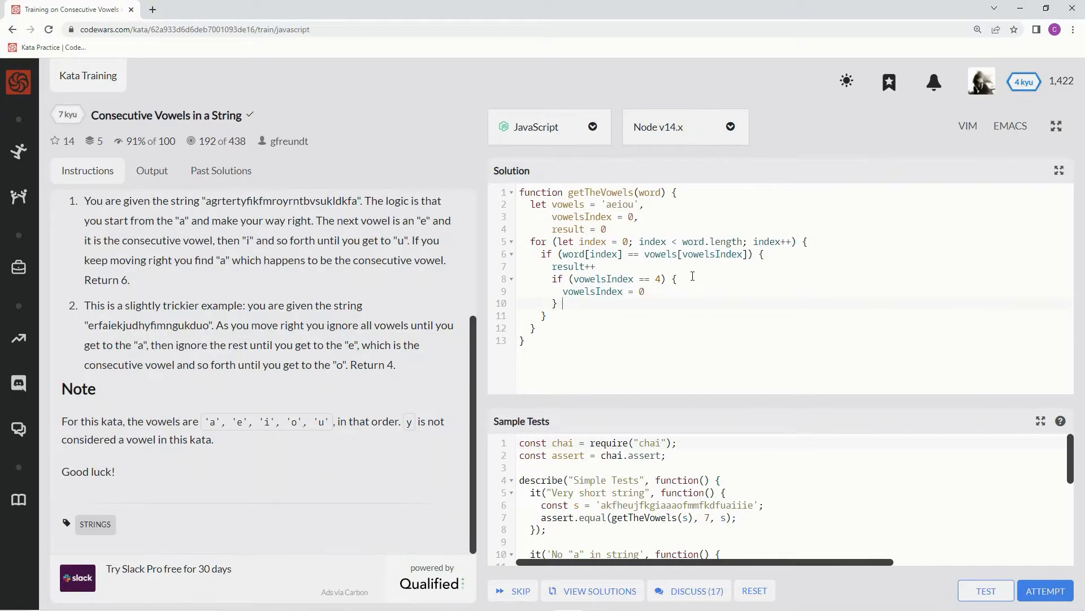
- Add an else branch that increments vowelsIndex with vowelsIndex++
text(else)
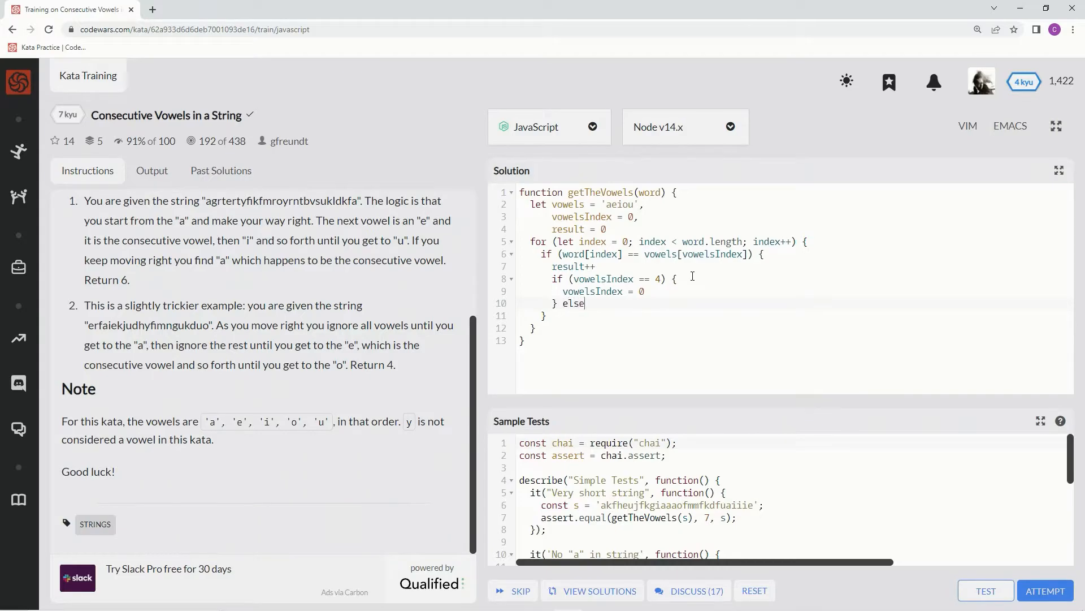
text({})
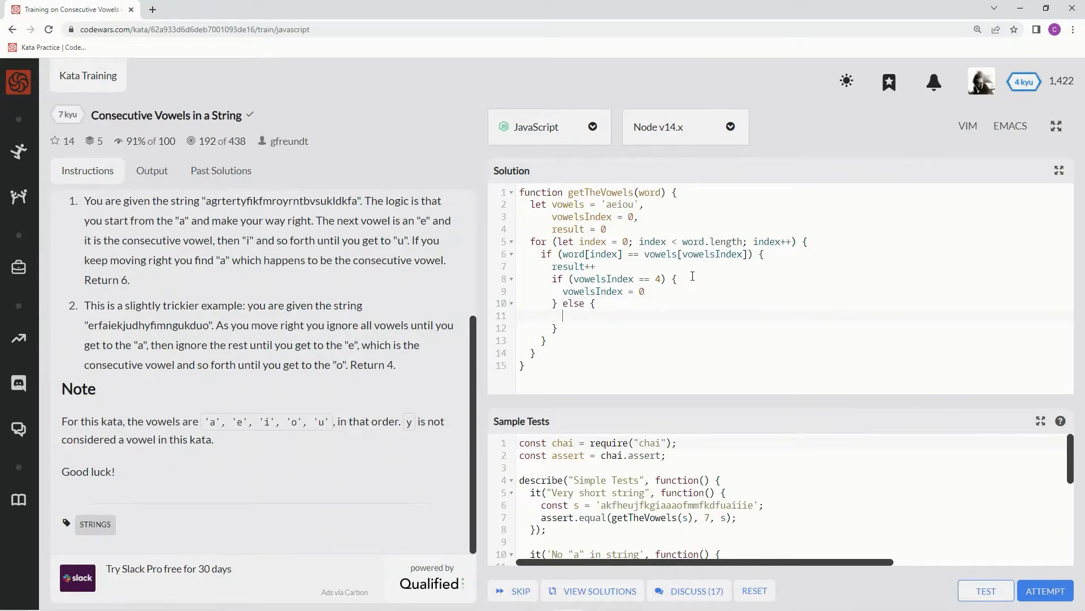
text(vowel)
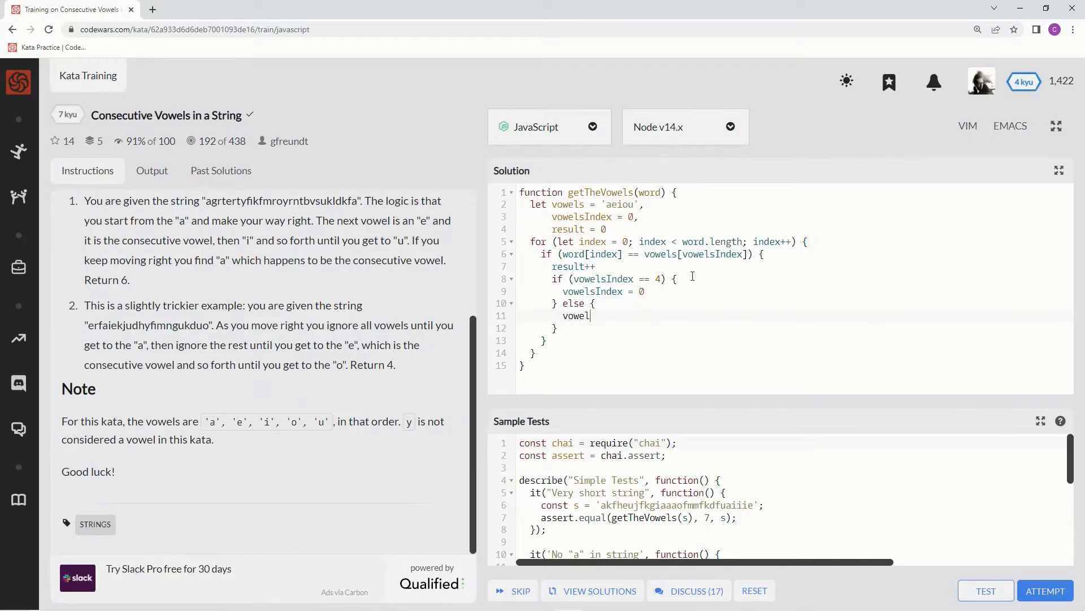
text(sIndex)
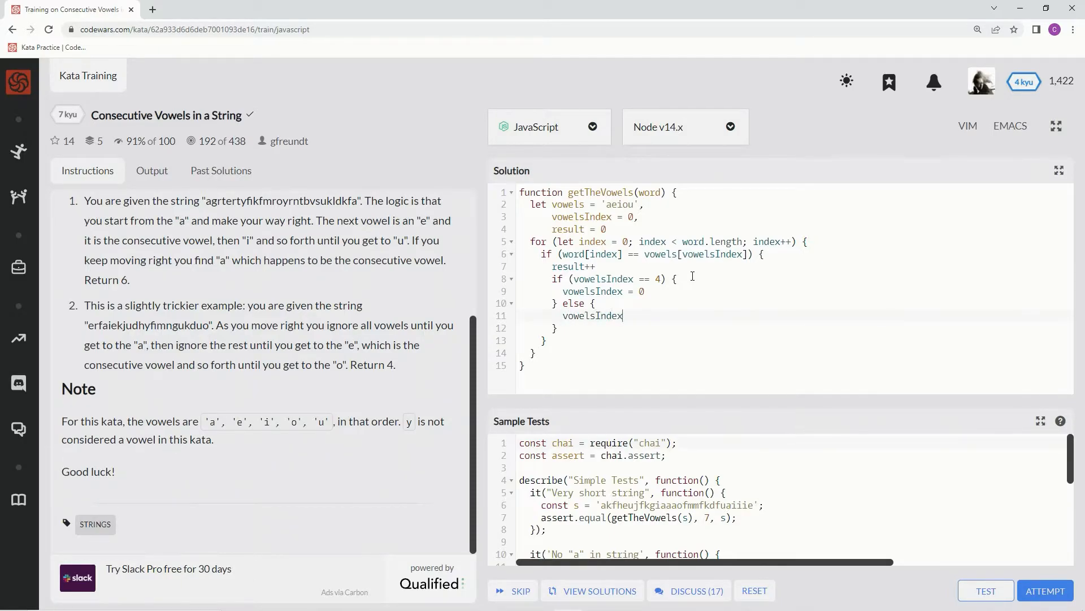
text(++)
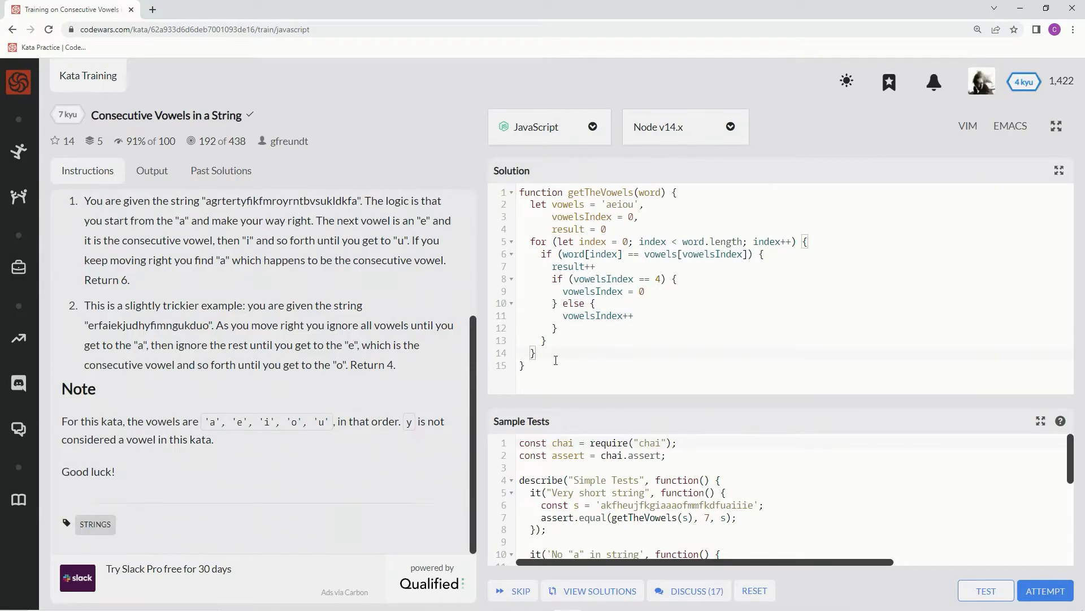
- Return result and run the sample tests: 3 passed, 0 failed
text(return)
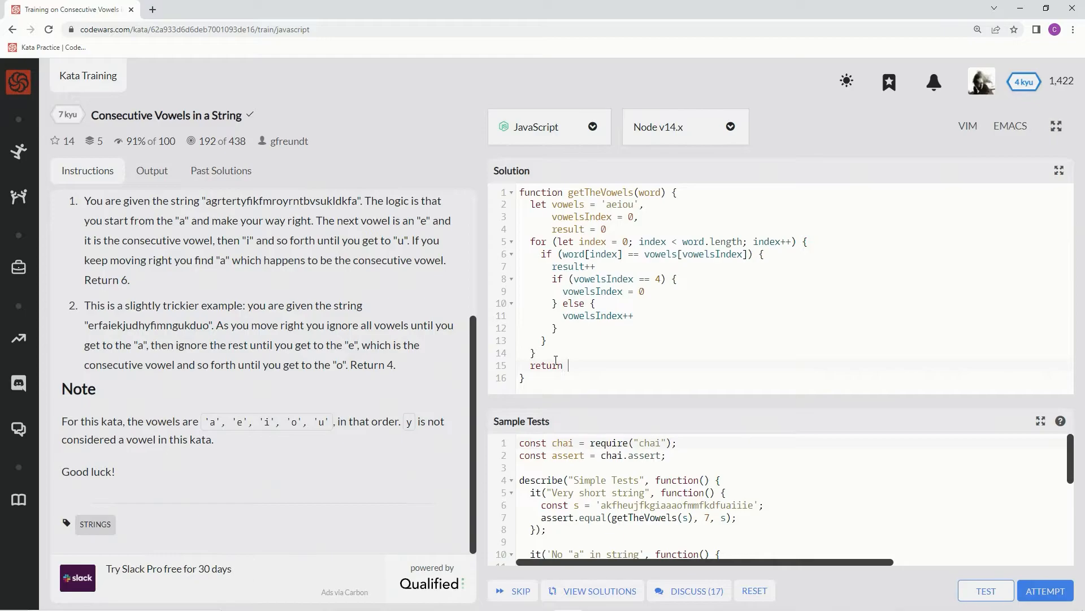
text(result)
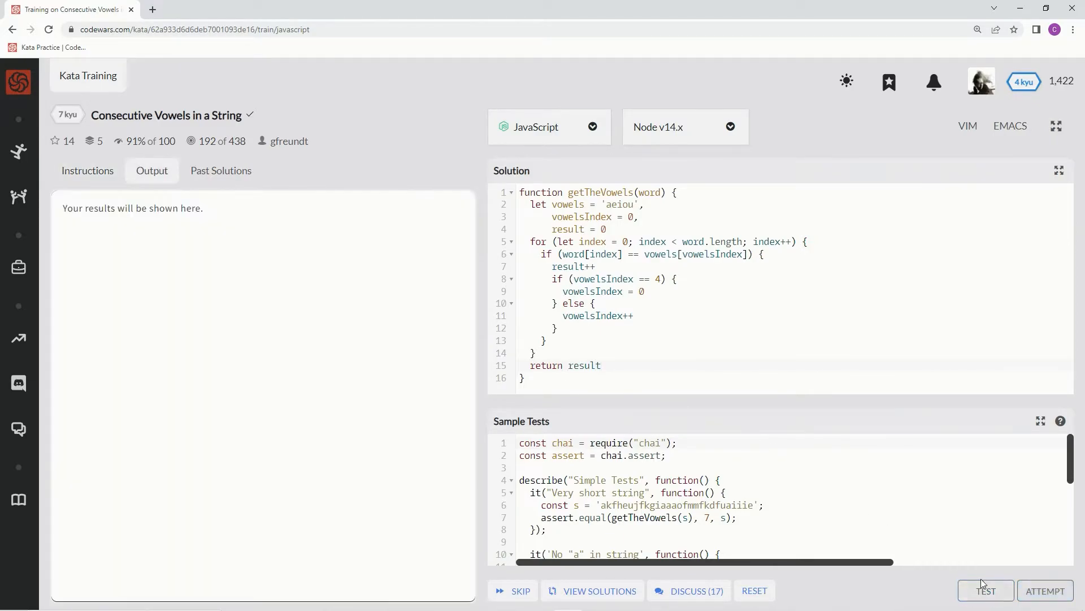
click(984, 590)
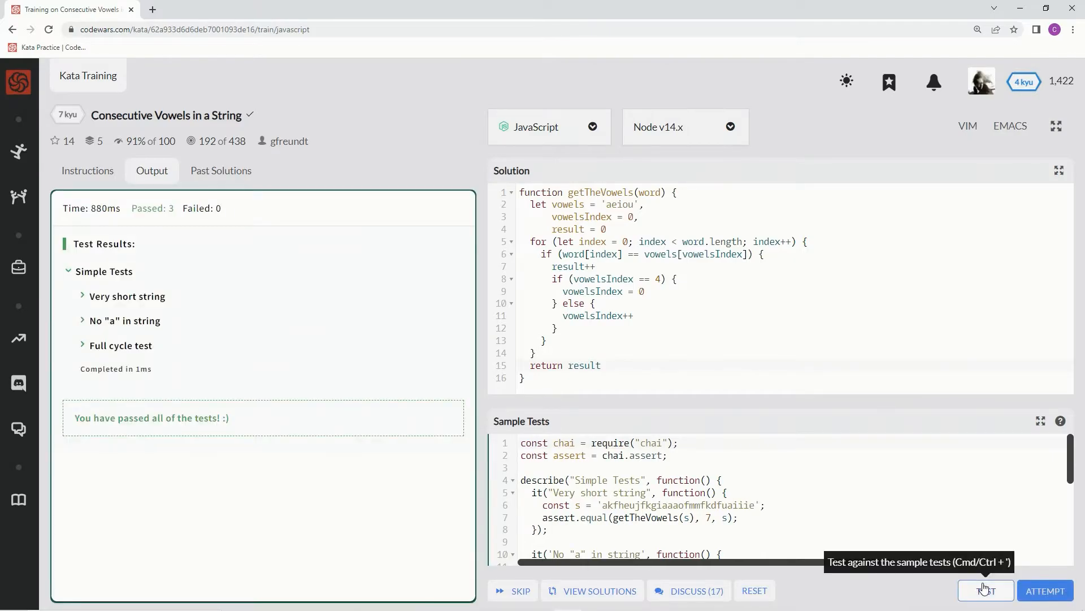
mouse_move(593, 221)
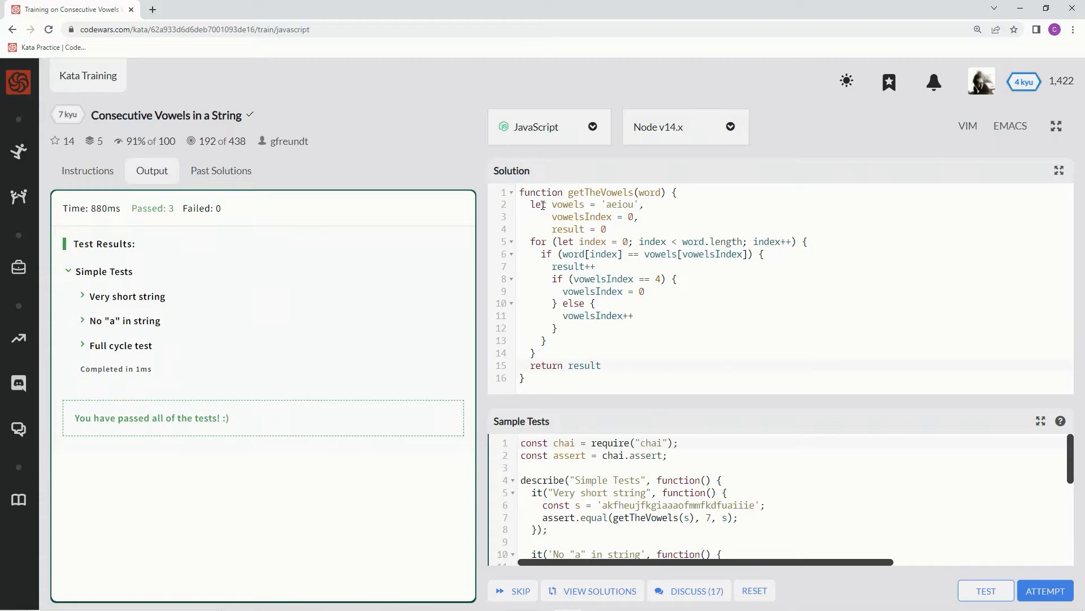
mouse_move(405, 333)
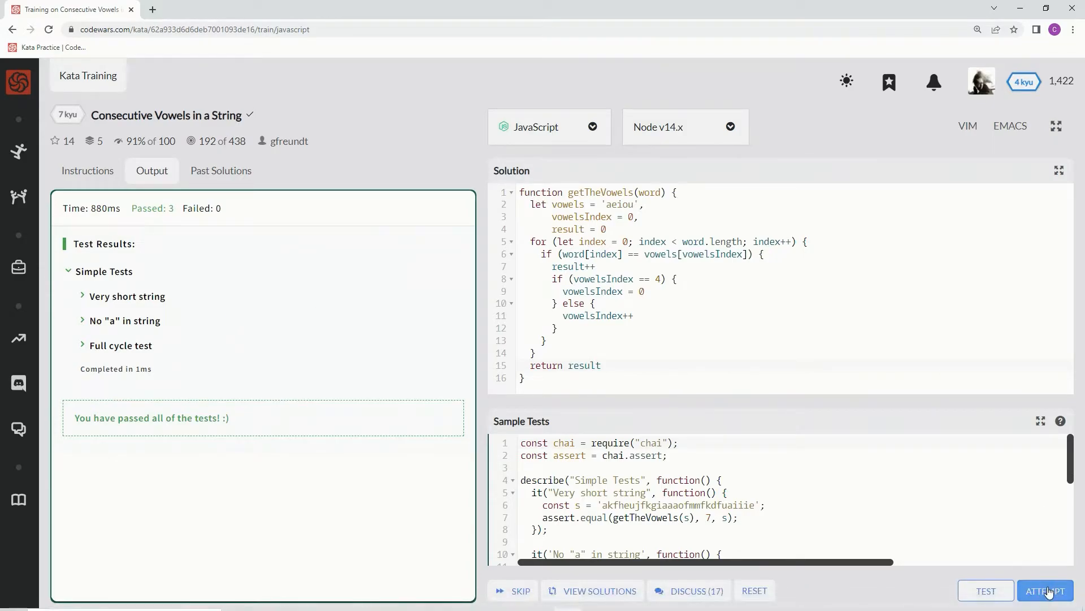
- Submit the loop solution, passing all tests, then begin an arrow function with vowels = 'aeiou' default
click(1048, 590)
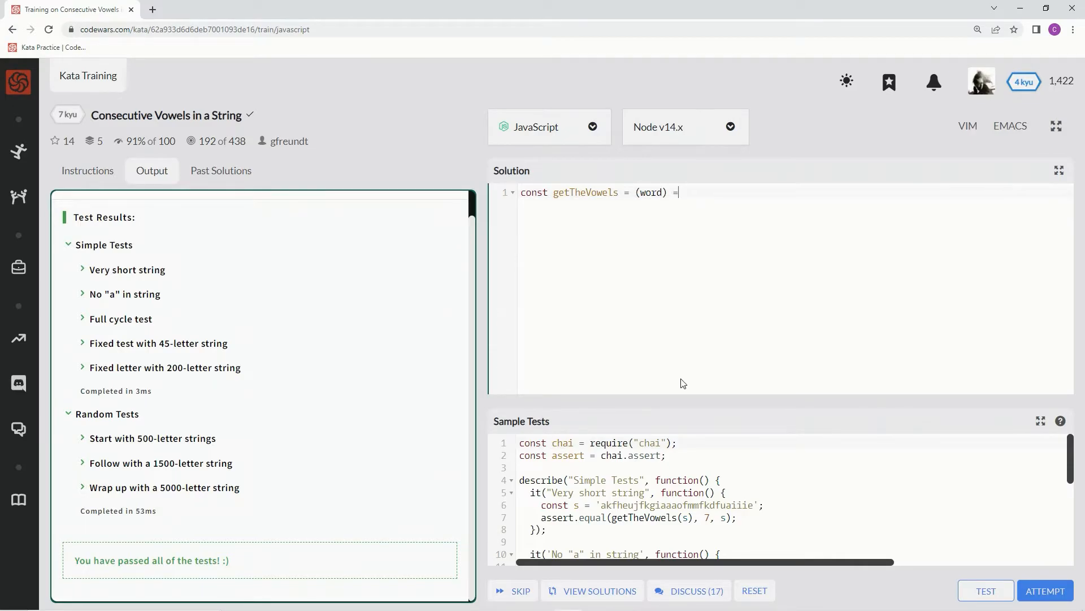
text(>)
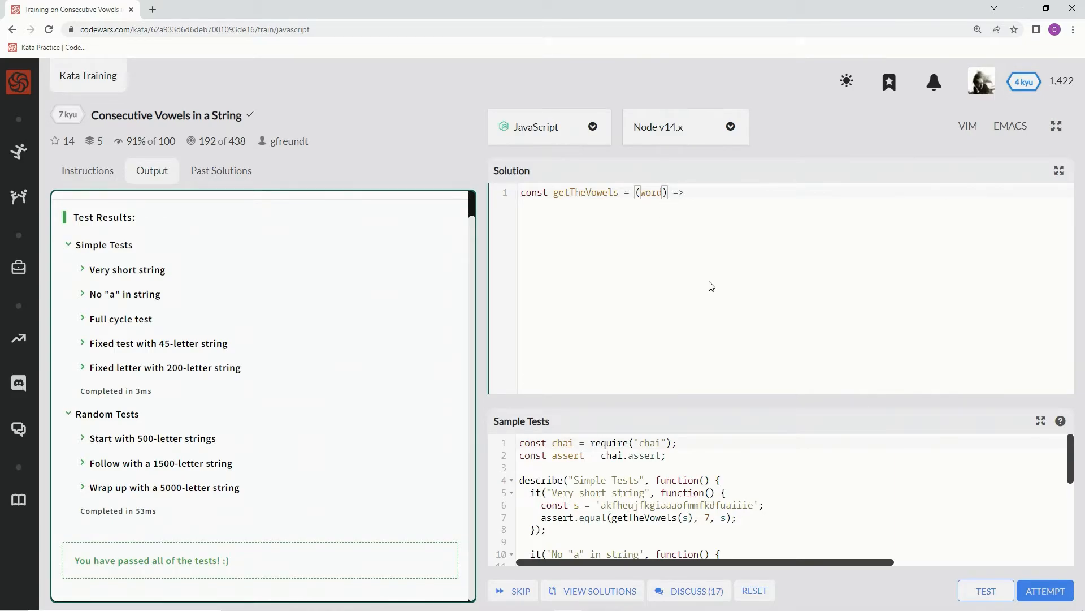
text(,)
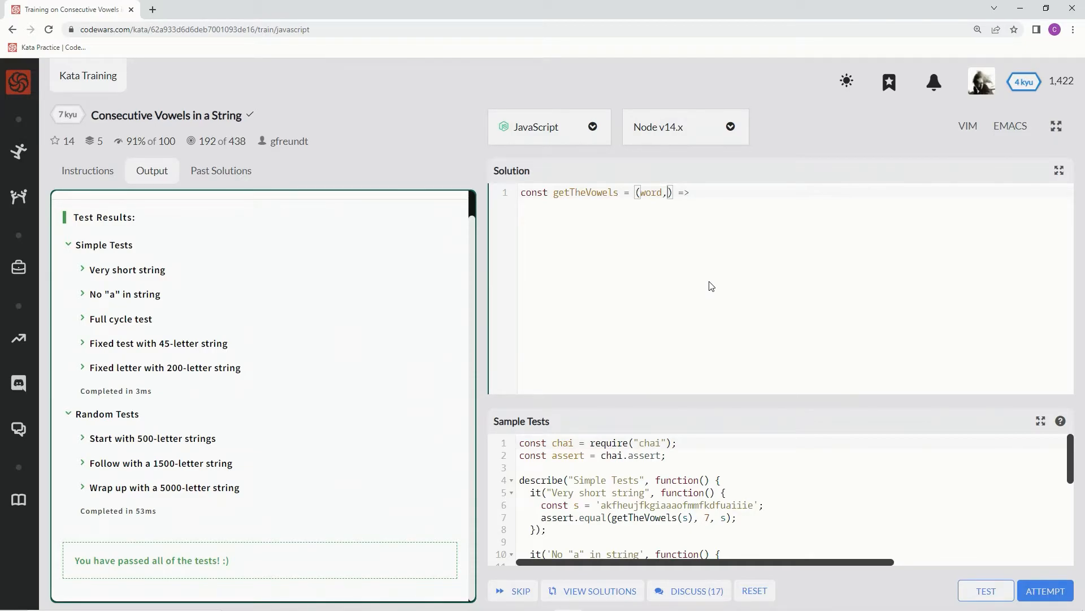
text(vowels =)
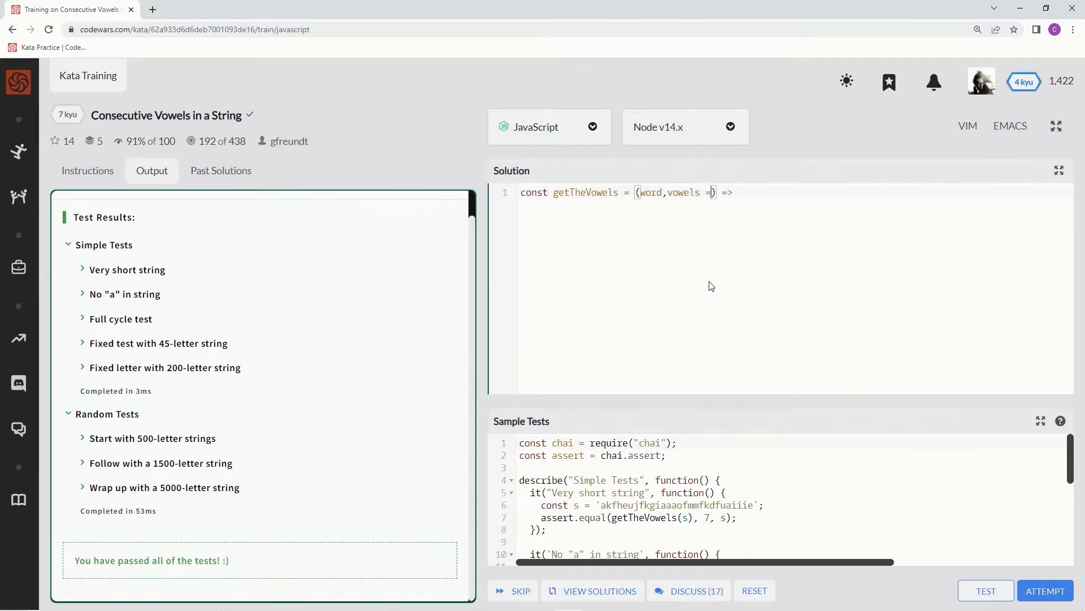
text('a')
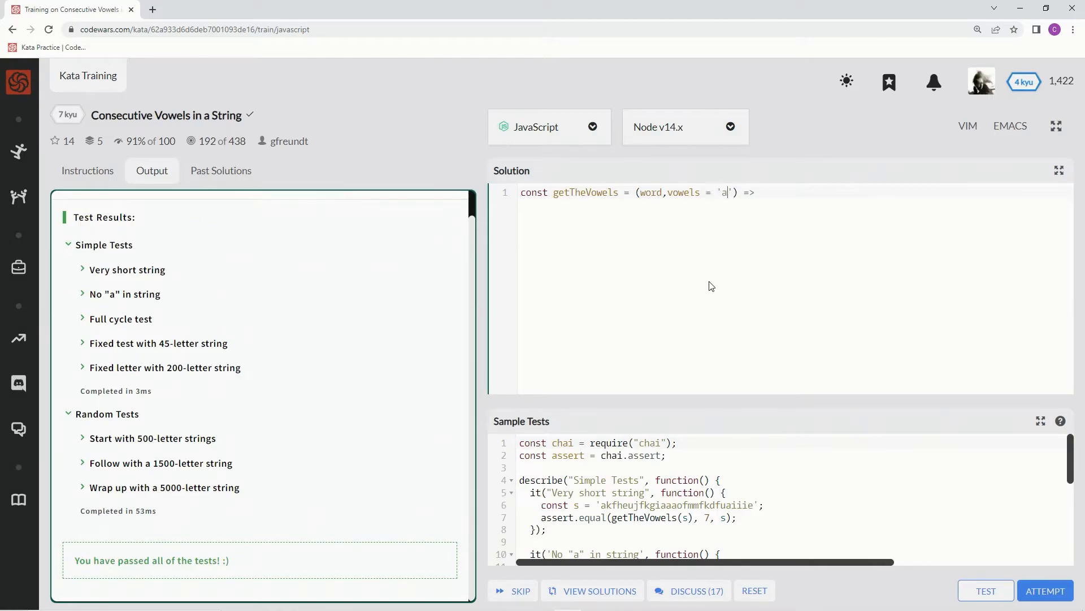
text(eiou)
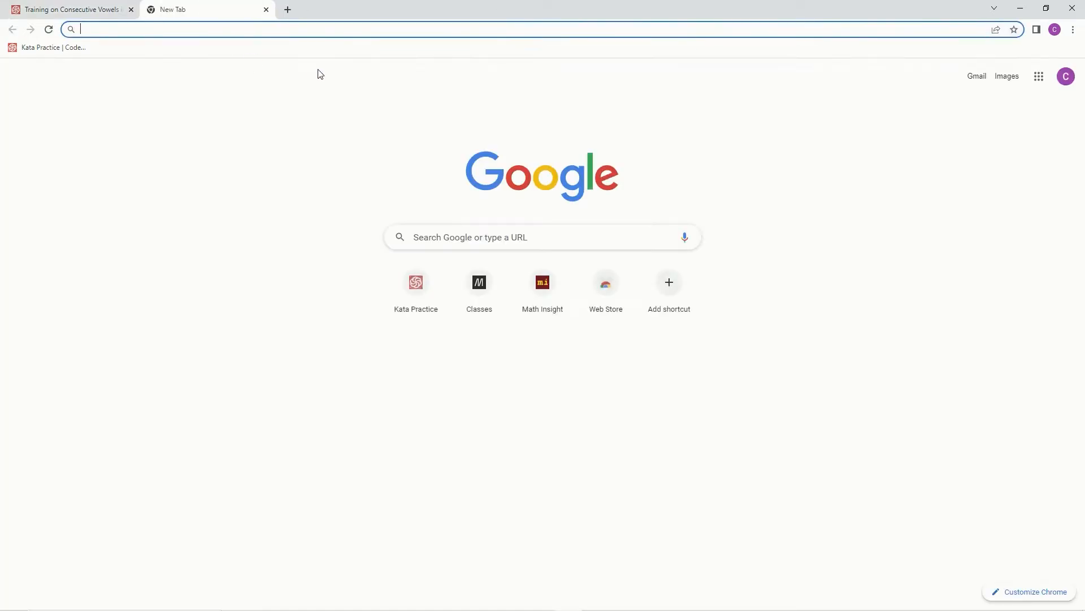
- Read MDN's String.prototype.split() page in a new tab, then return to the kata
text(developer.mozilla.org/en-US/docs/Web/JavaScript/Reference/Global_Objects/String/split)
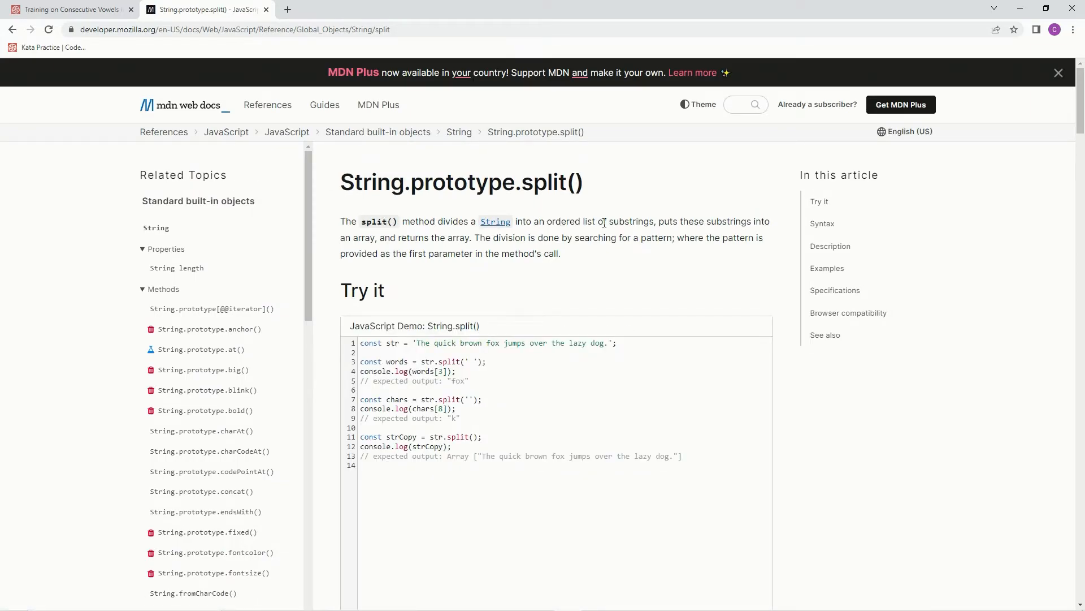
mouse_move(373, 250)
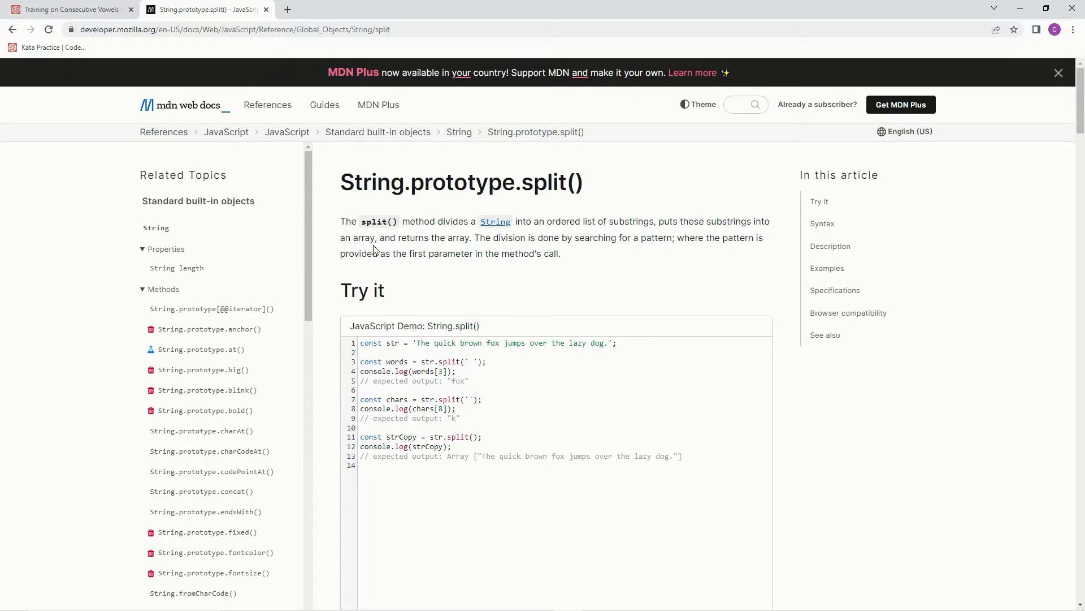
mouse_move(525, 238)
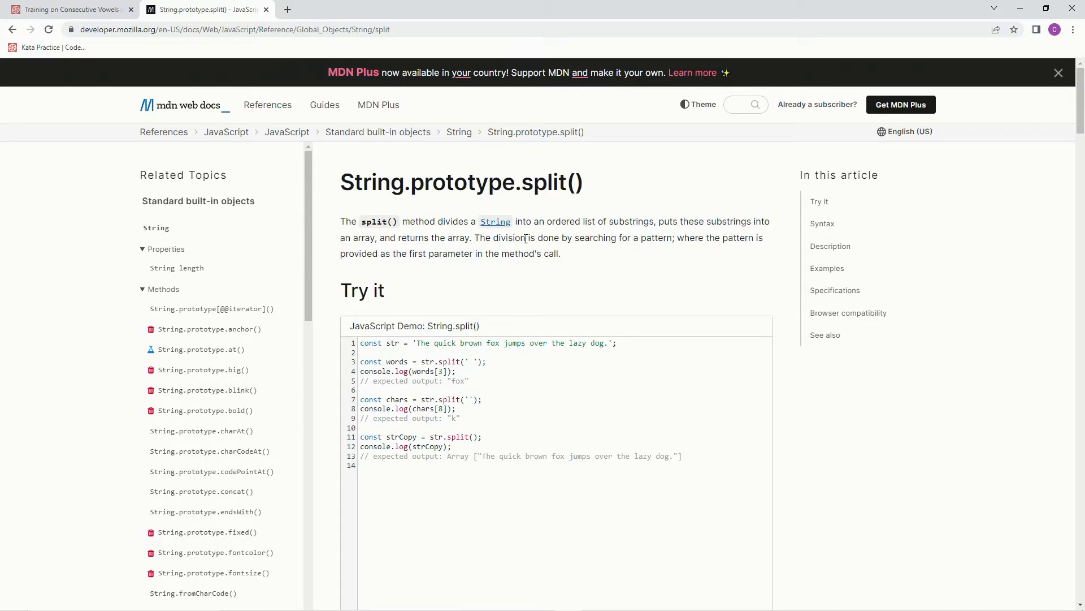
mouse_move(754, 253)
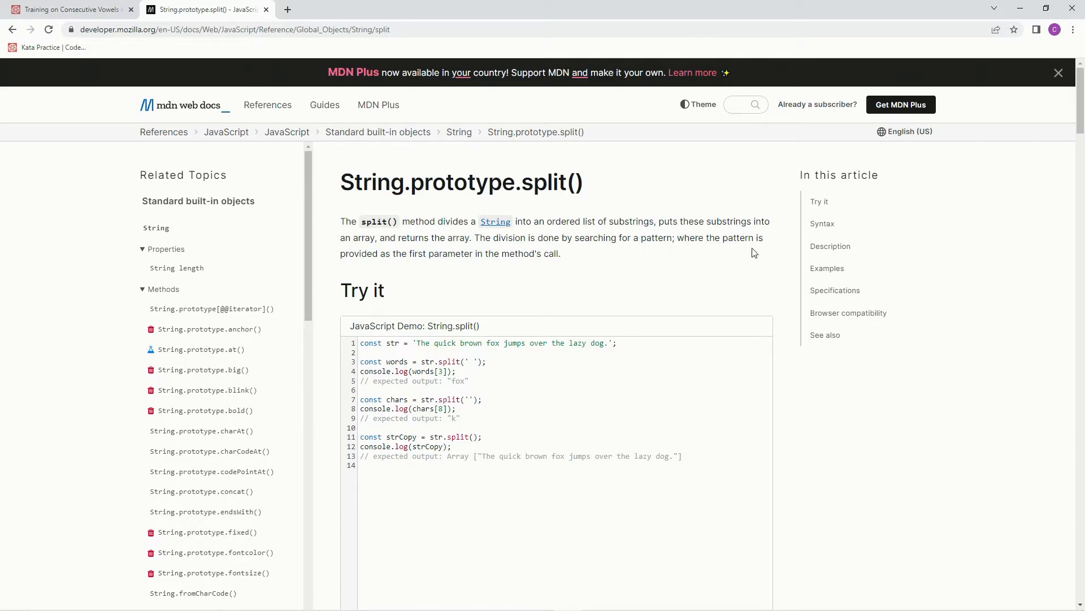
mouse_move(481, 266)
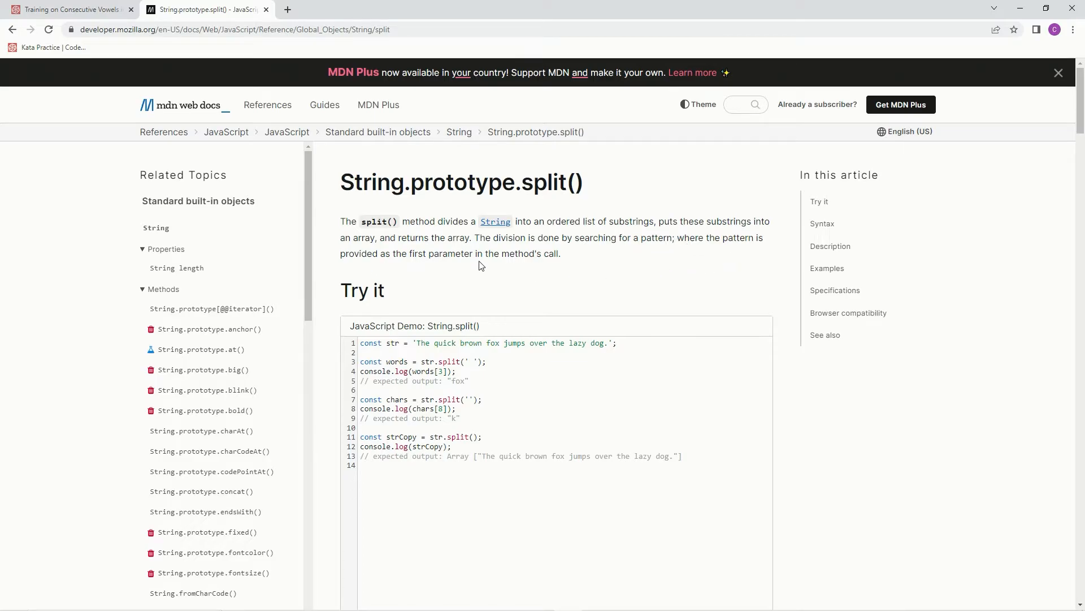
mouse_move(560, 268)
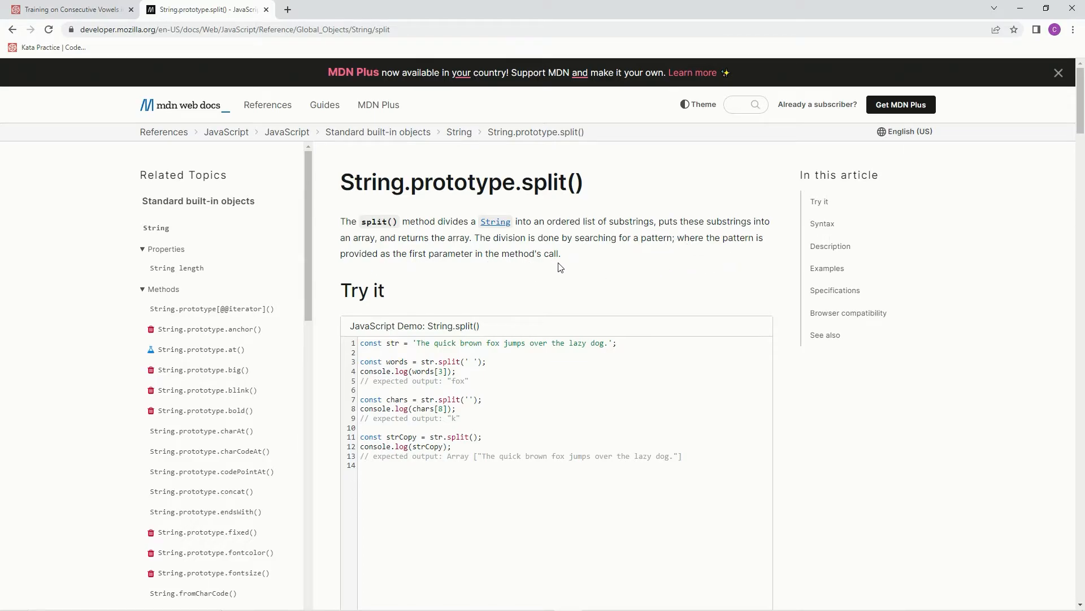
mouse_move(465, 360)
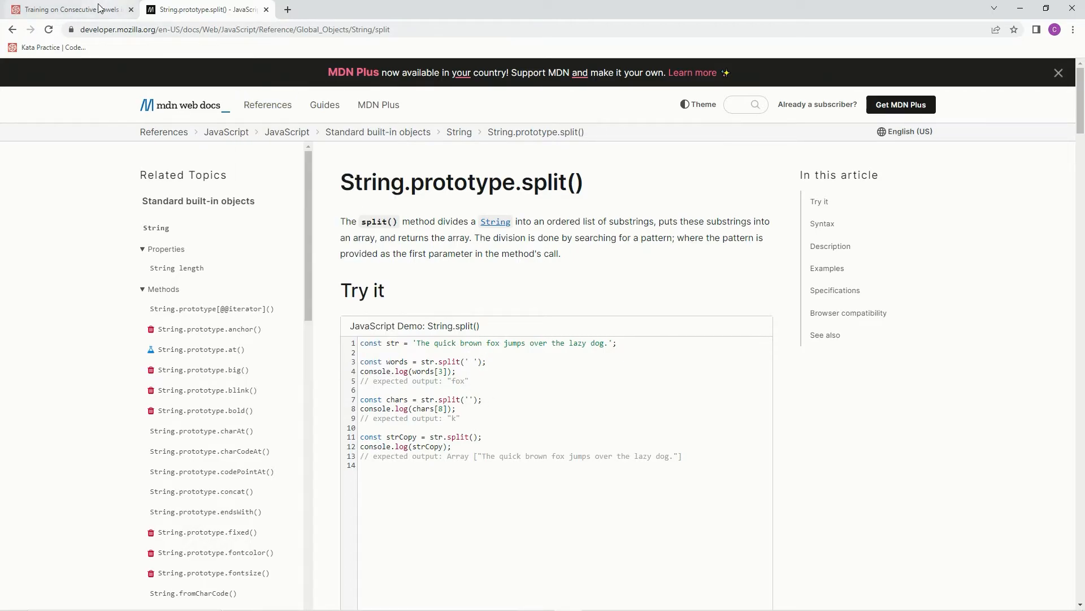
click(65, 10)
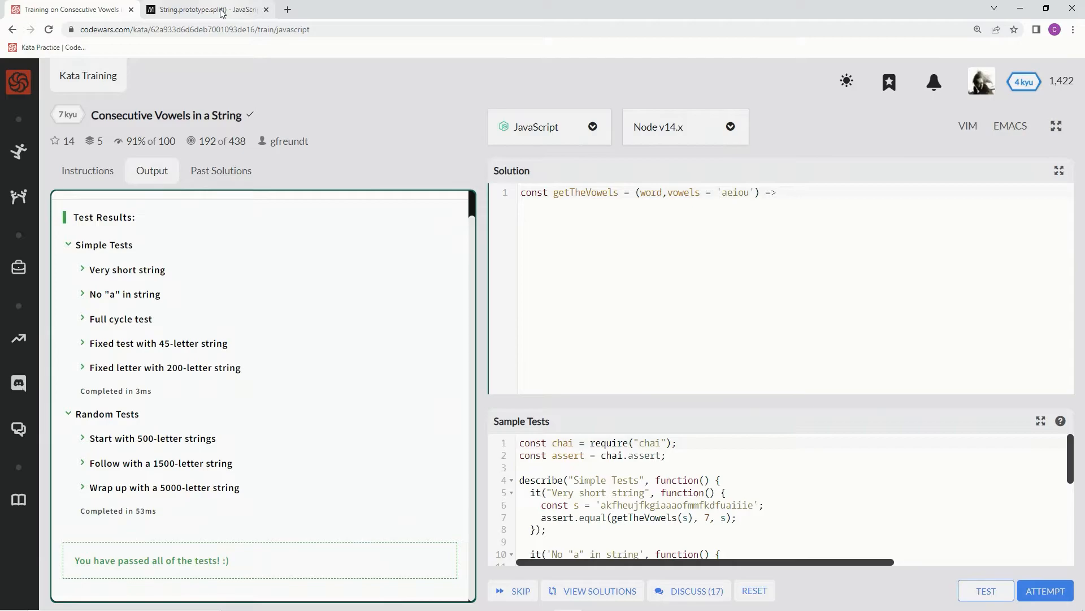
- Recheck the split docs, then write word.split('').reduce() as the arrow function body
click(204, 9)
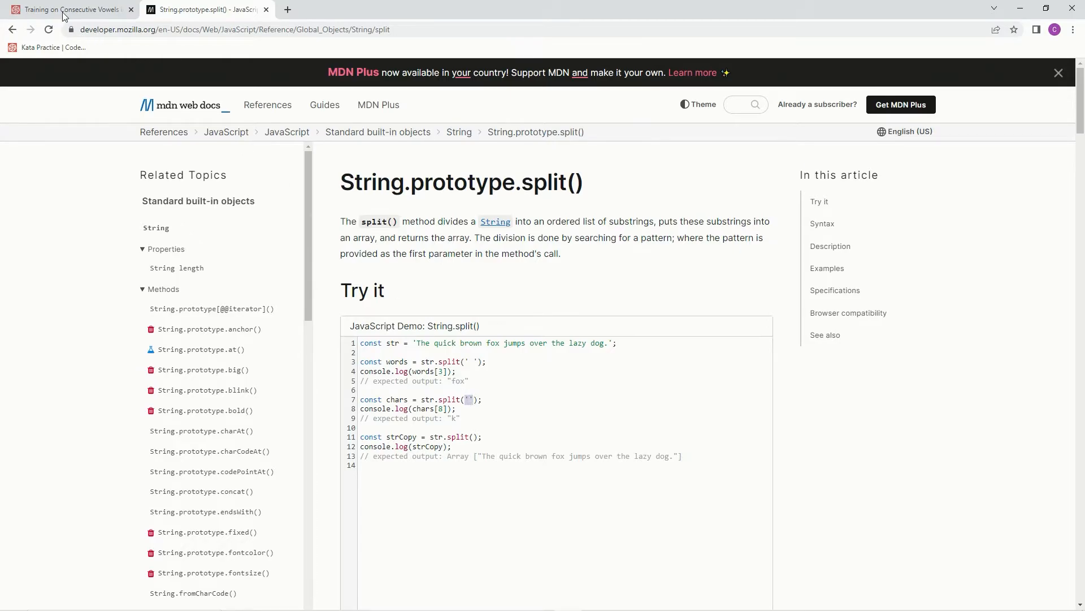
click(69, 9)
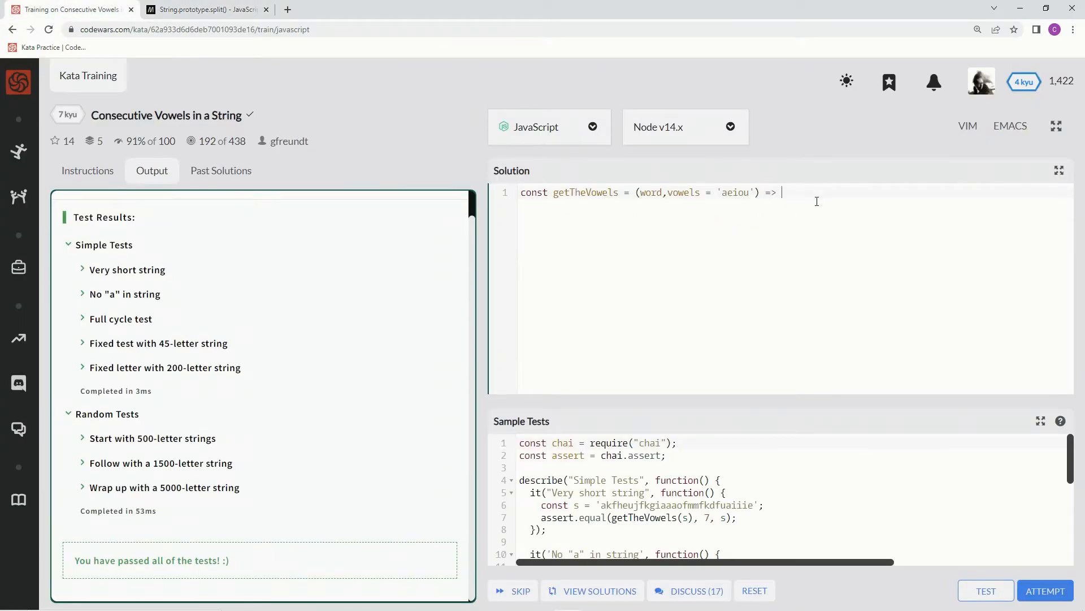
text(word)
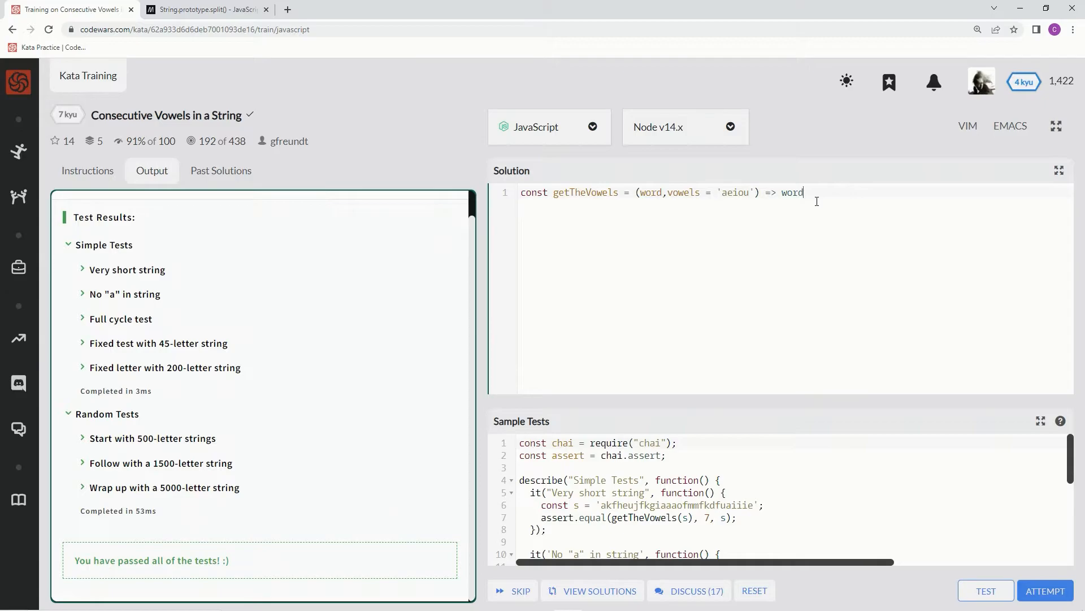
text(.split)
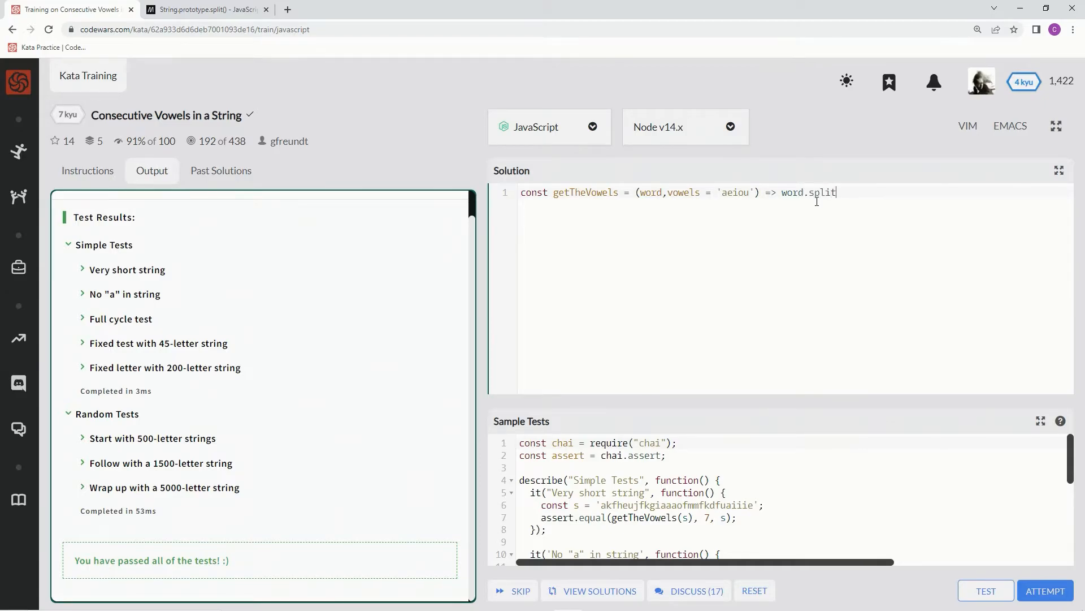
text((''))
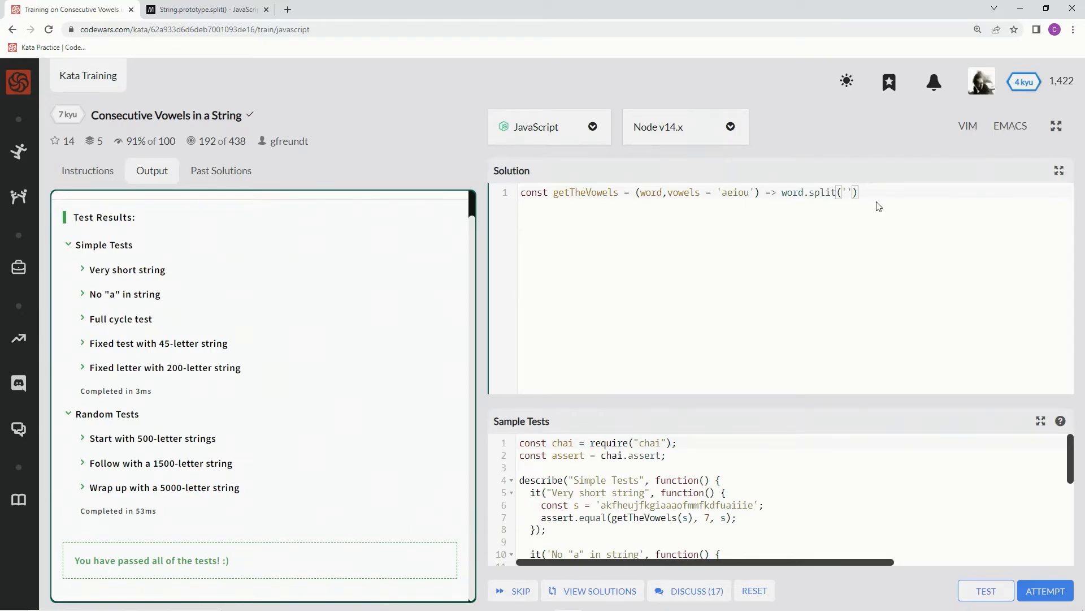
text(.redu)
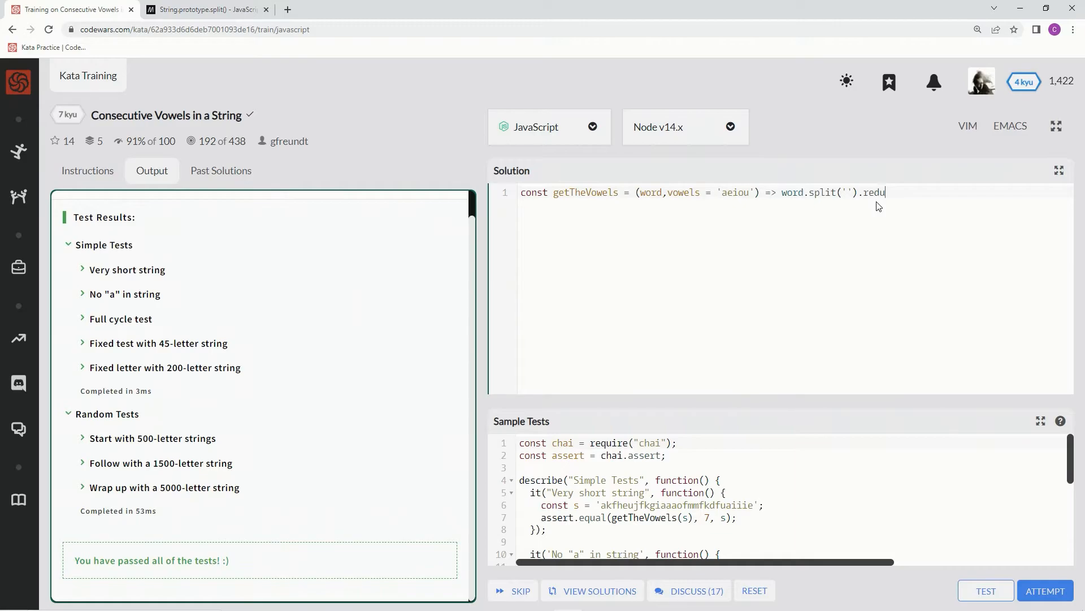
text(ce())
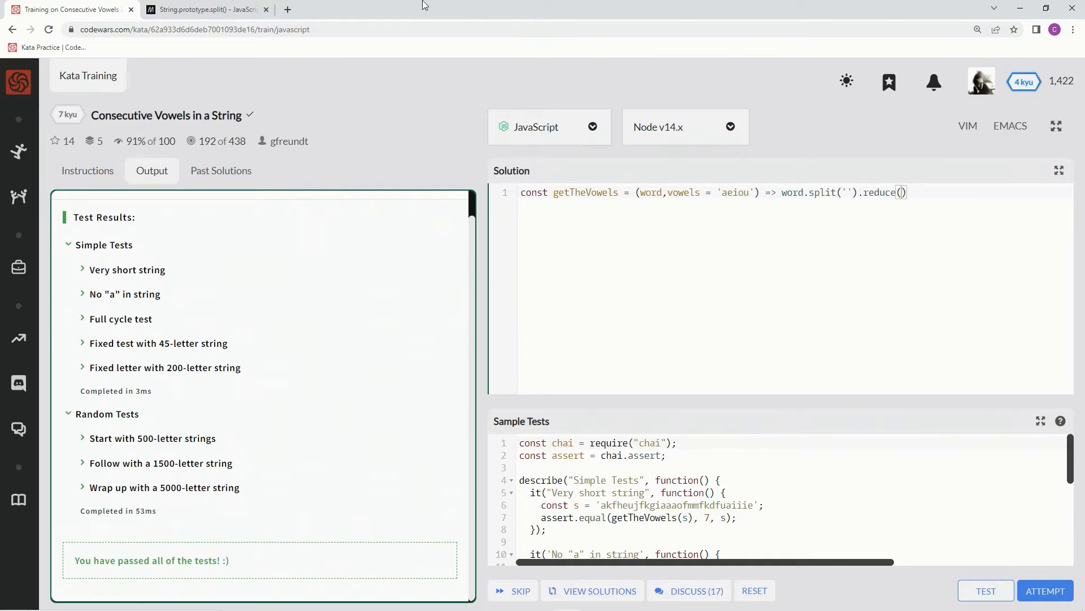
click(287, 9)
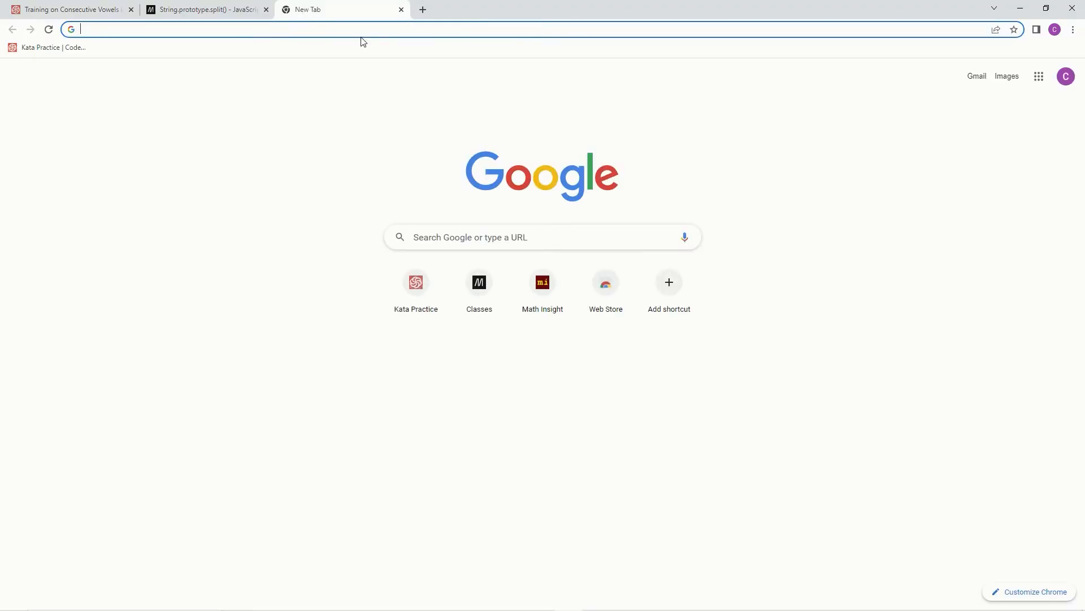
- Search 'reduce javascript' and read MDN's Array.prototype.reduce() description and syntax, then return to Codewars
text(reduce javascript)
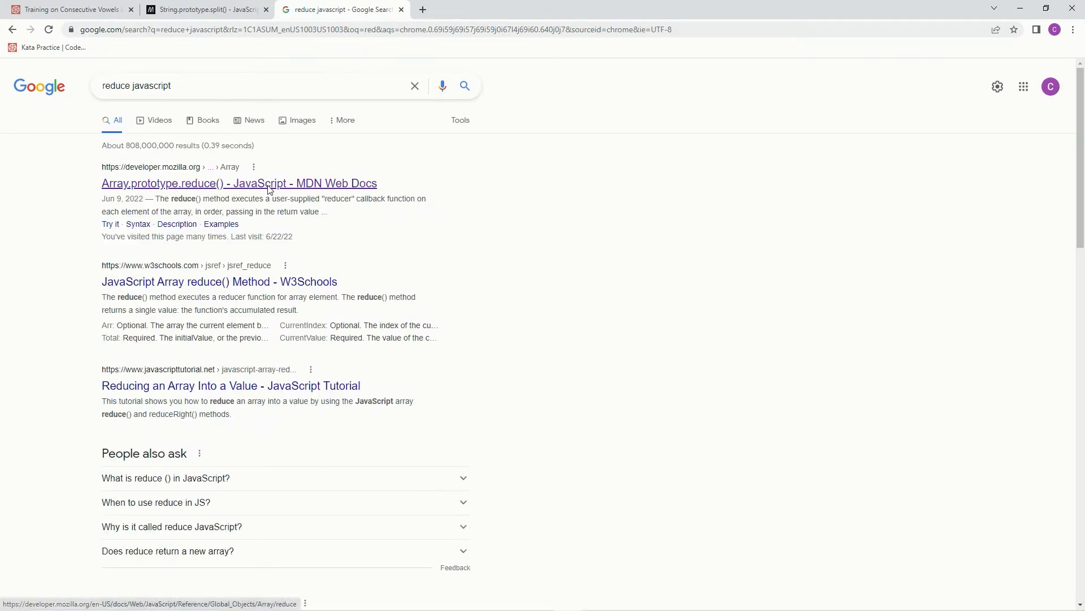
click(239, 183)
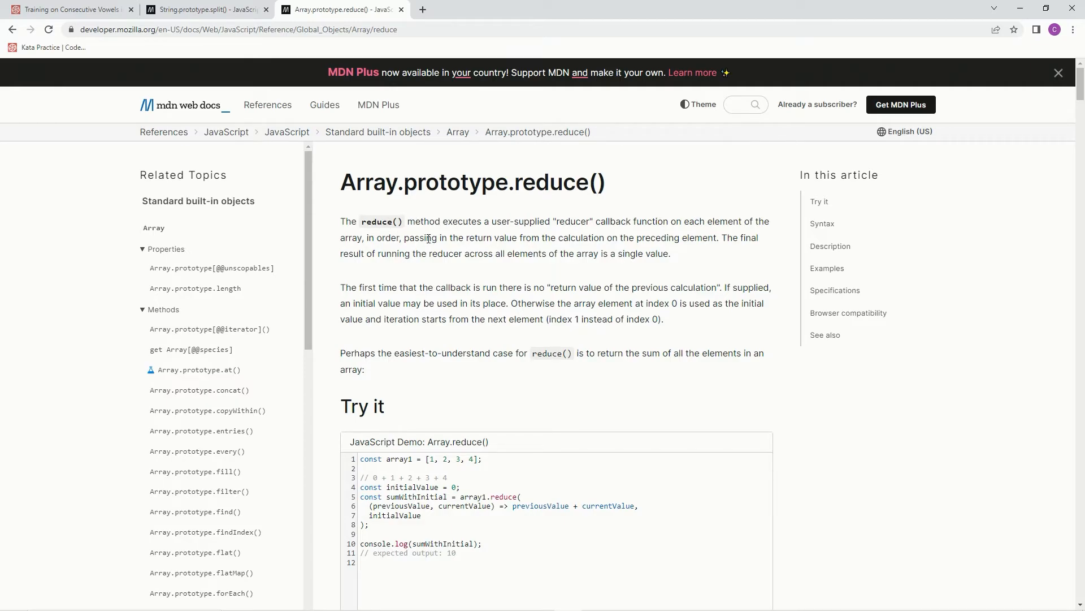
mouse_move(567, 237)
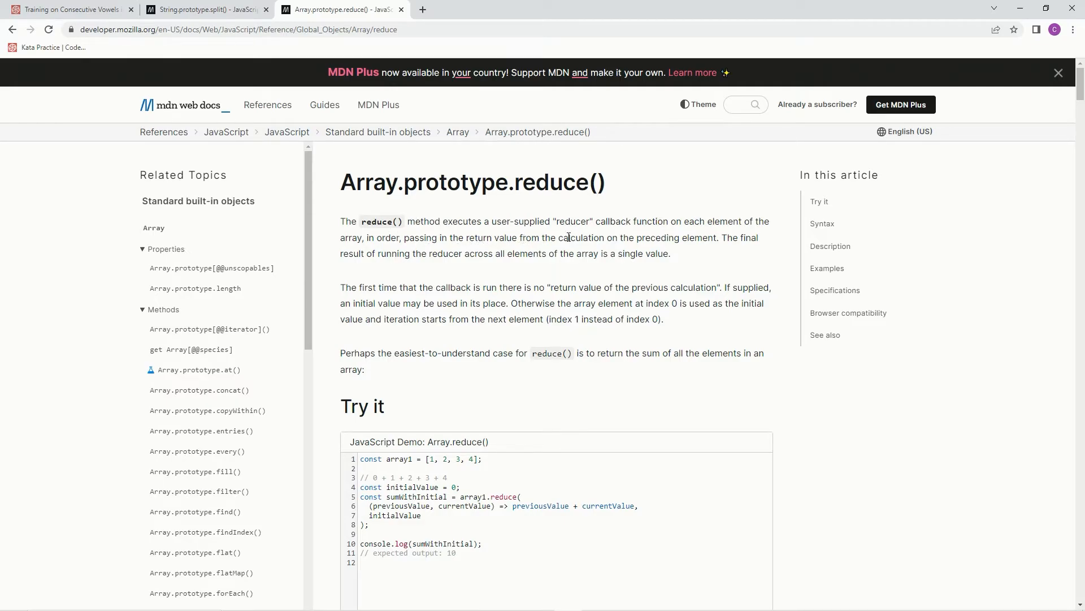
mouse_move(739, 243)
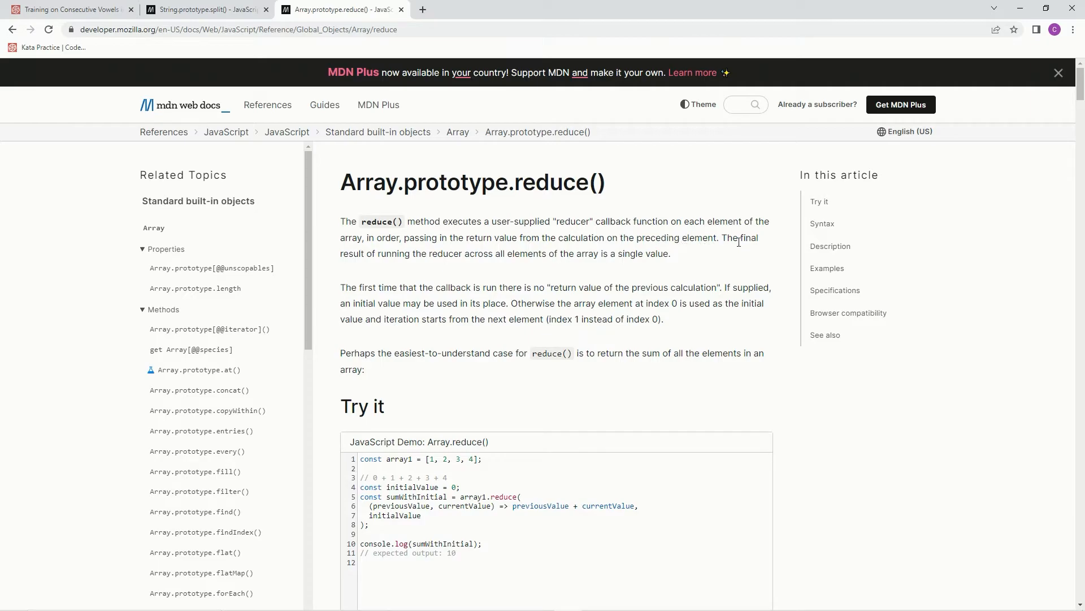
mouse_move(450, 268)
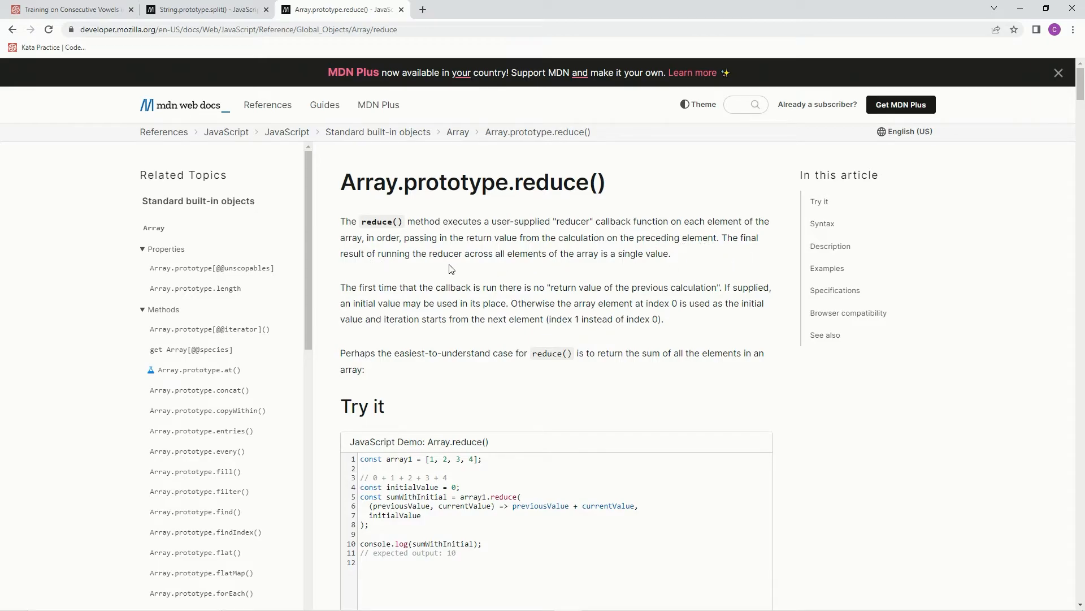
mouse_move(604, 266)
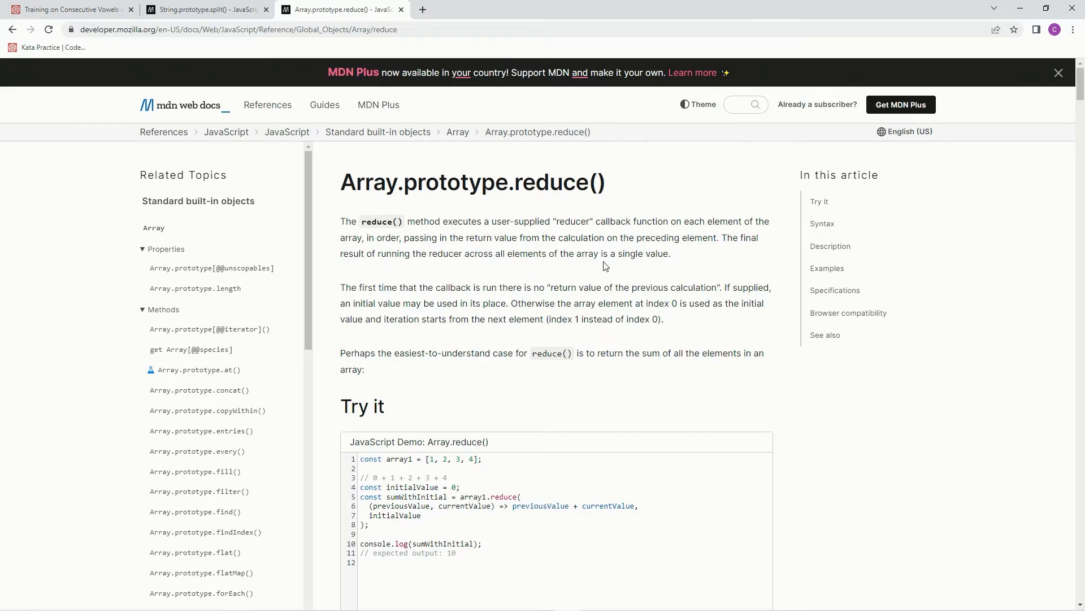
mouse_move(349, 287)
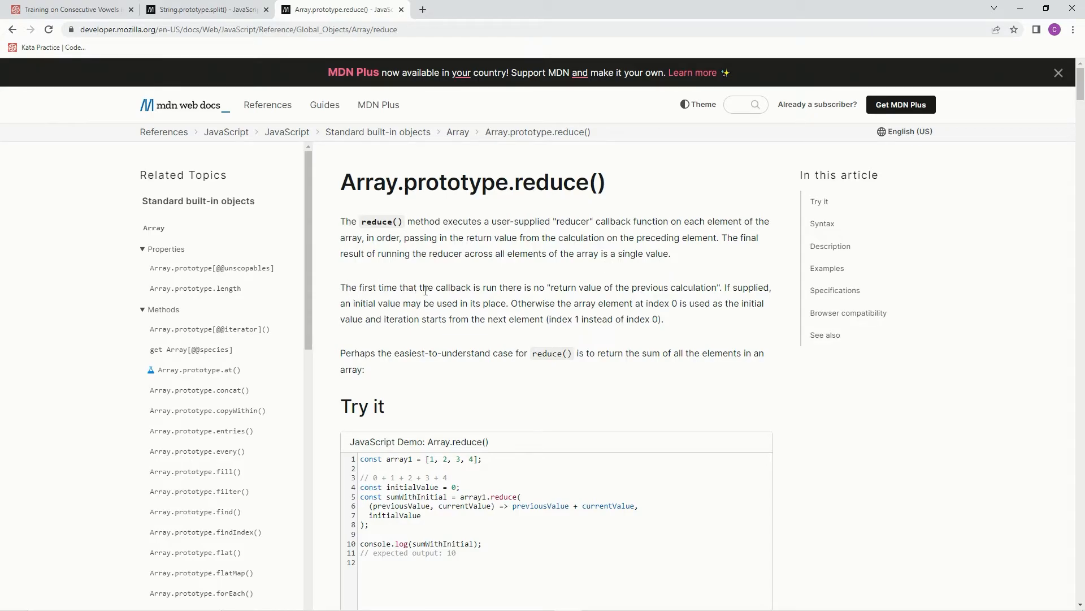
mouse_move(580, 288)
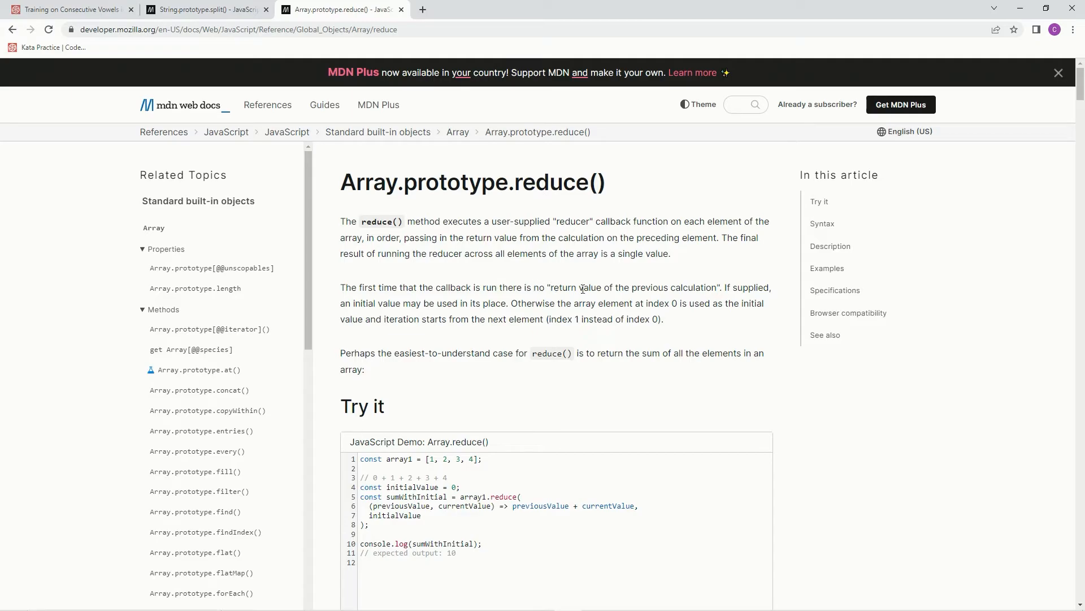
mouse_move(725, 287)
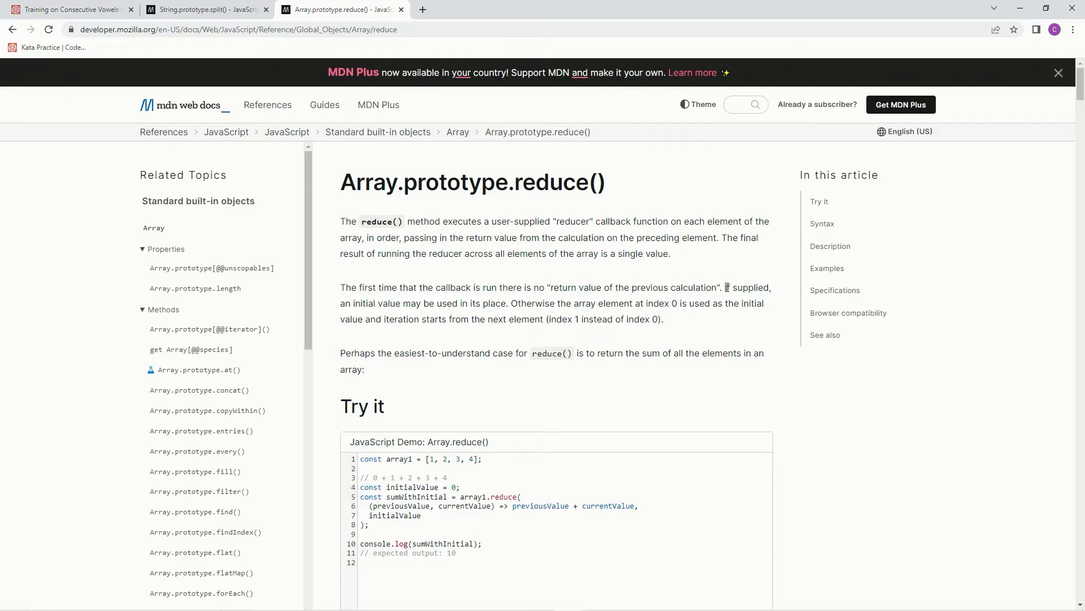
mouse_move(357, 303)
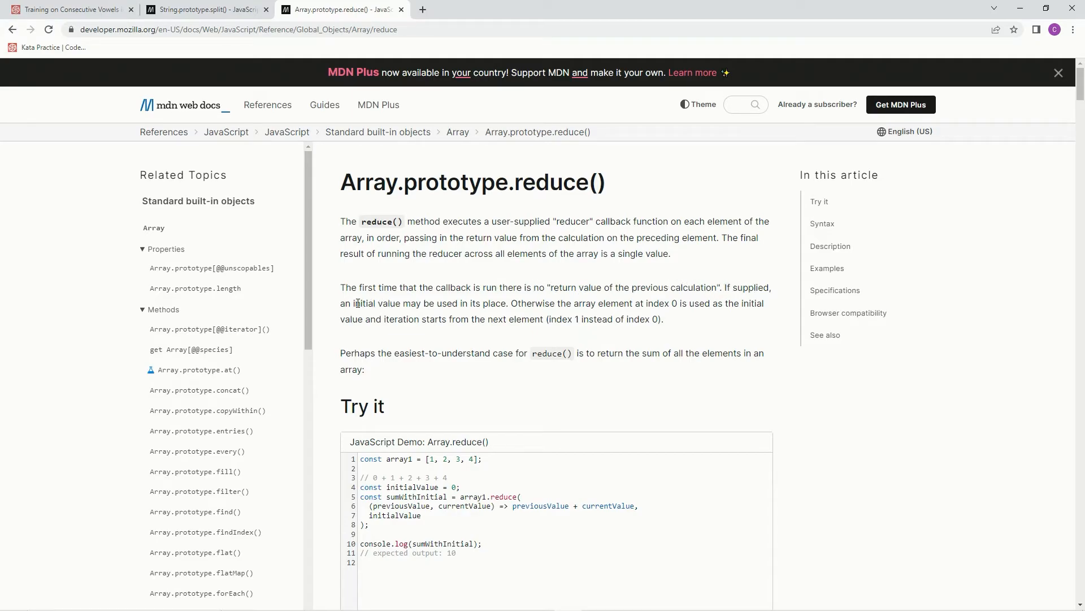
double_click(378, 303)
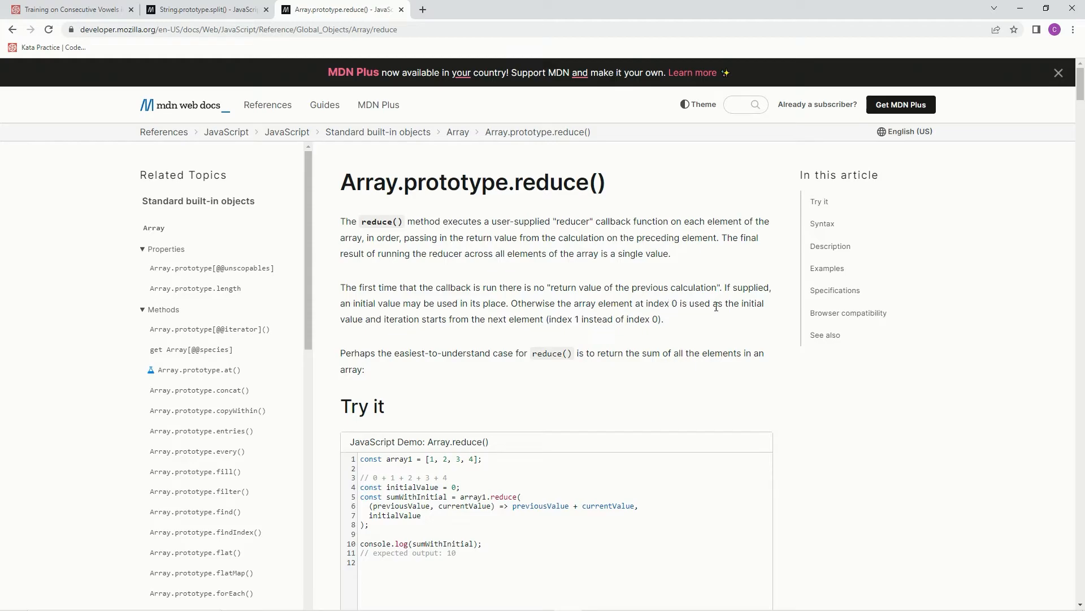
mouse_move(389, 333)
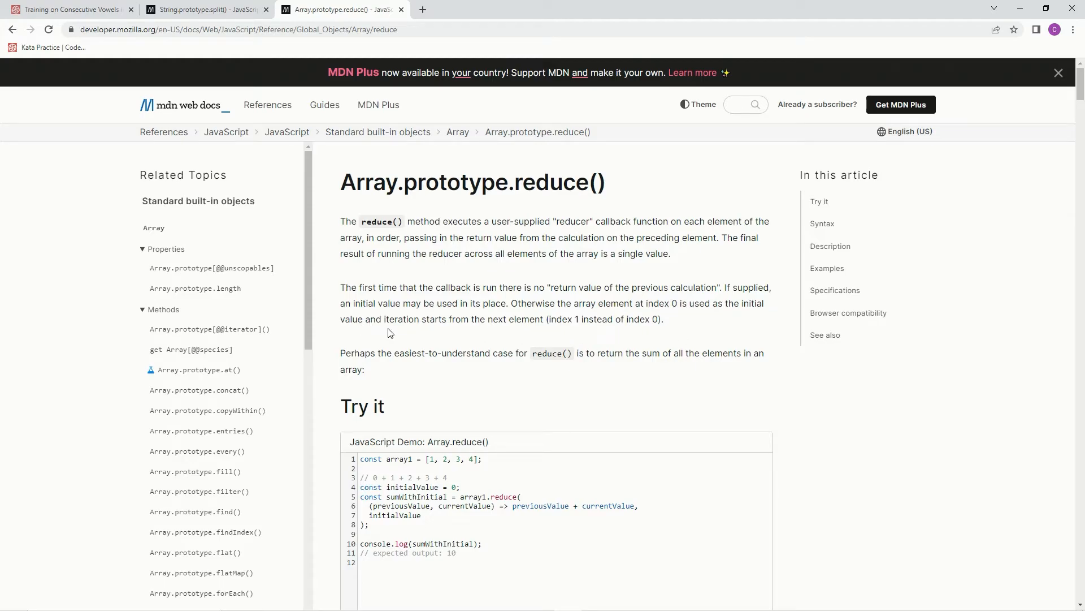
mouse_move(578, 331)
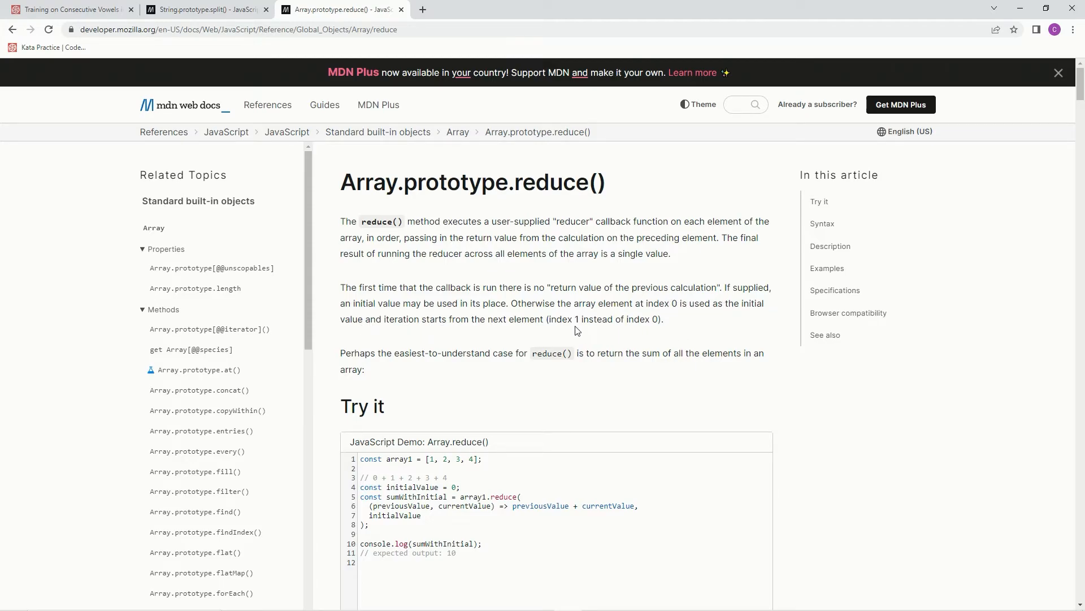
mouse_move(667, 326)
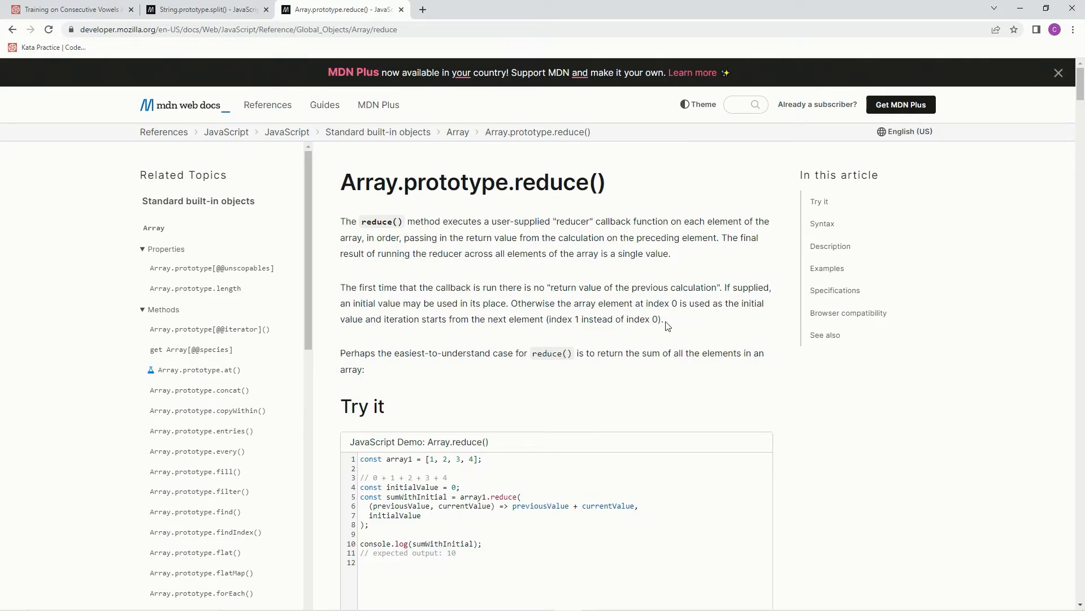
mouse_move(635, 338)
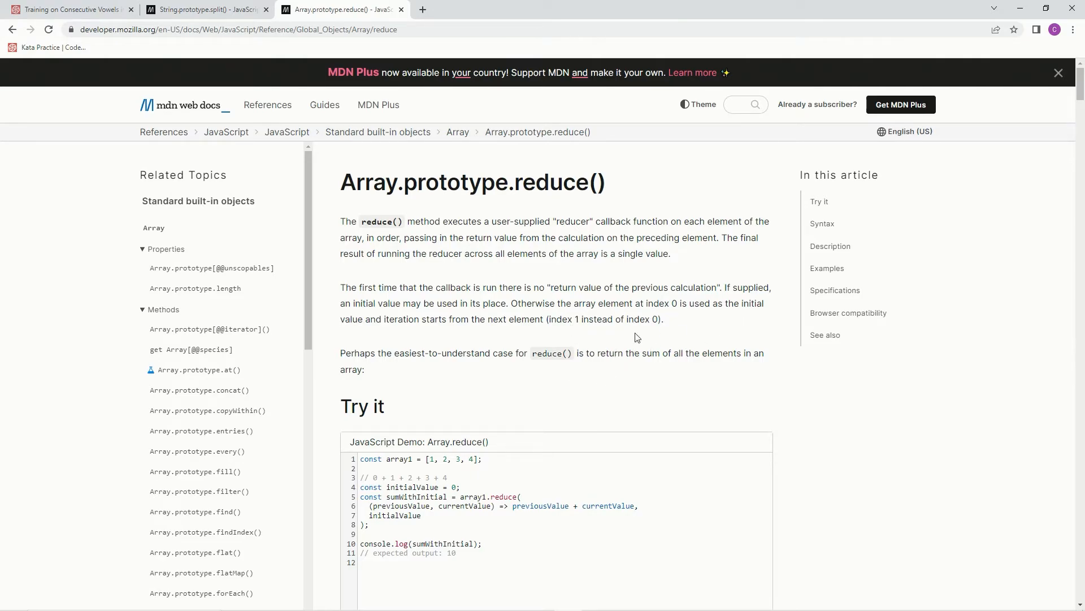
scroll(down, 3)
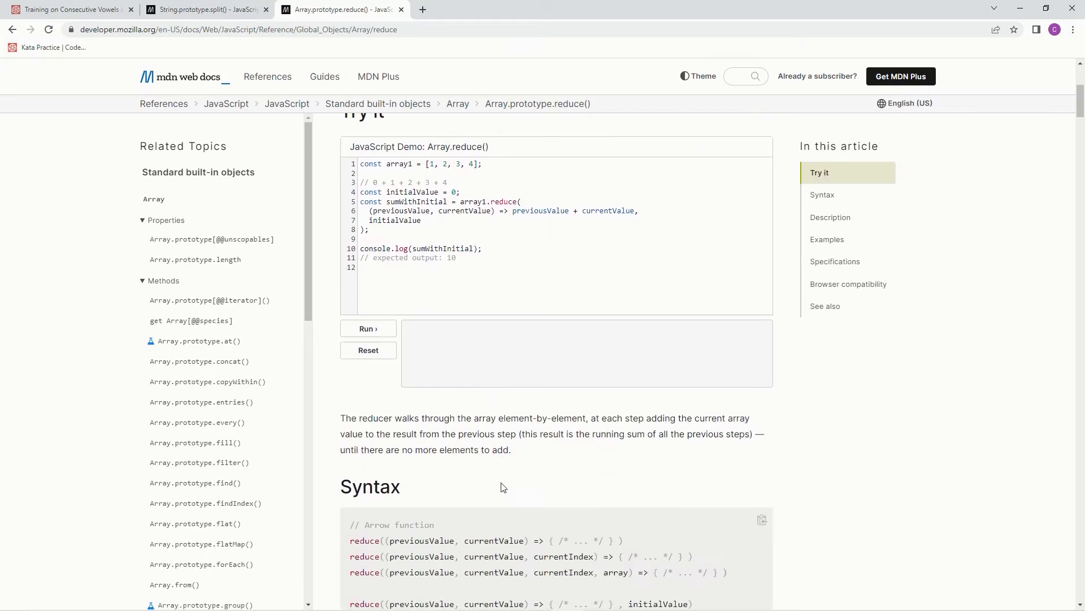
scroll(down, 3)
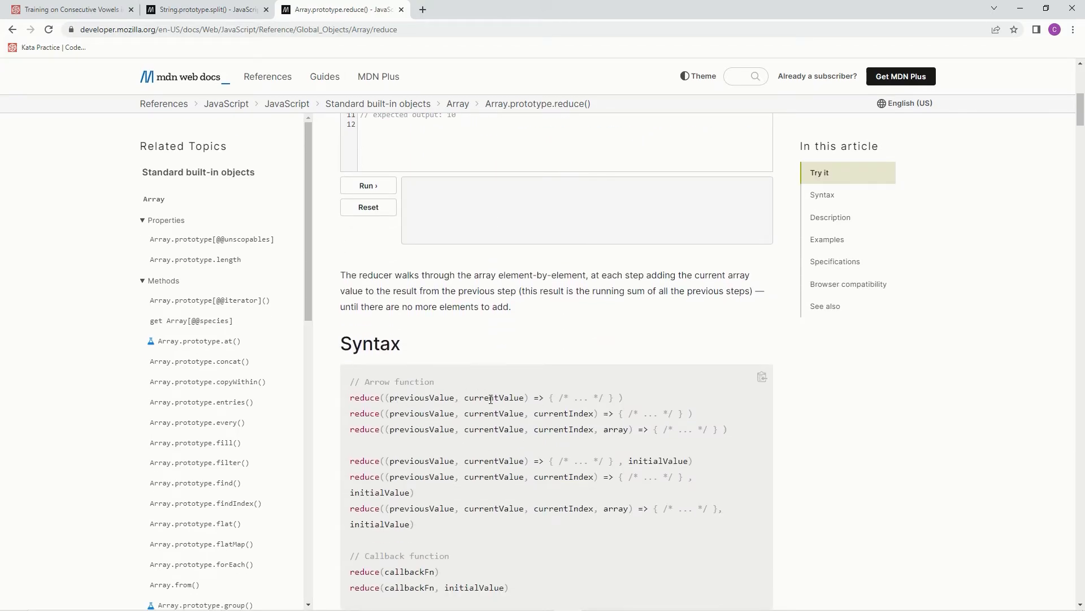
mouse_move(545, 400)
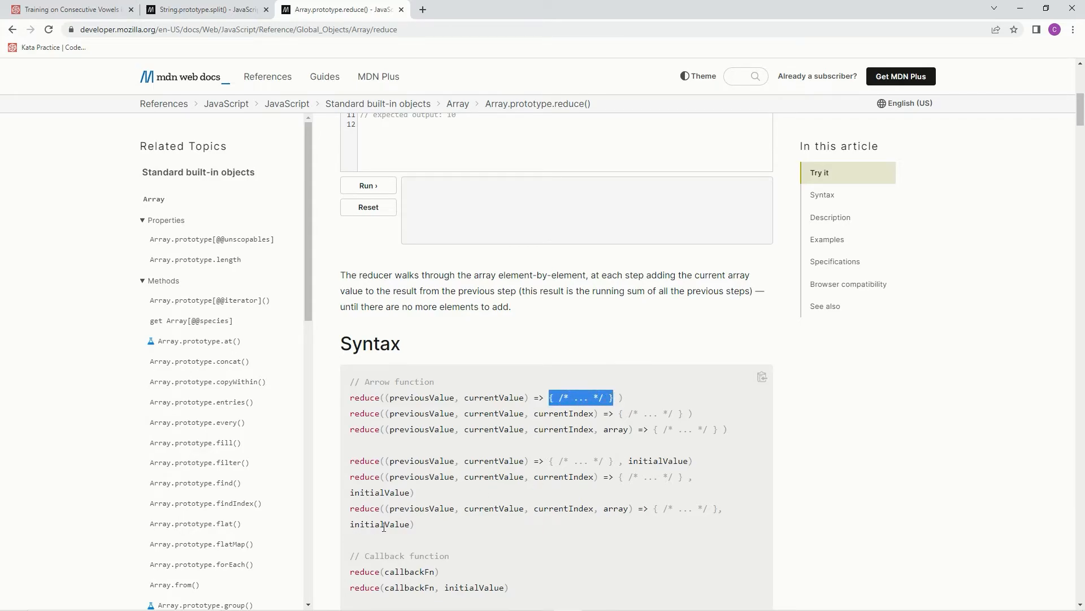
click(602, 414)
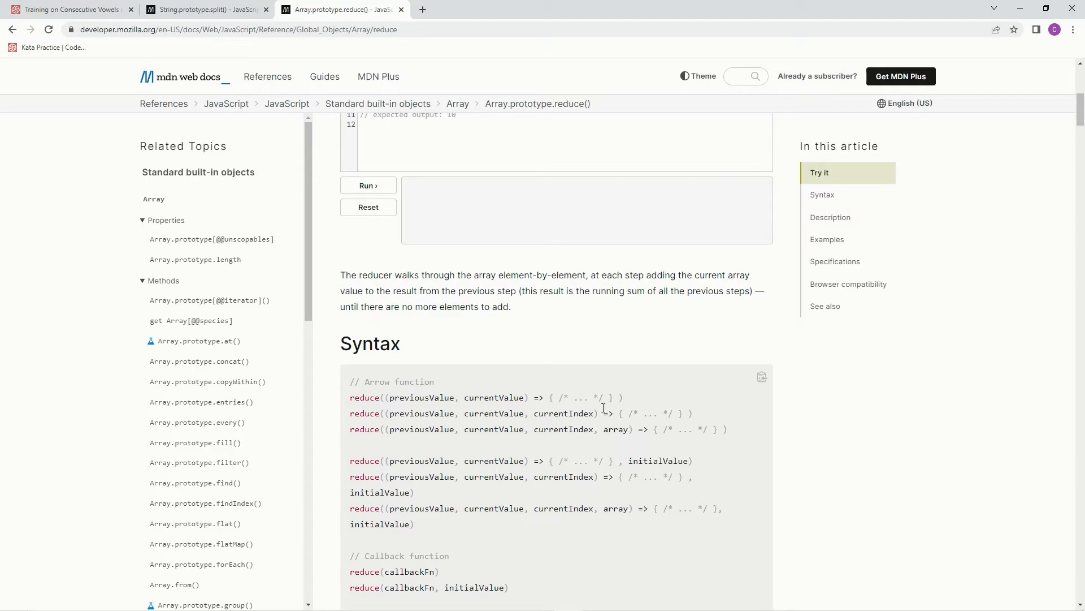
mouse_move(689, 512)
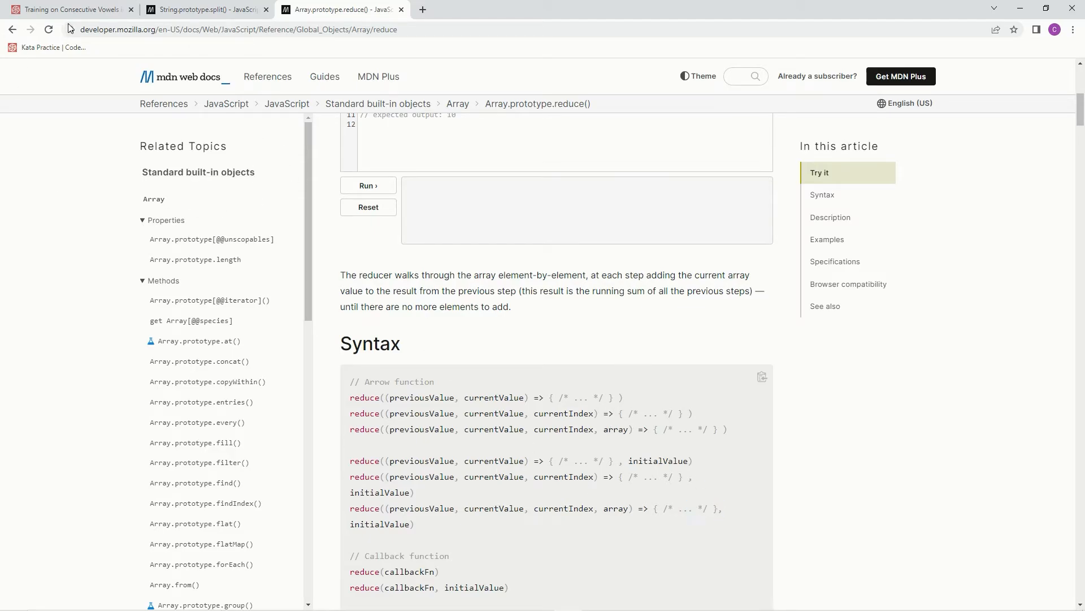
click(69, 9)
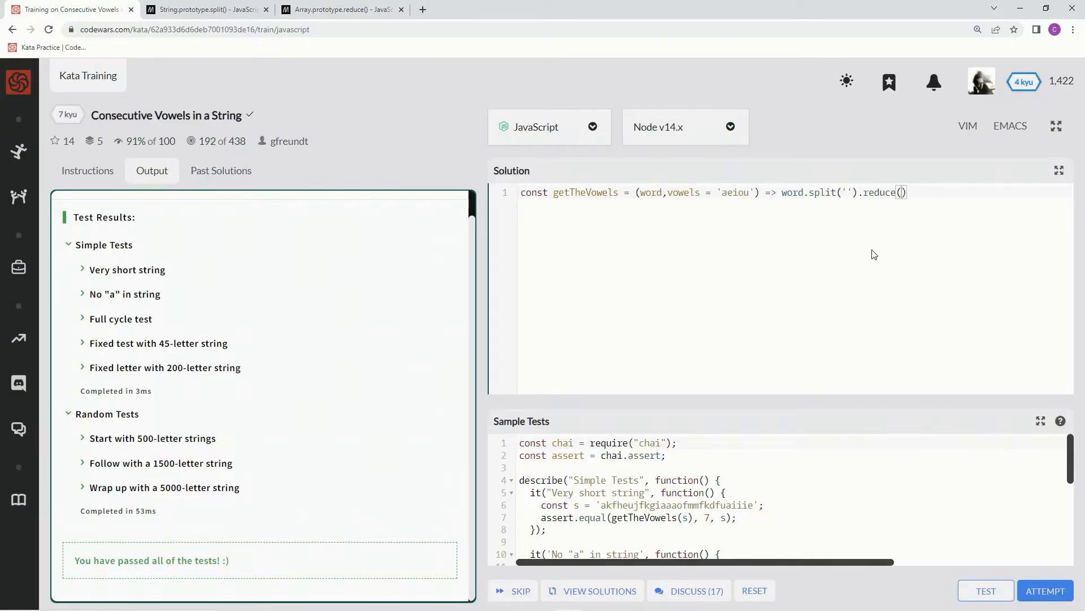
mouse_move(970, 240)
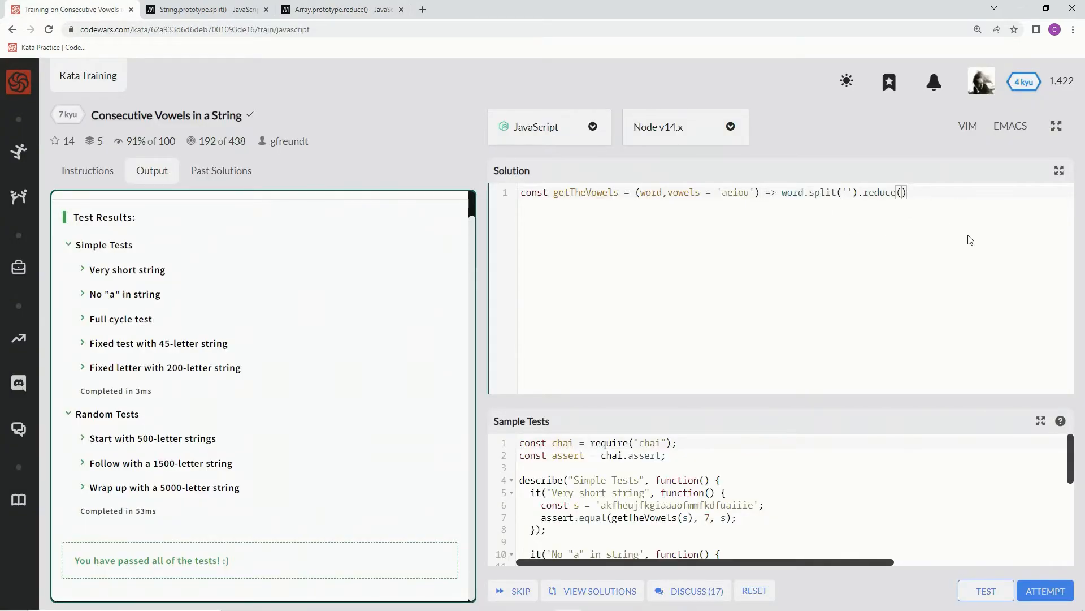
- Write the reduce callback (prev, curr) => prev + (curr == …) with initial value 0
text(()
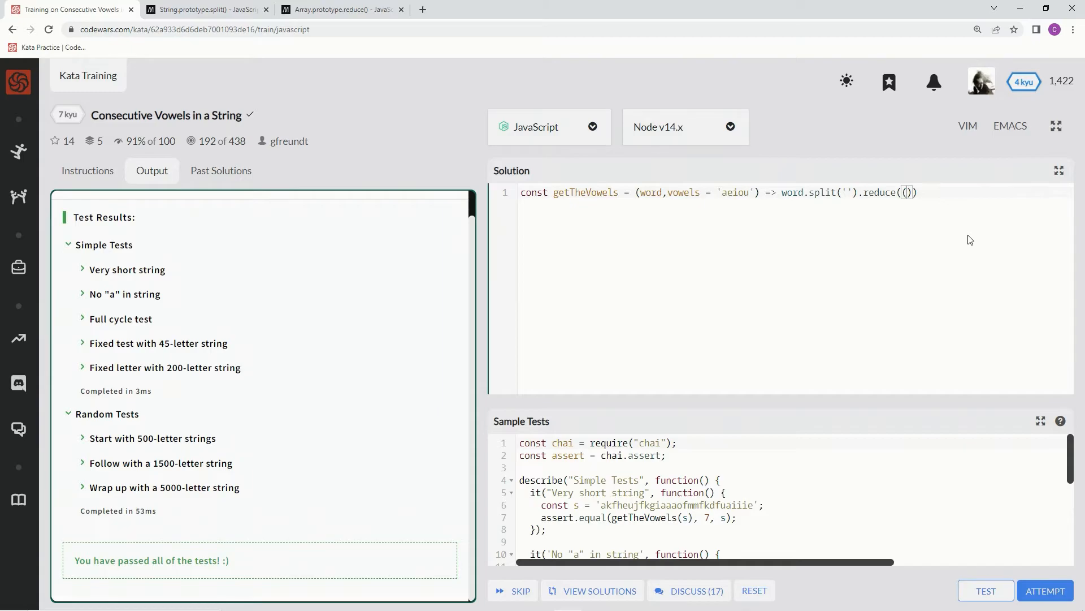
text(prev,)
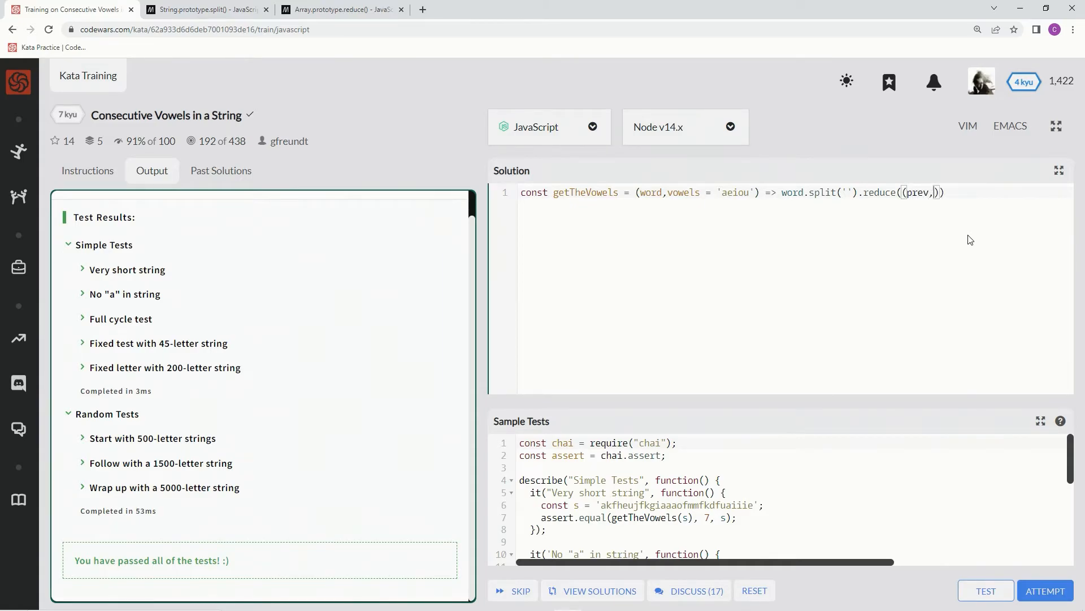
text(curr ))
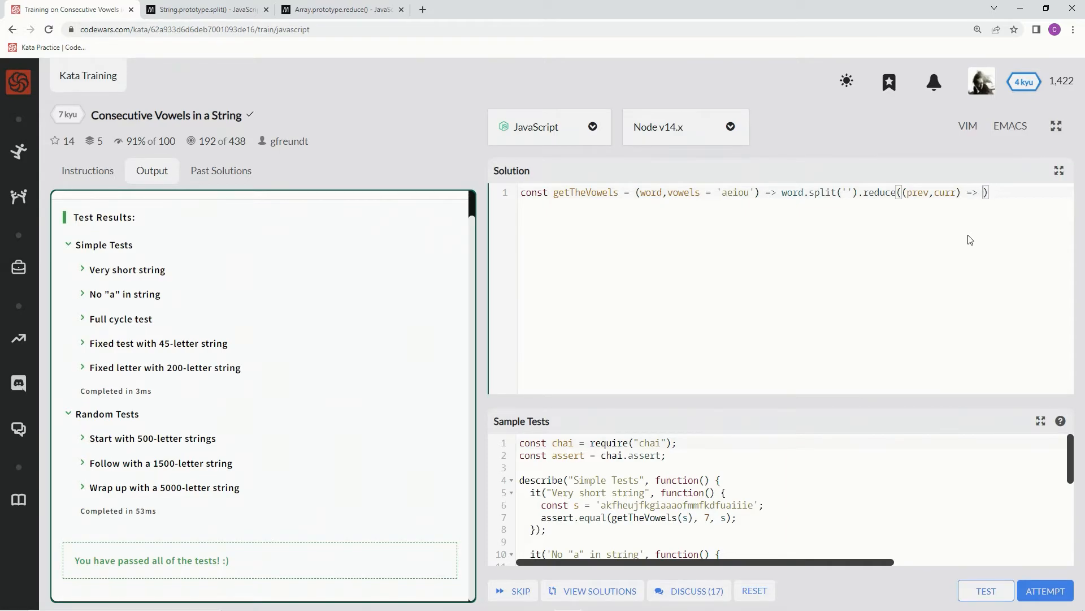
text(,0)
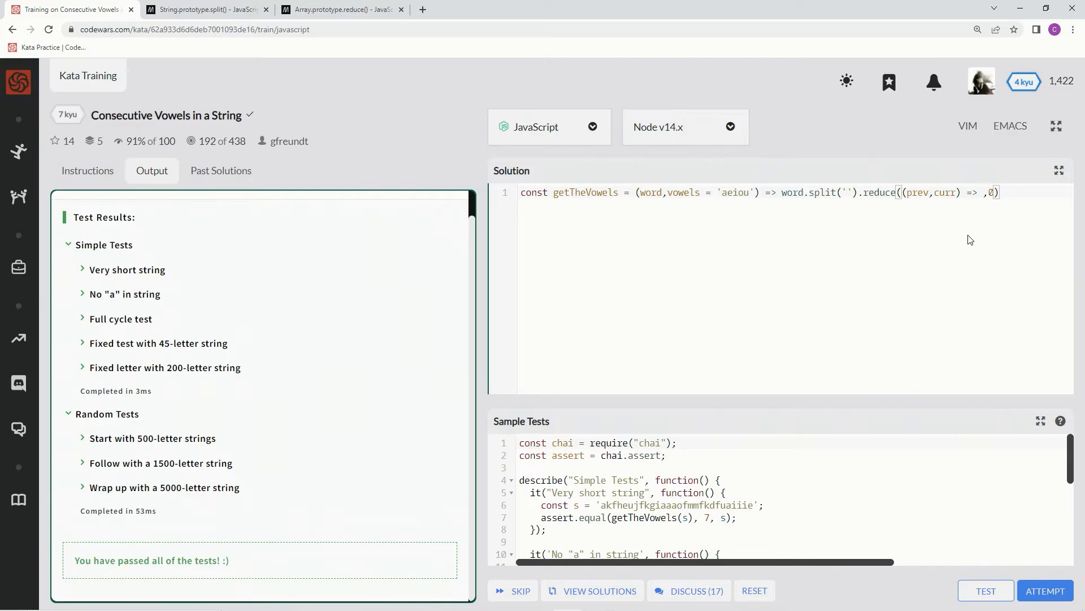
text(p)
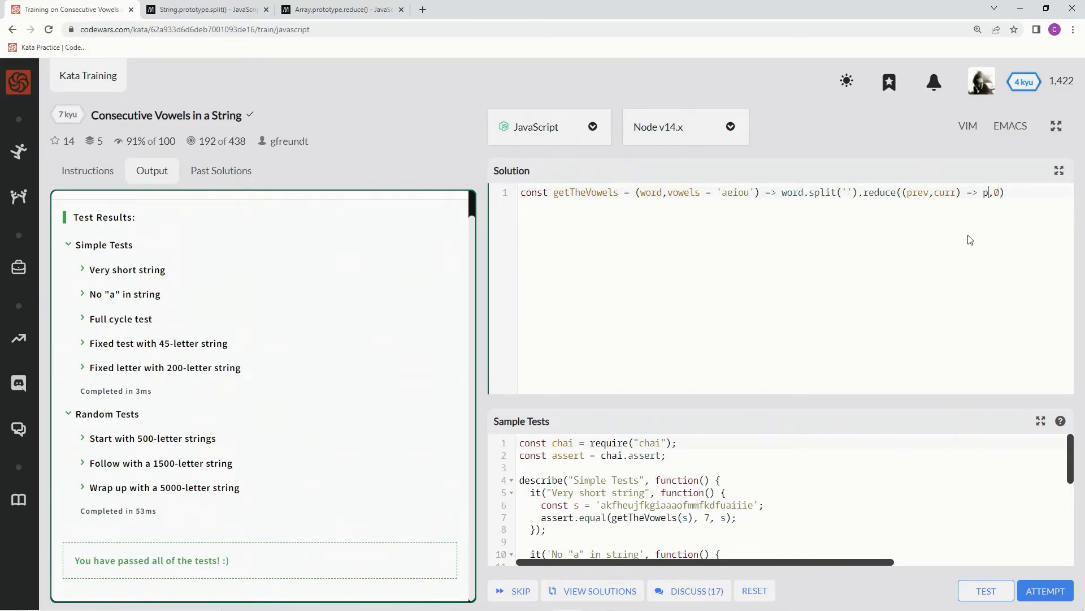
text(rev)
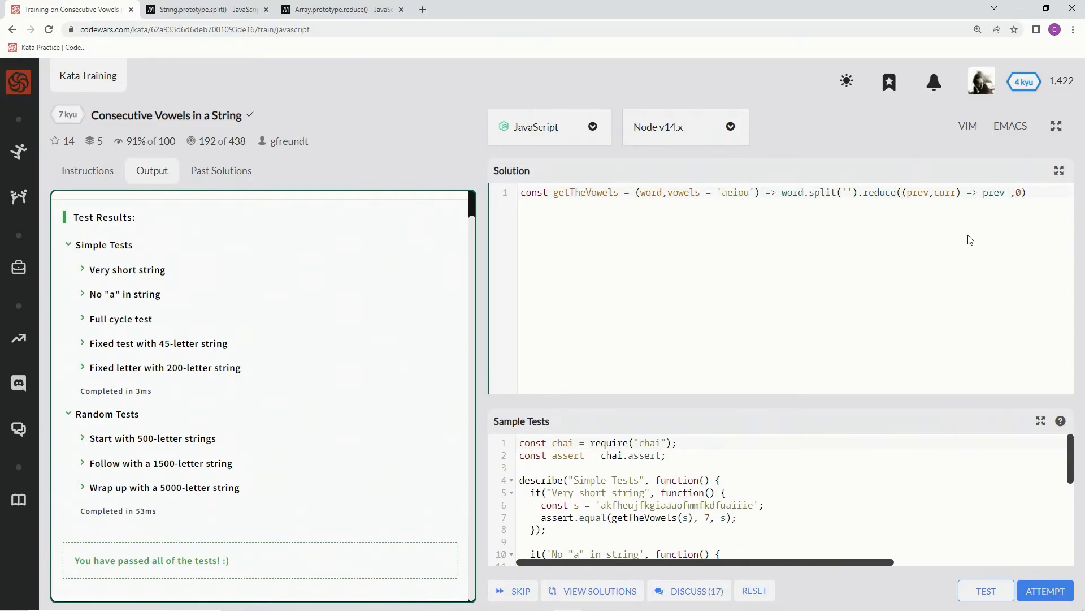
text(+ ()
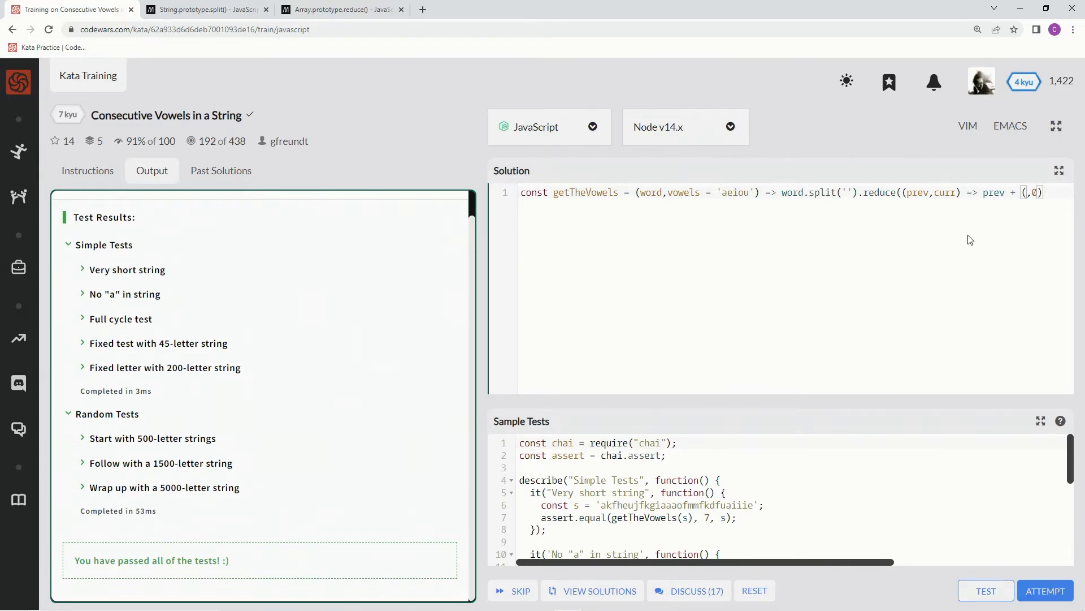
text(cu))
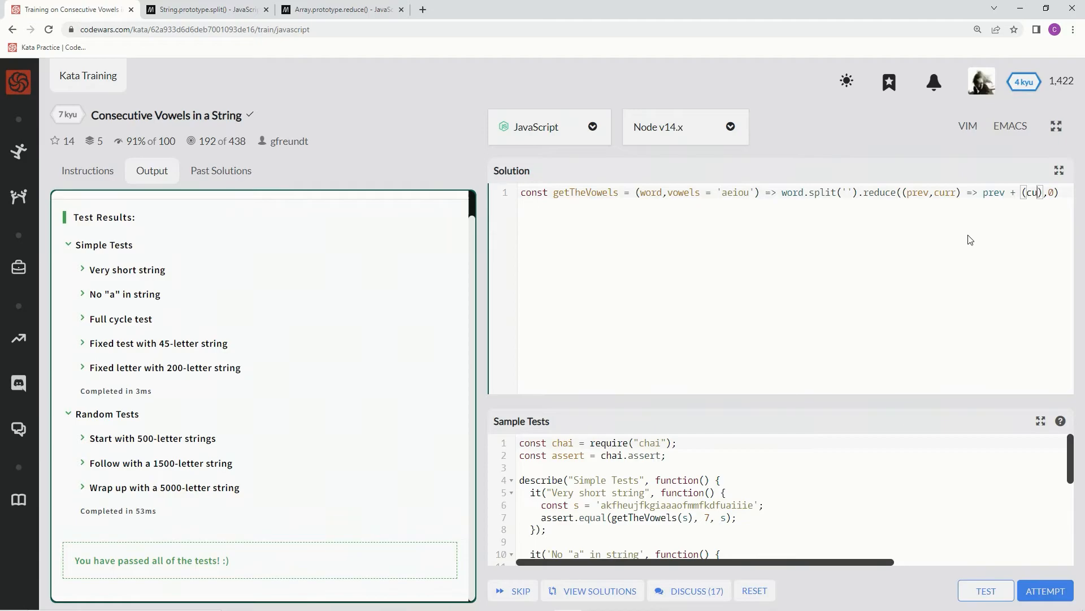
text(rr)
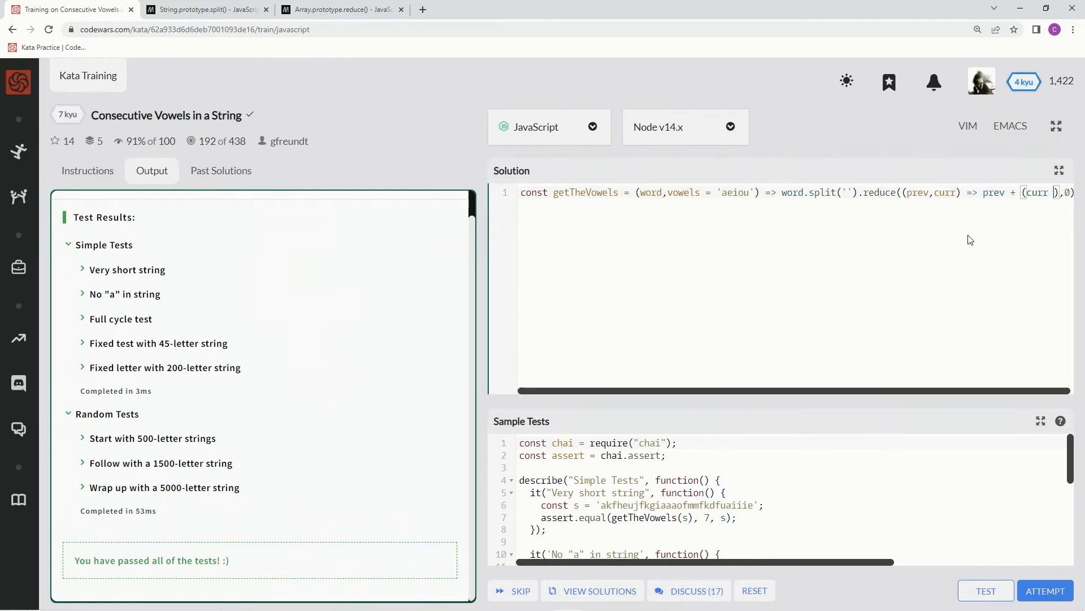
text(==)
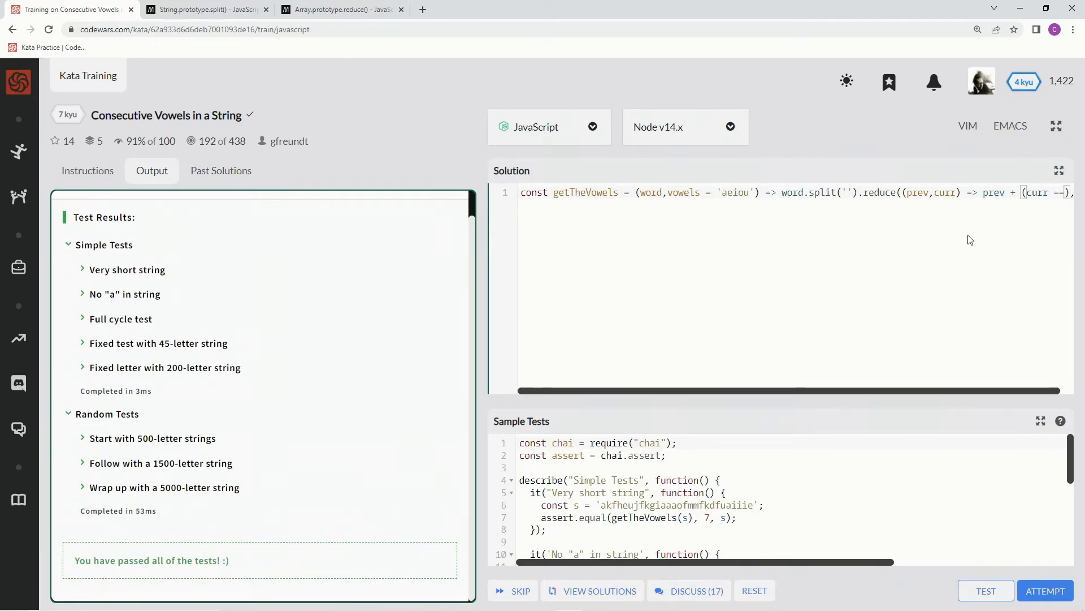
scroll(right, 3)
text( vowels[pr])
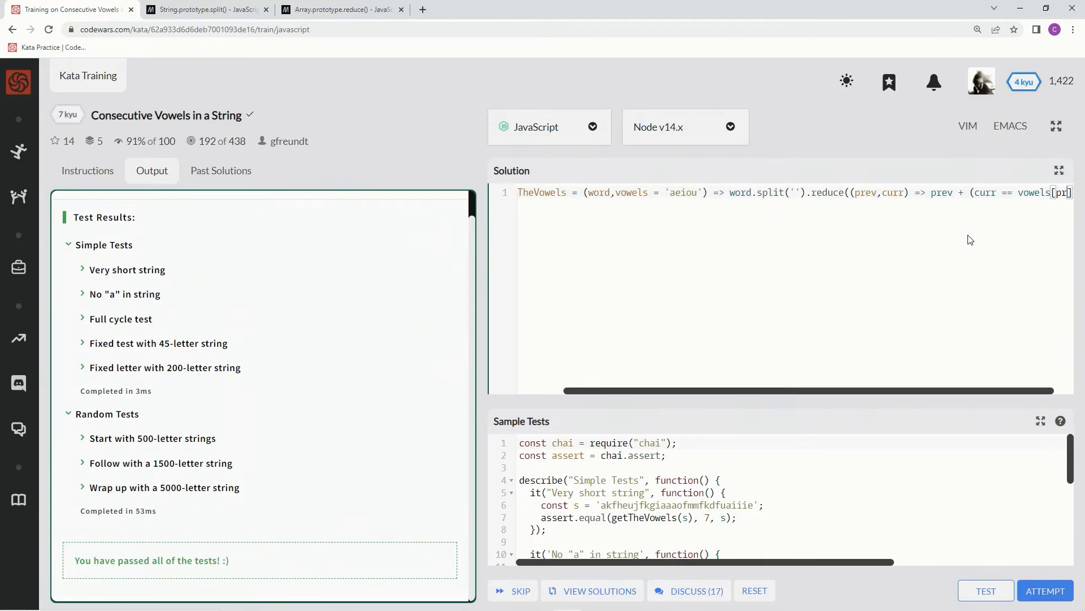
scroll(right, 3)
text(ev % vowels.length)
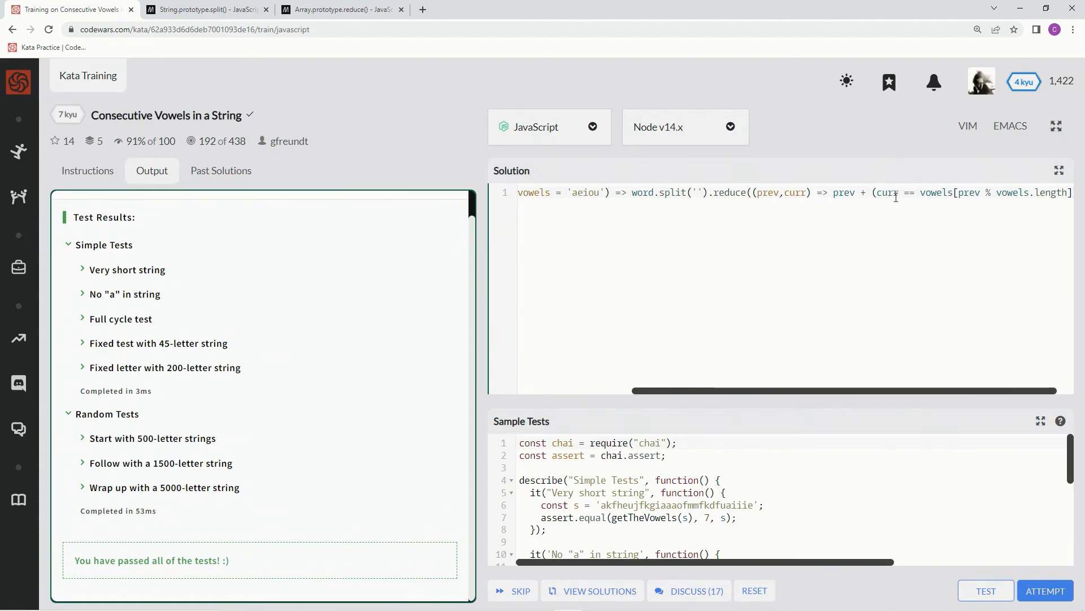
mouse_move(934, 193)
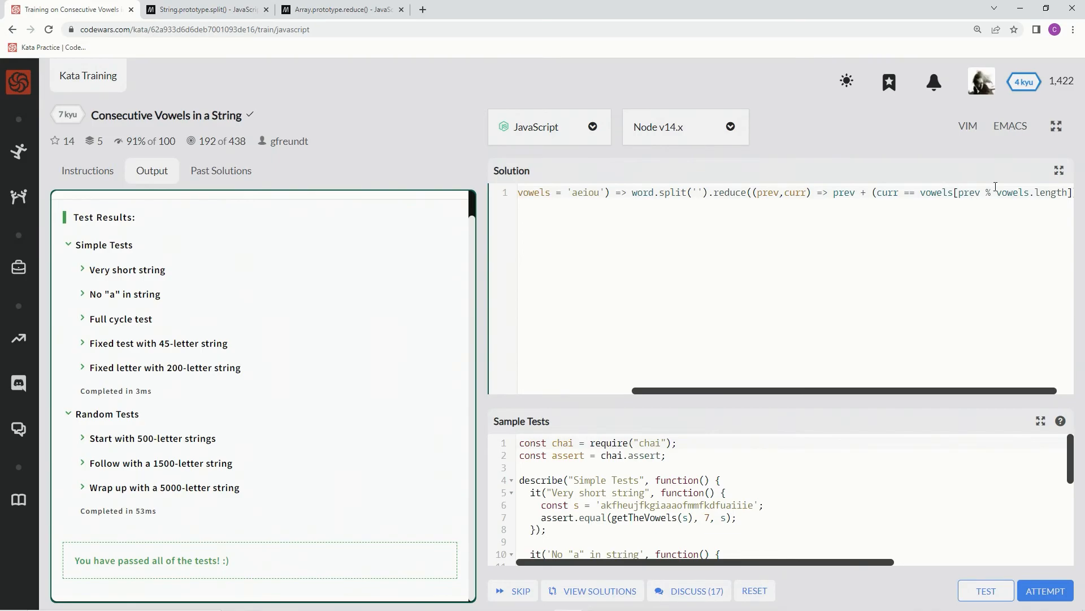
mouse_move(983, 566)
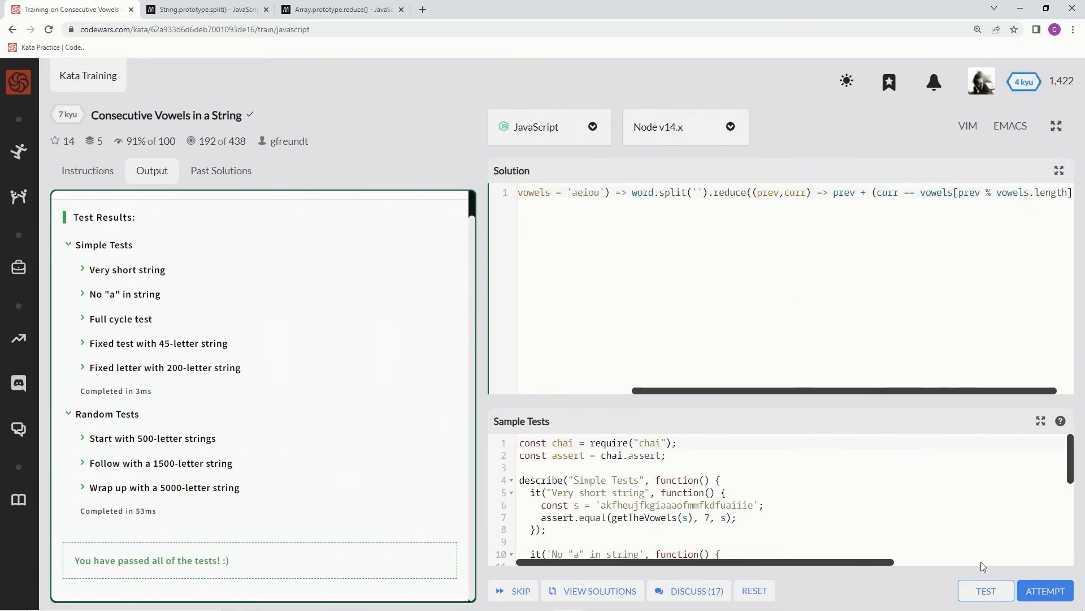
mouse_move(986, 591)
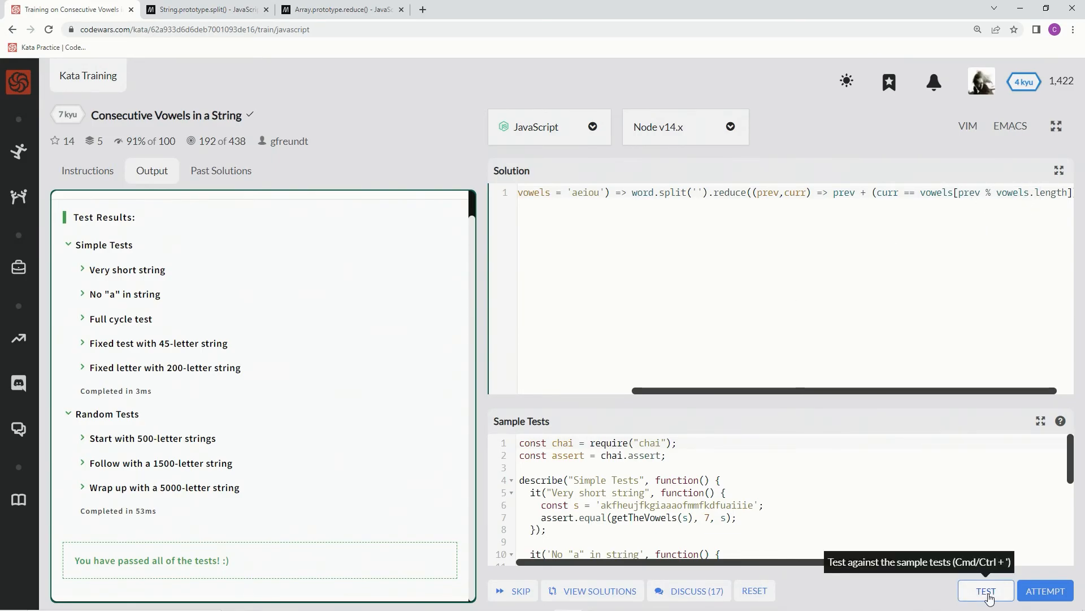
- Run the sample tests against the split/reduce one-liner
click(985, 591)
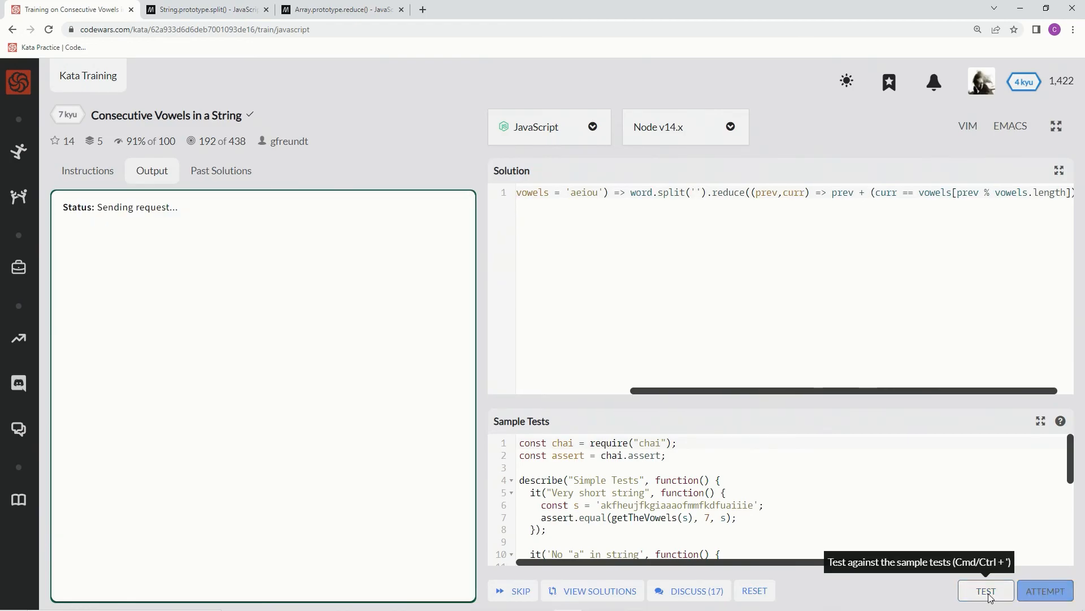
click(984, 590)
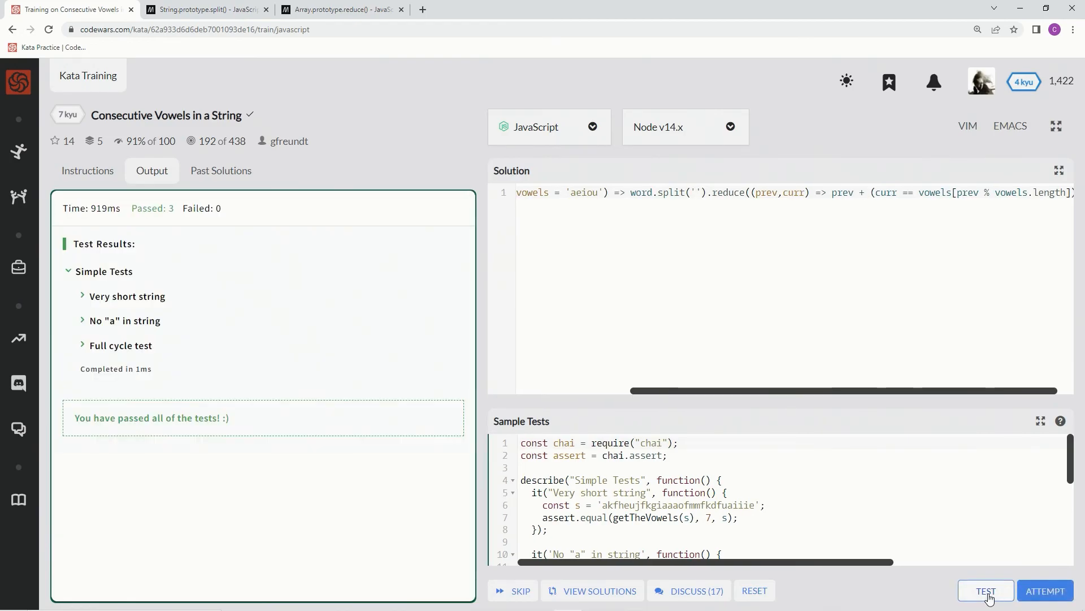
click(985, 590)
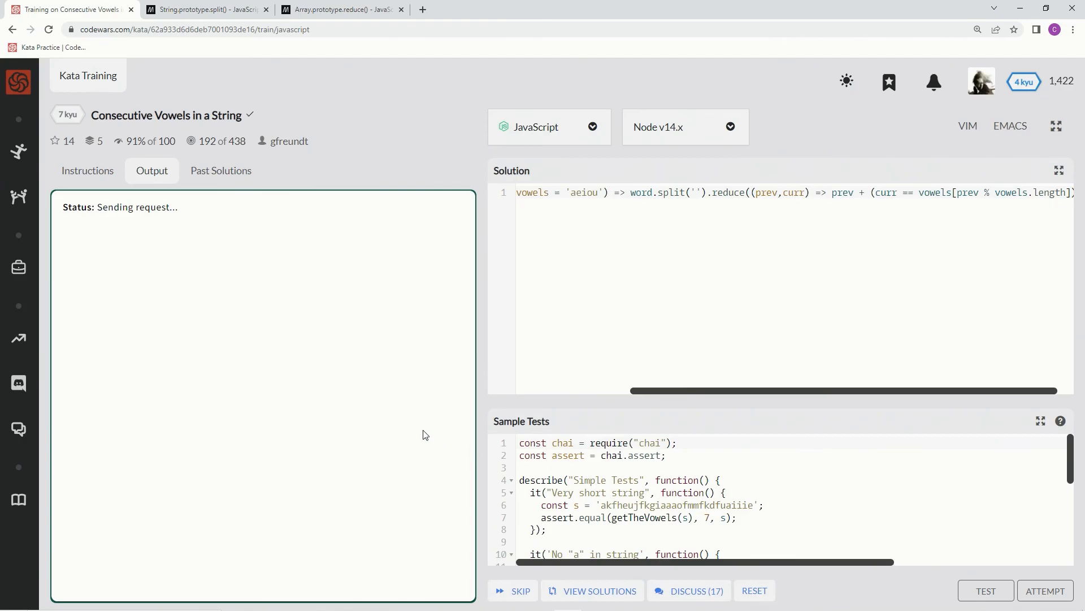
click(984, 591)
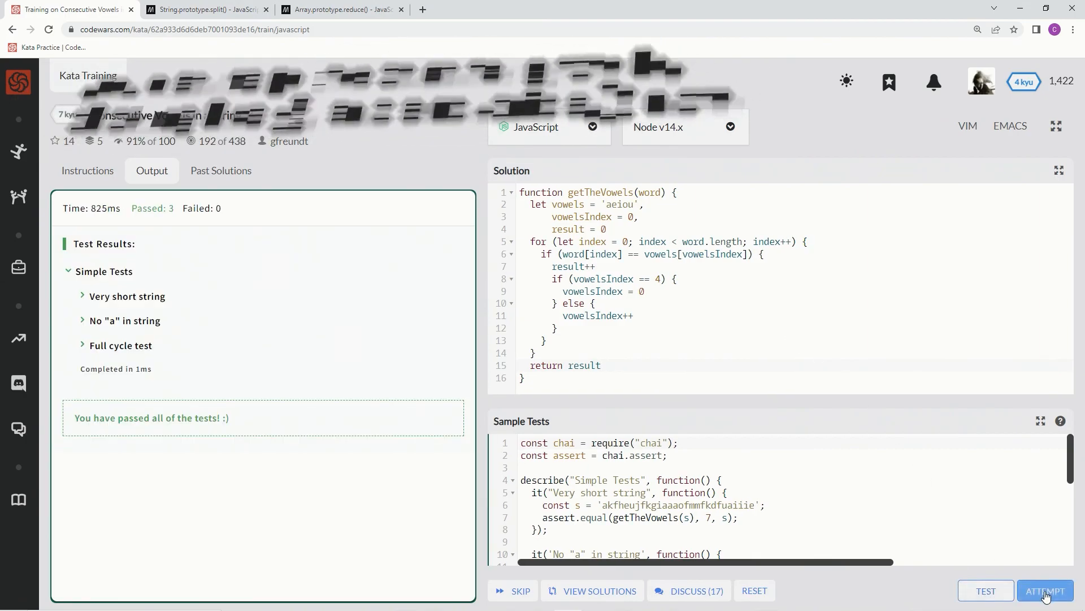
- Run the full test suite on the for-loop solution and submit it as final
click(1044, 590)
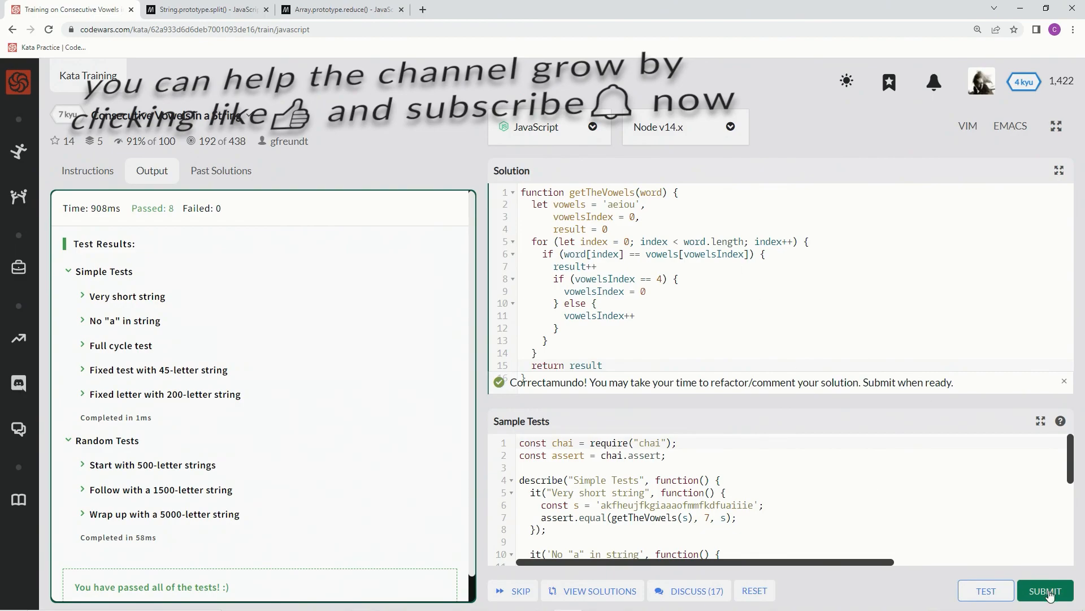
click(1045, 591)
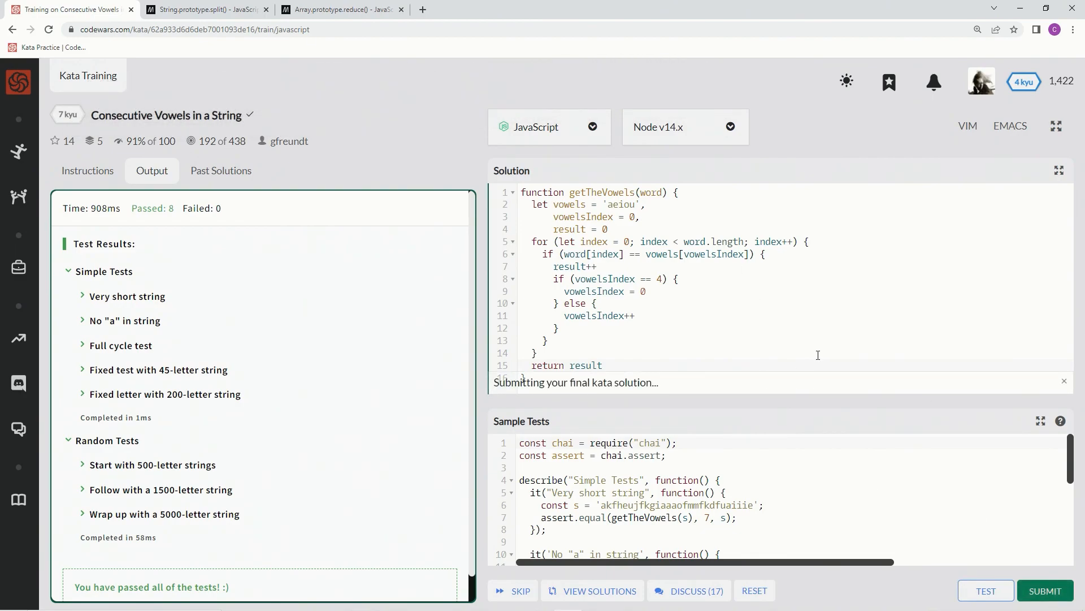
click(1044, 590)
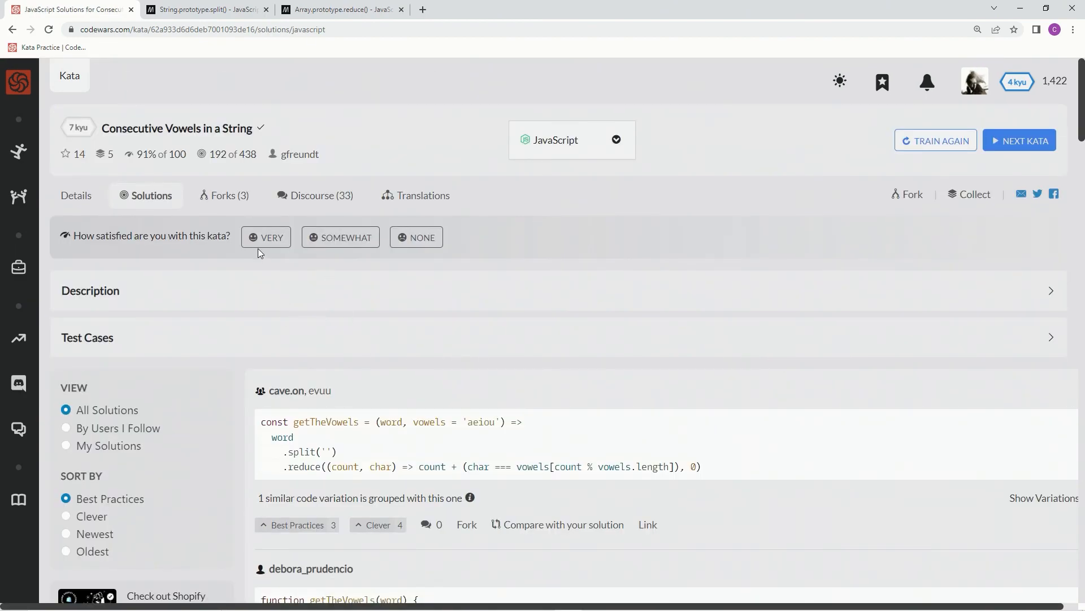
- Rate the kata VERY satisfying
click(65, 445)
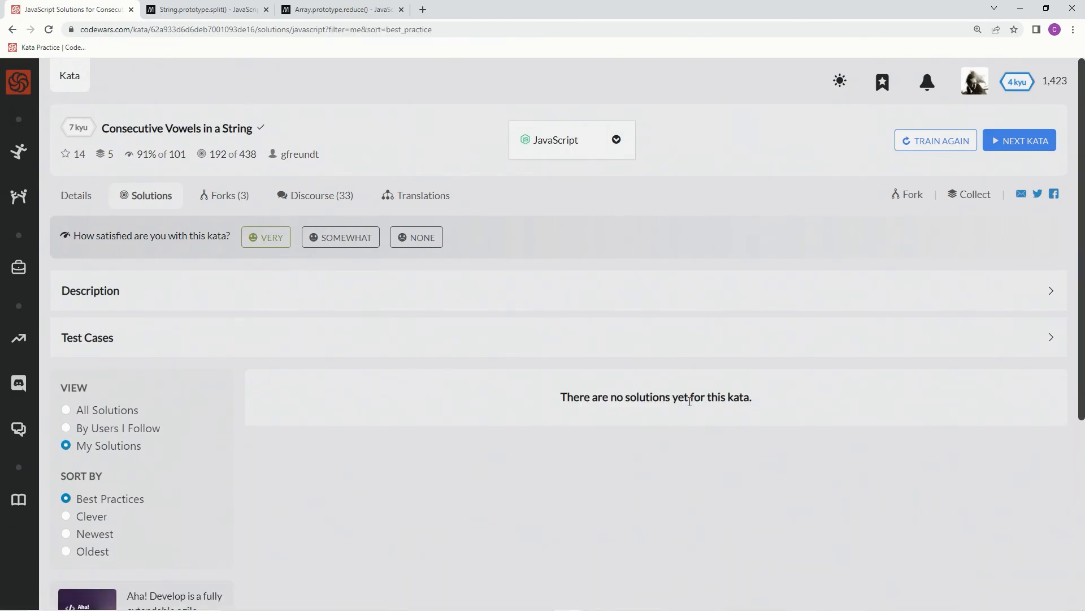
mouse_move(408, 356)
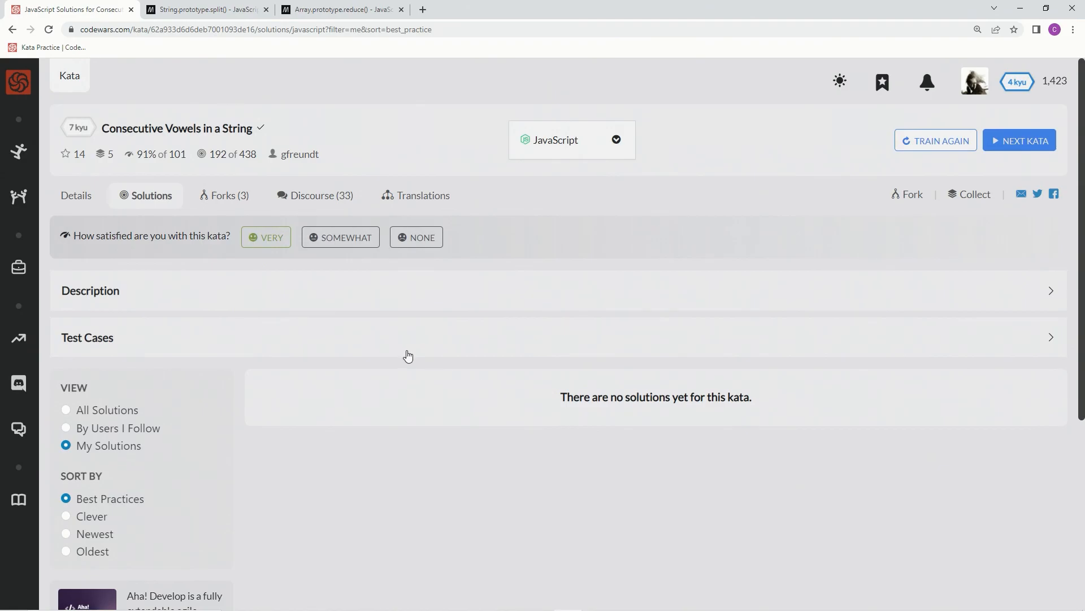
mouse_move(580, 392)
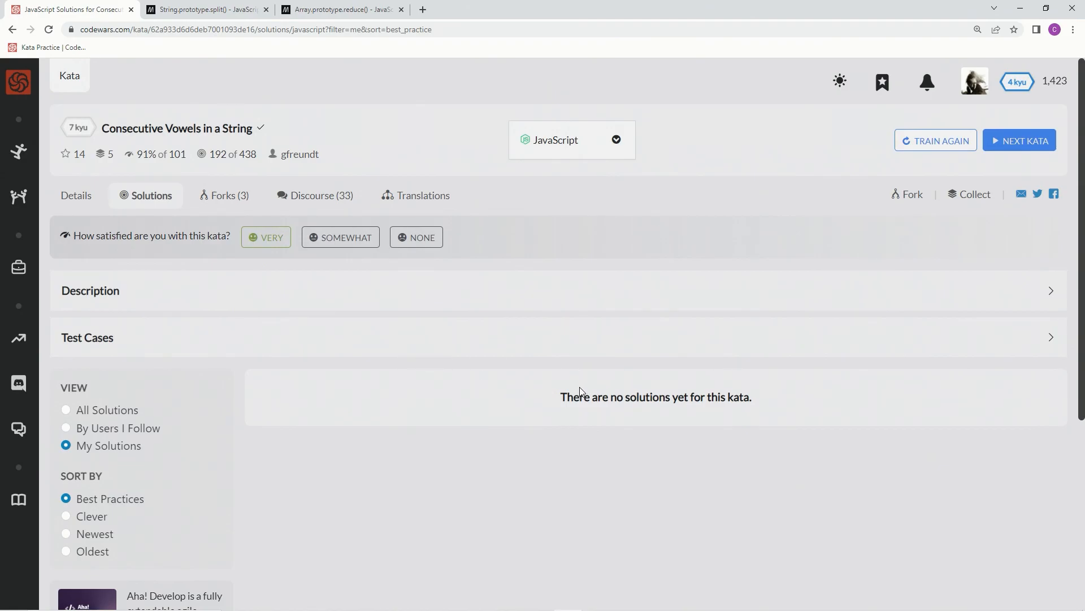